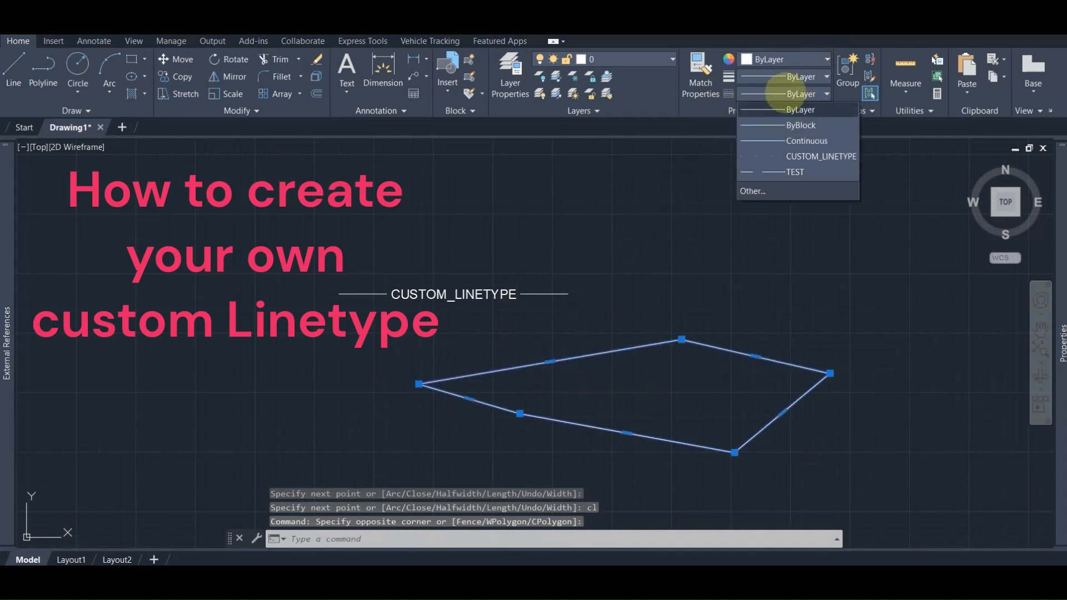
Draw a short horizontal polyline of length 1000 to start the sample pattern
click(821, 156)
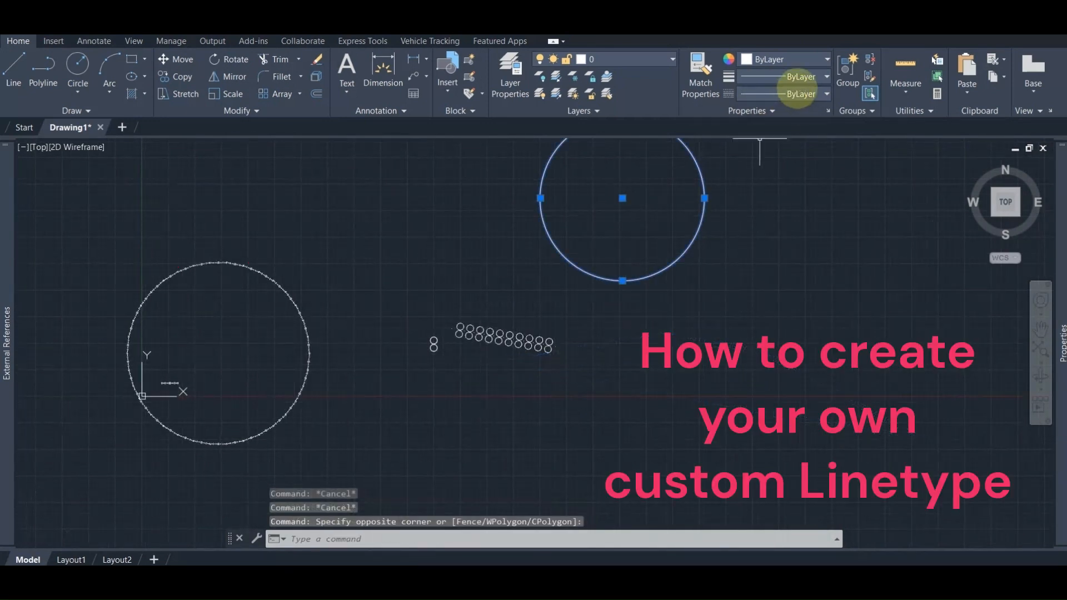
click(783, 94)
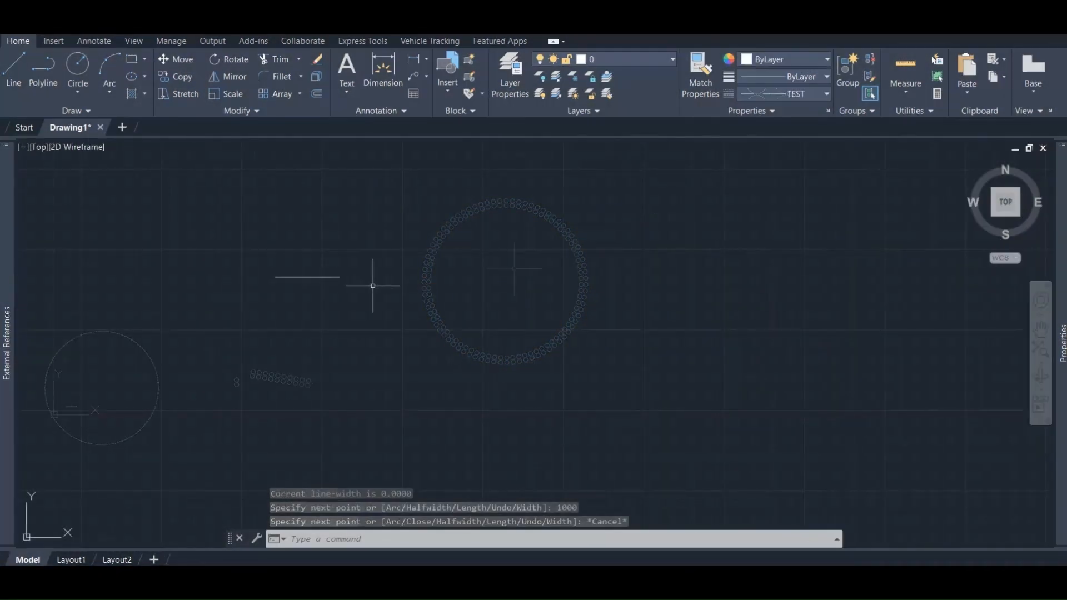
Add an MTEXT label reading CUSTOM_LINETYPE near the short line
click(345, 71)
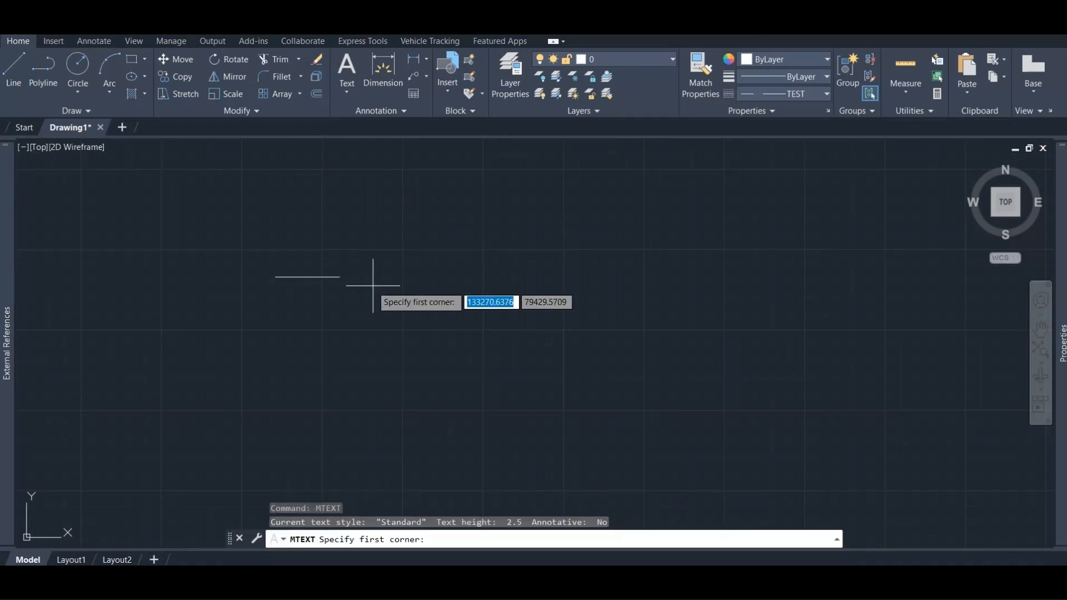
click(372, 277)
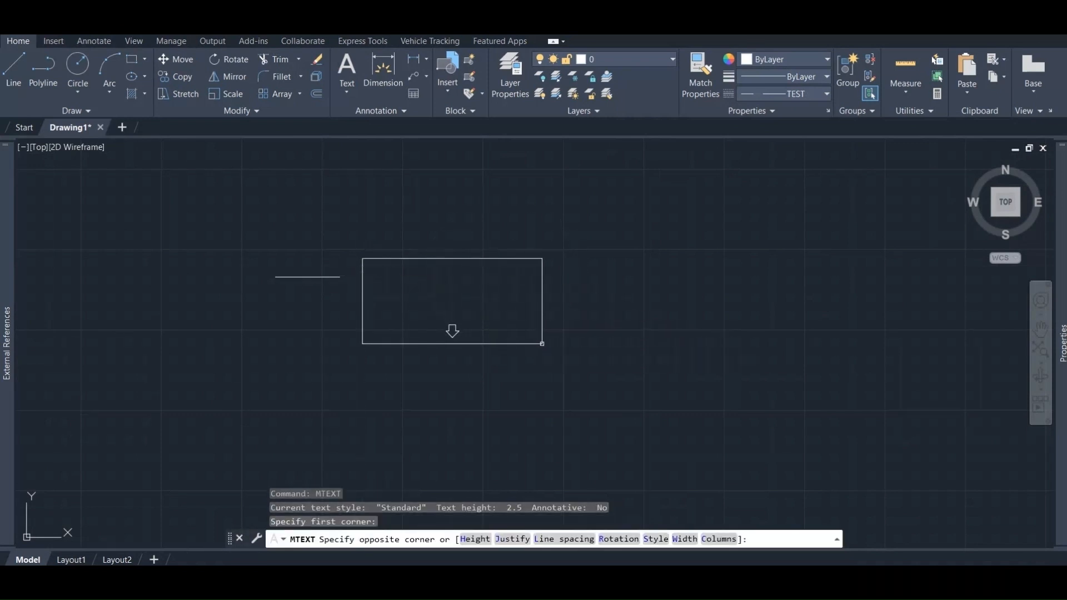
click(541, 342)
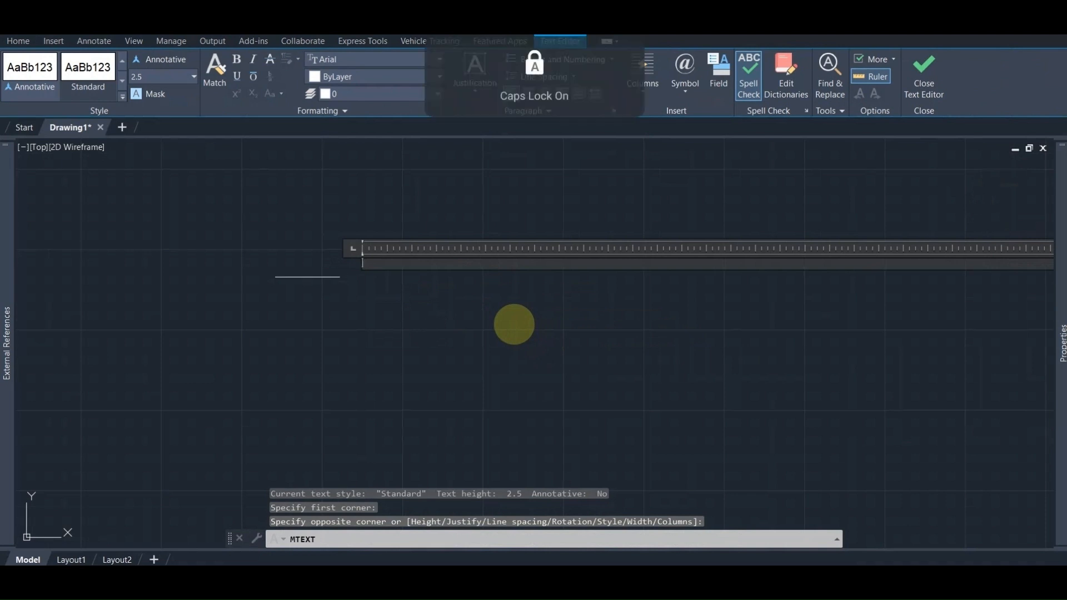
text(CUSTOM_)
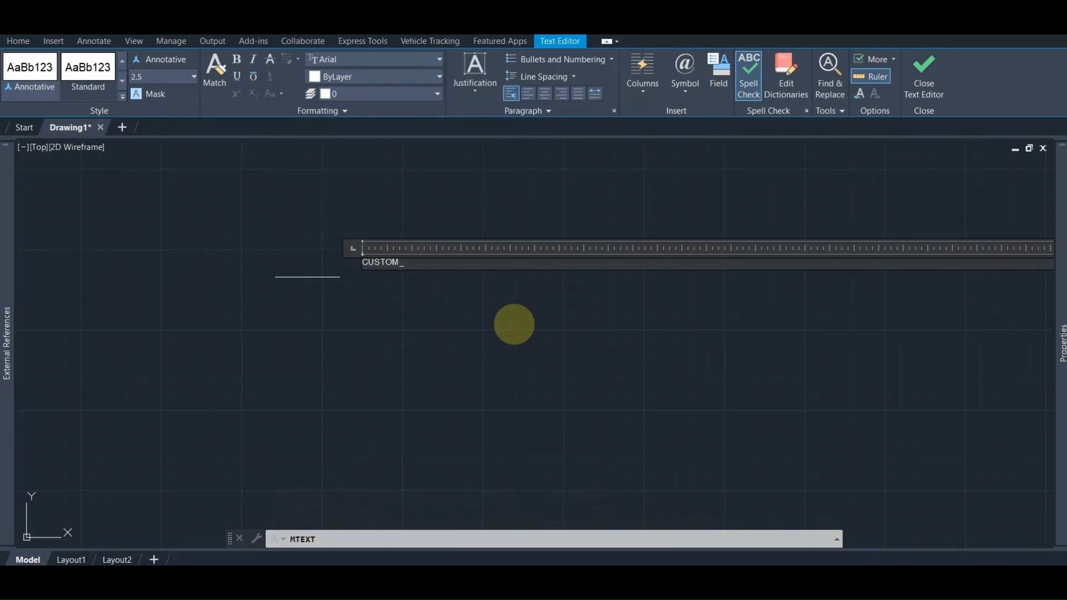
text(LINETYPE)
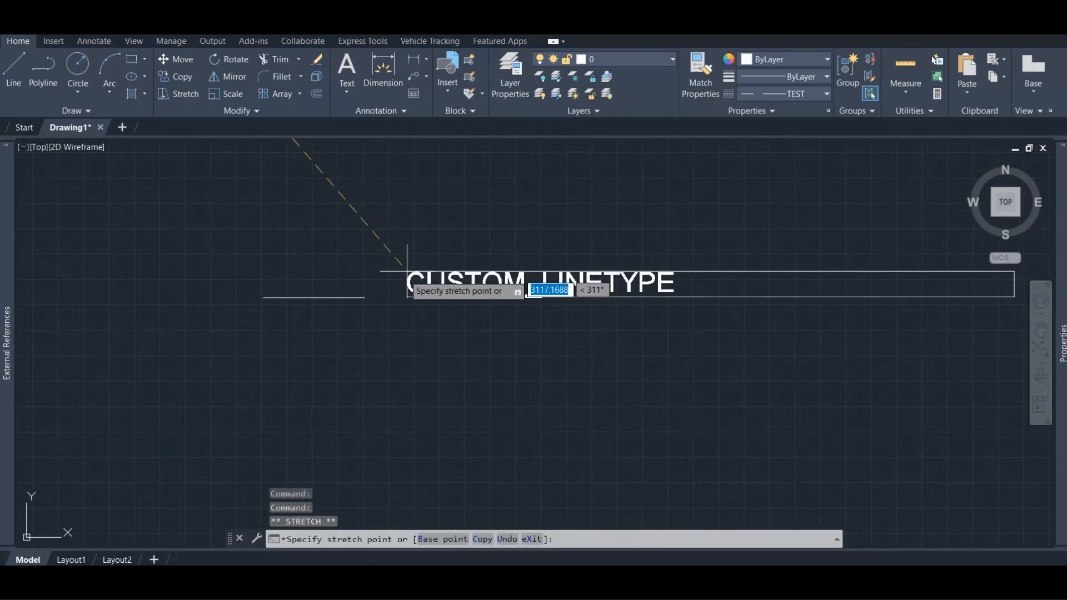
key(Escape)
text(M)
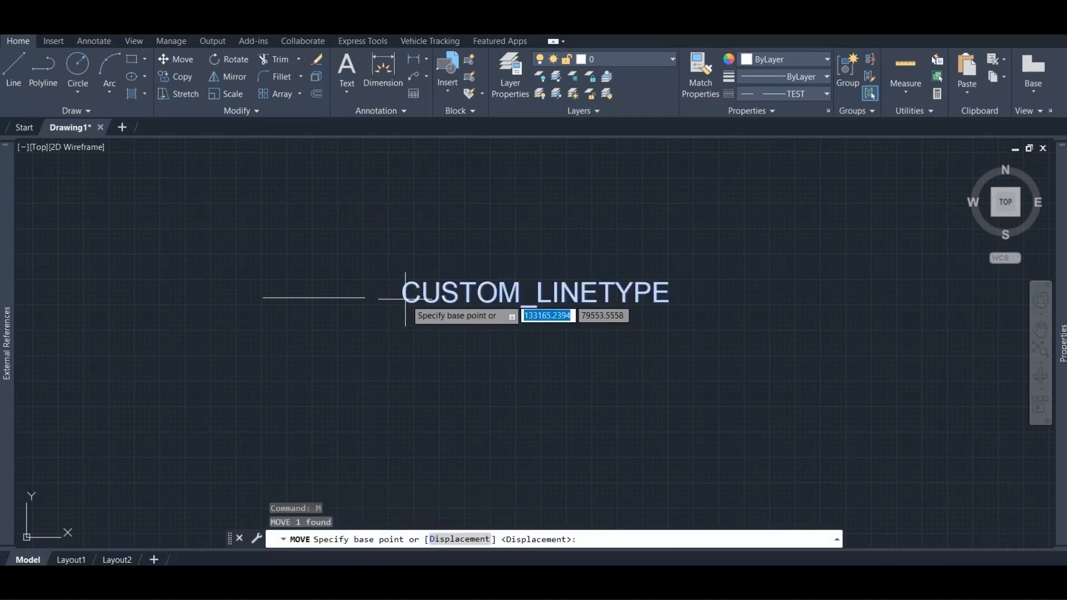
Move the text beside the line and paste a copy of the line to its right
click(403, 298)
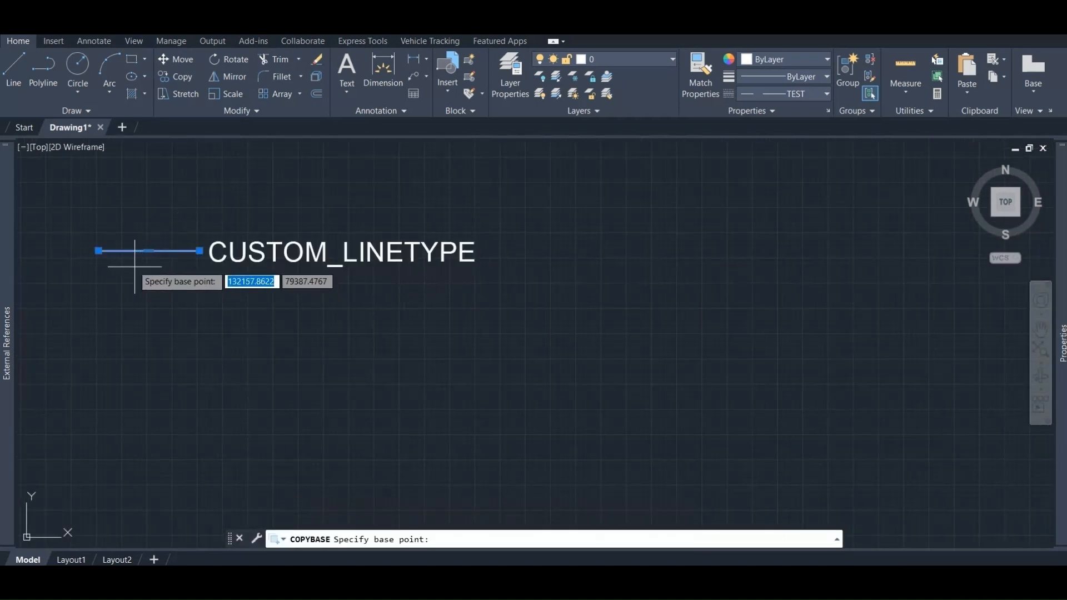
key(Escape)
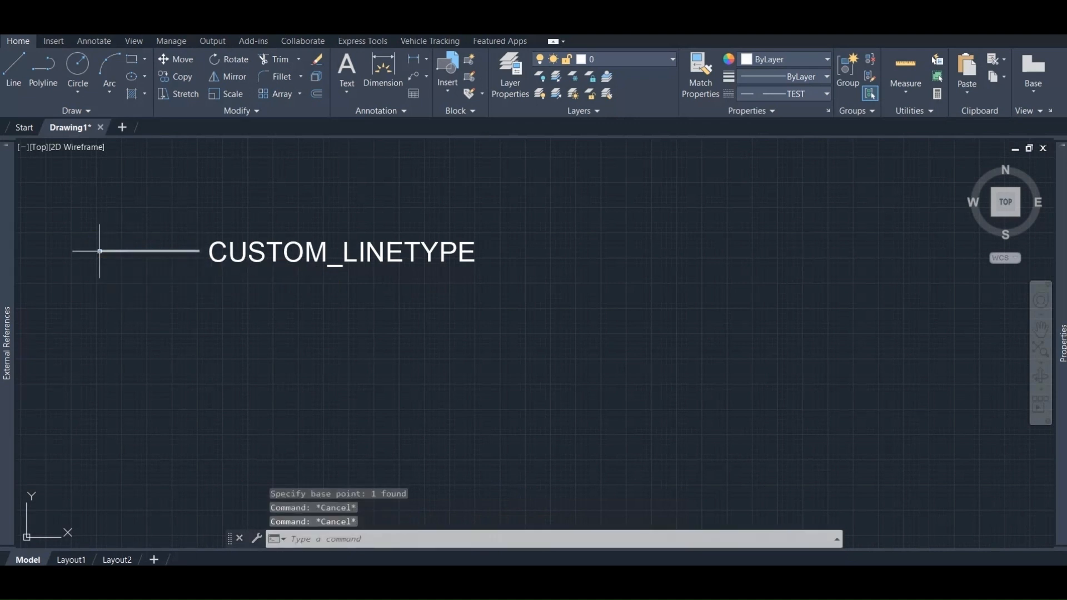
click(966, 68)
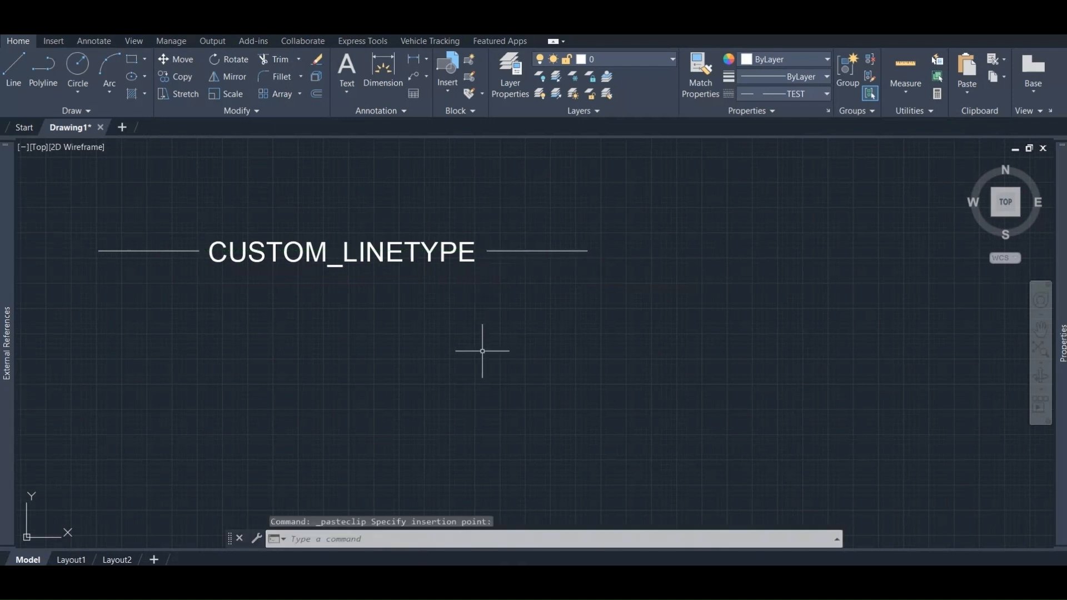
Explode the line-text-line sample so the label becomes single-line text
click(527, 242)
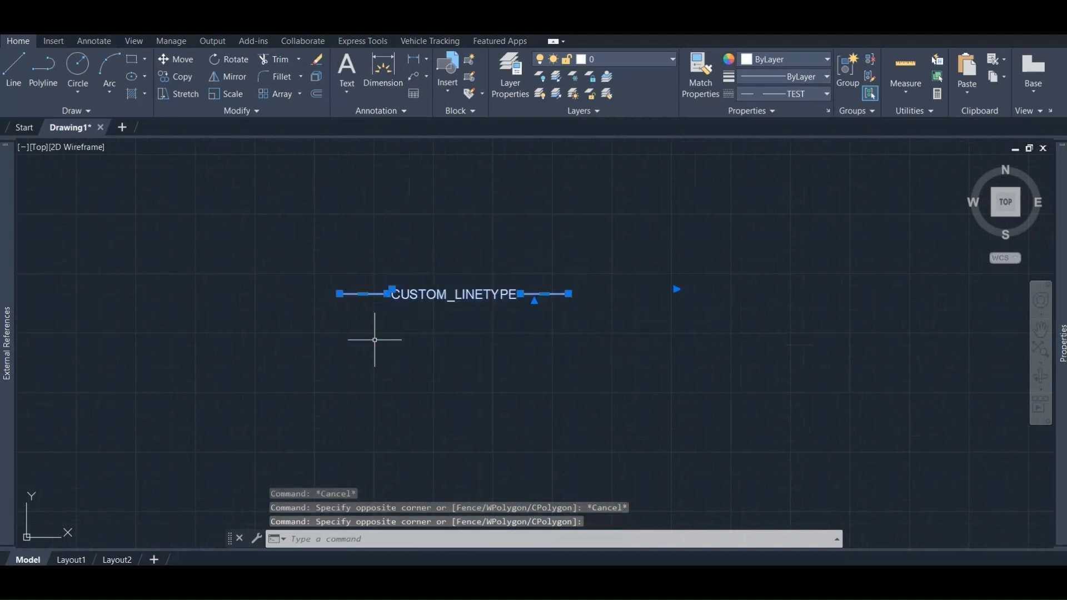
text(X)
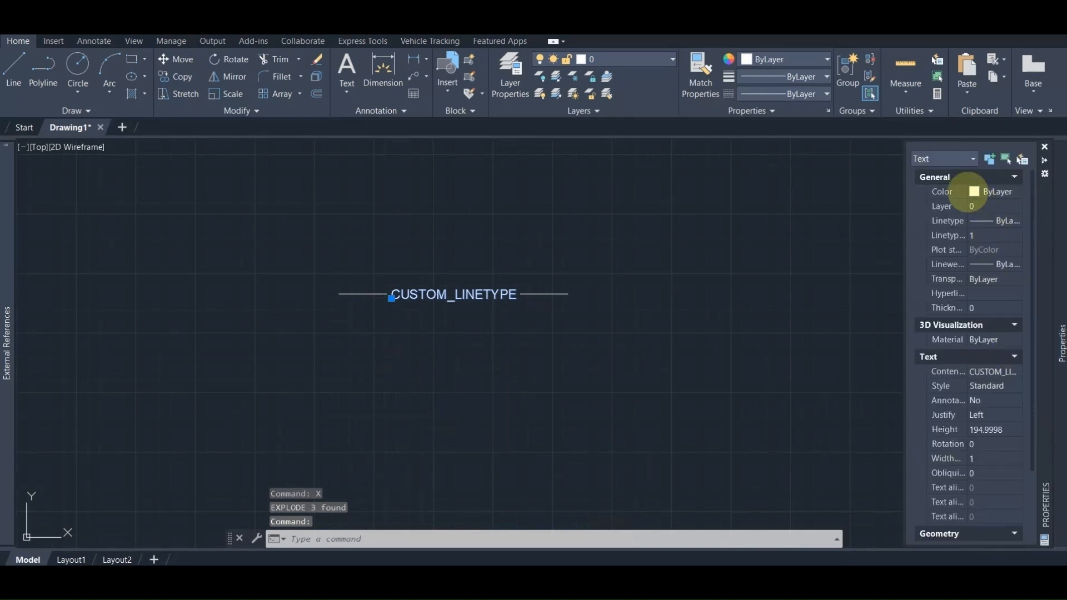
mouse_move(541, 293)
text(MK)
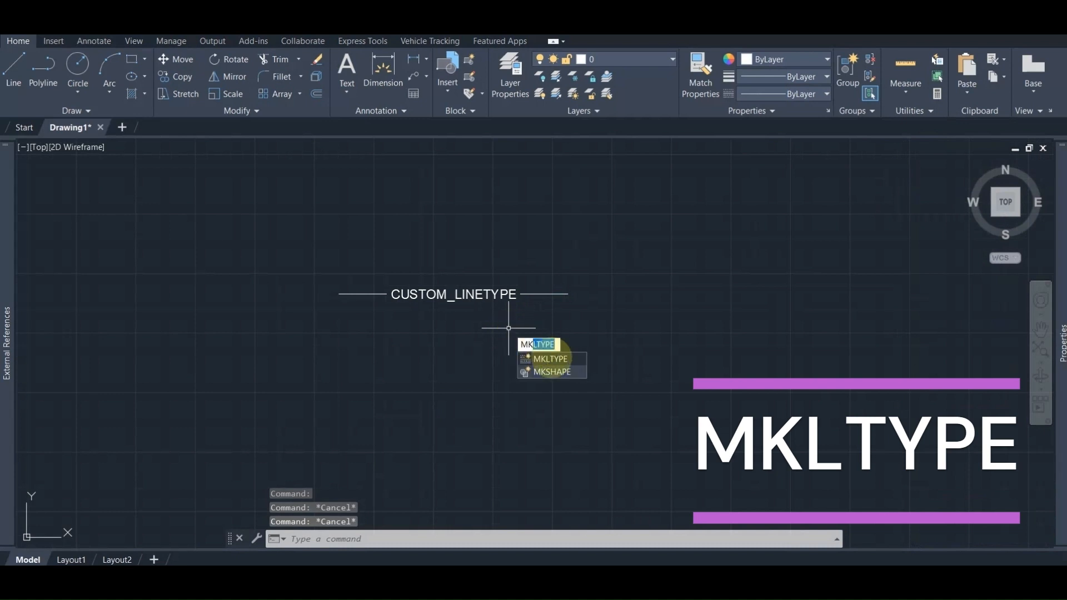
Save the MKLTYPE linetype file as Custom_Linetype.lin in the New folder
click(539, 344)
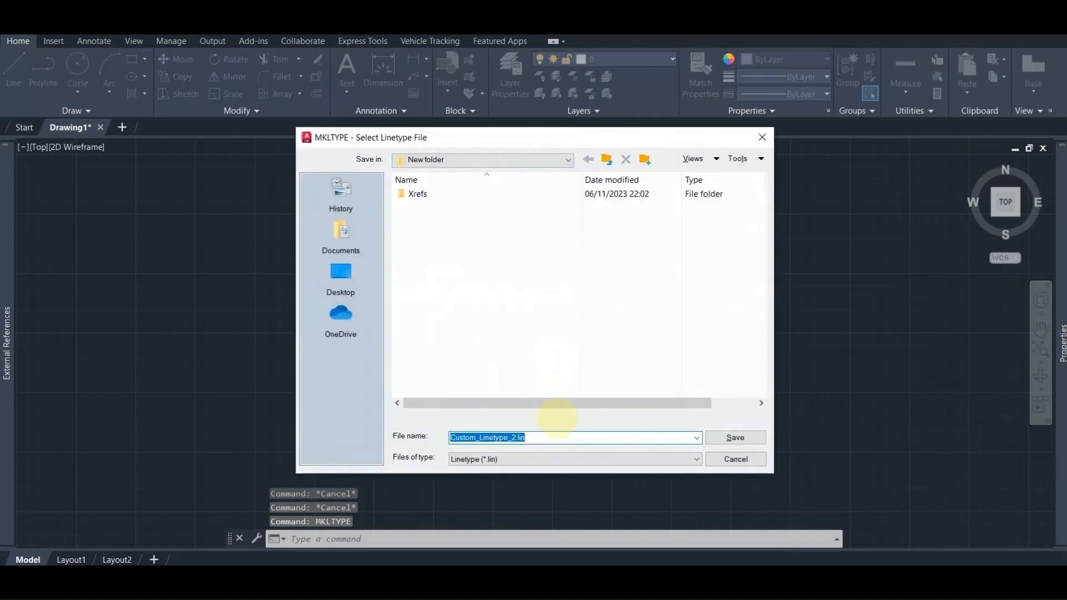
click(518, 437)
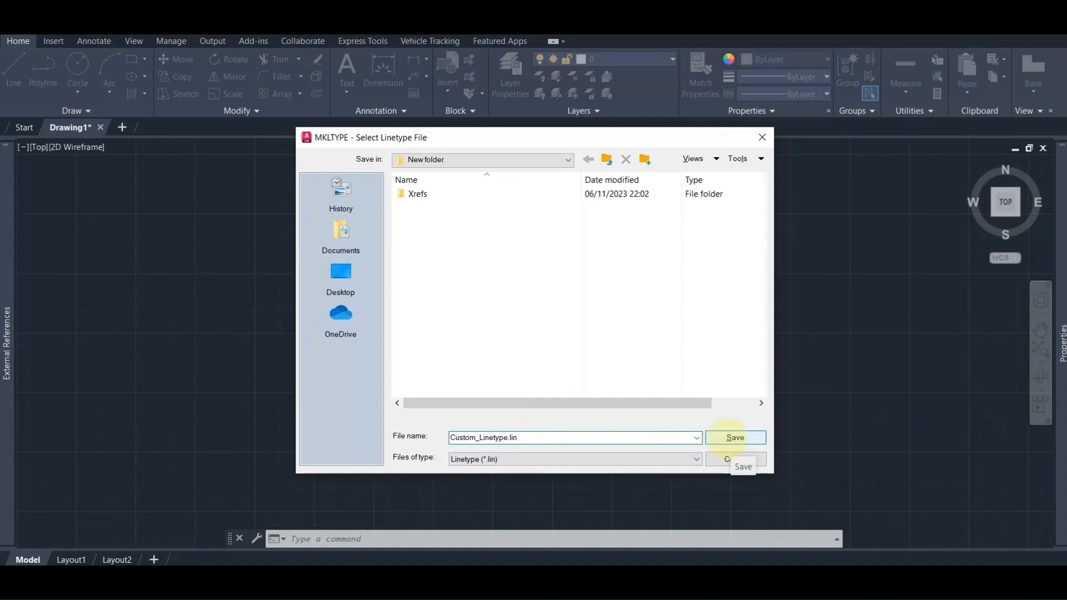
click(735, 437)
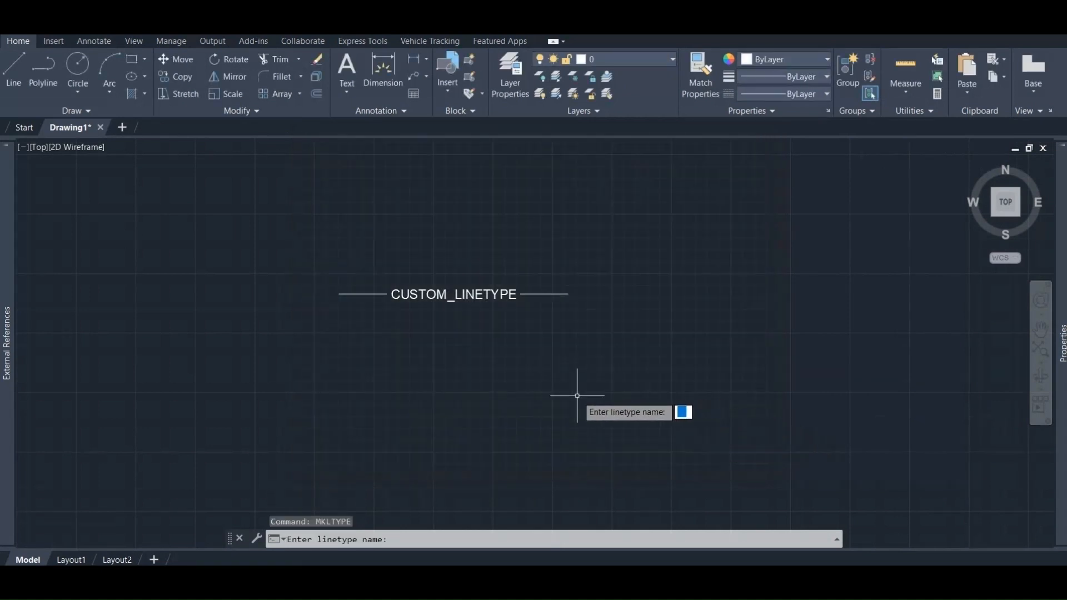
Name the linetype Custom_linetype, overwrite the old definition and enter its description
text(Custom)
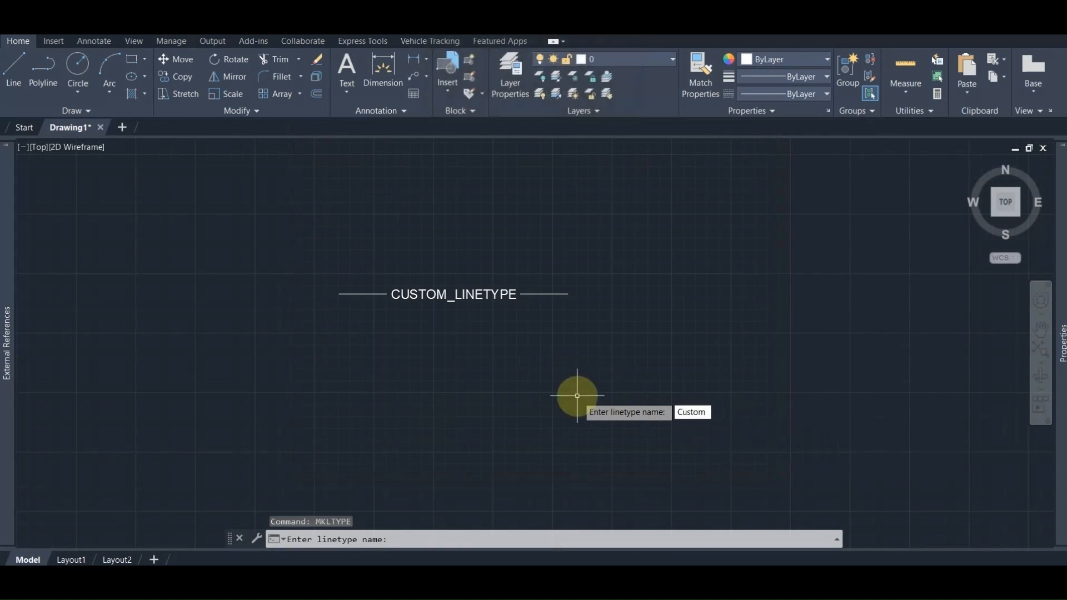
text(_lin)
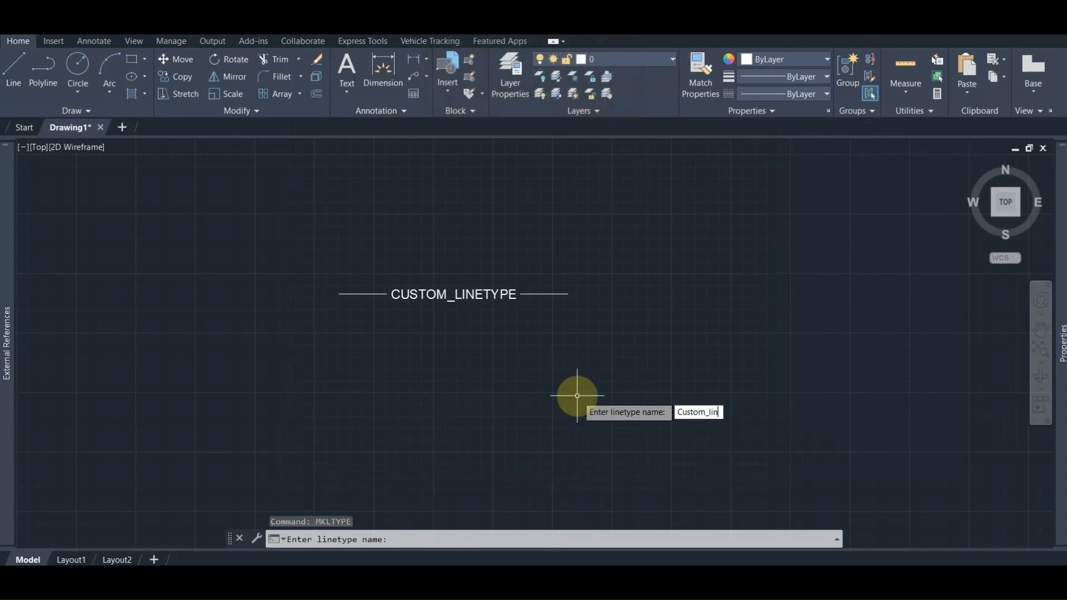
text(et)
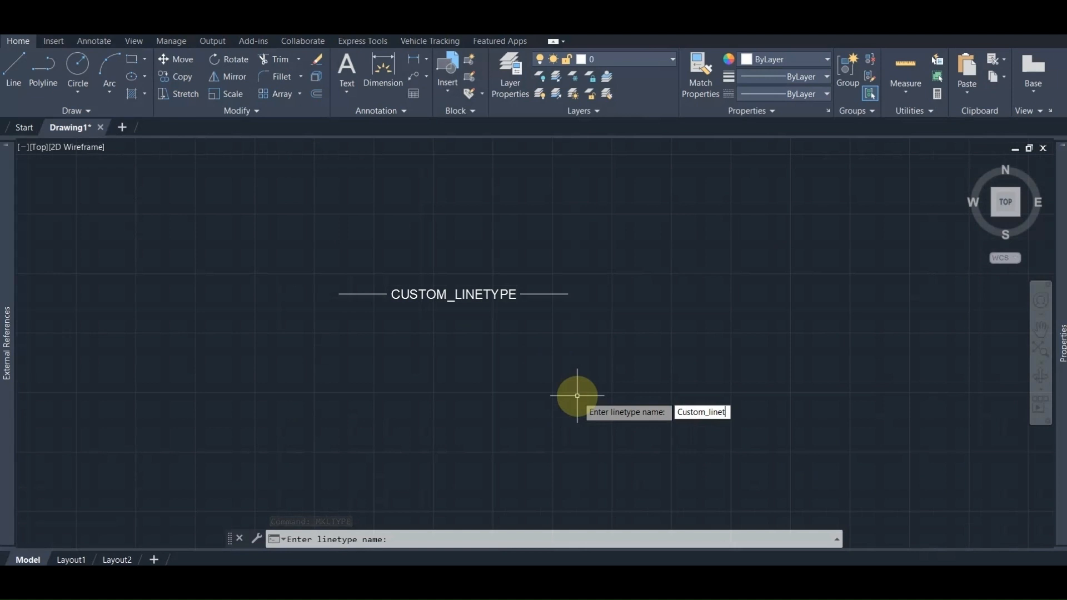
text(ype)
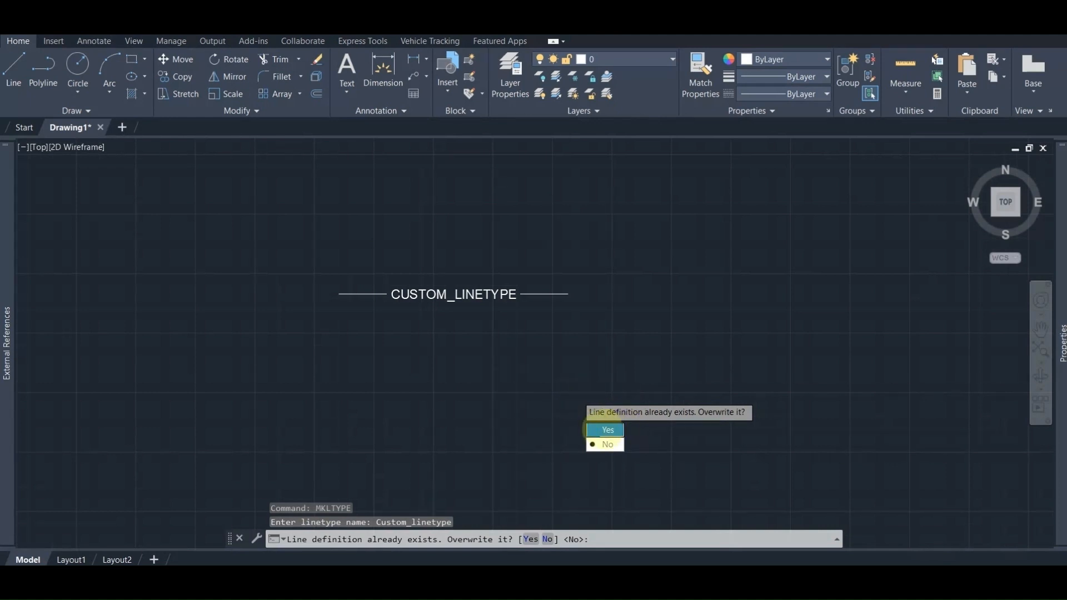
click(607, 430)
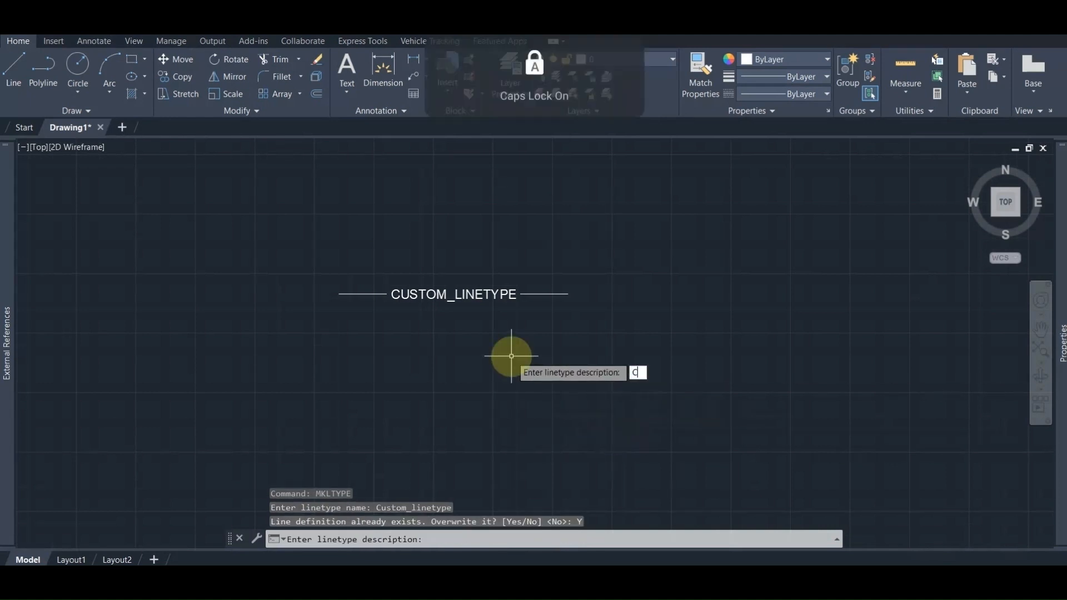
text(ustom linetype example)
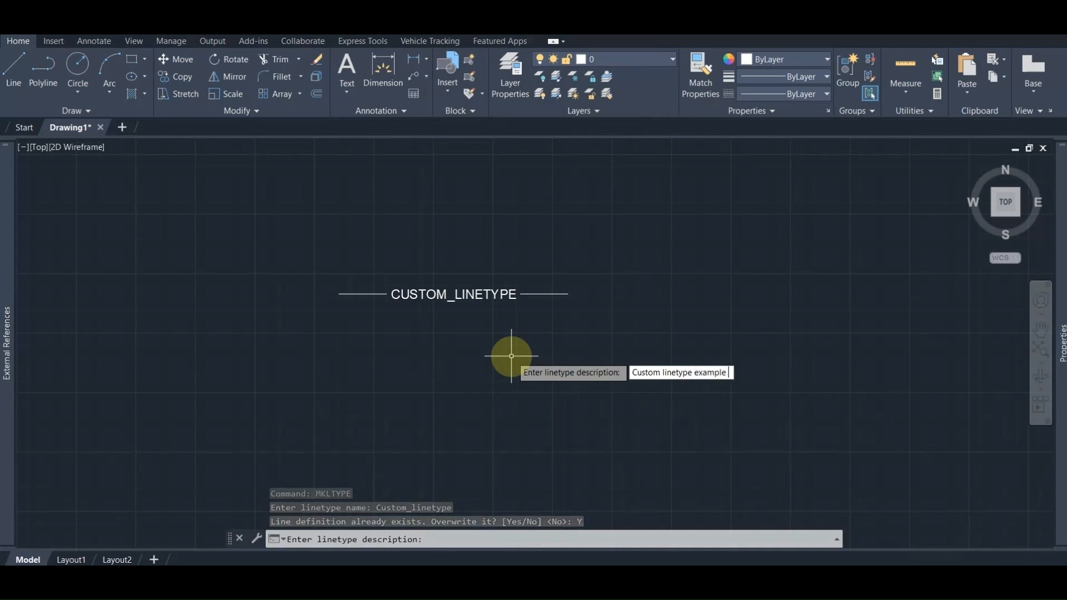
key(Return)
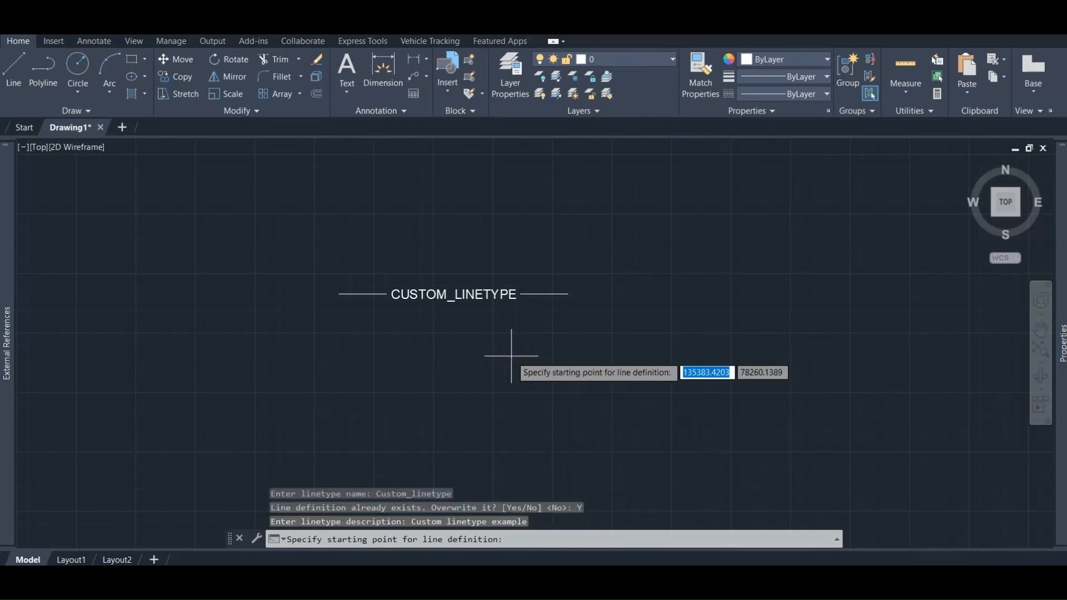
mouse_move(339, 295)
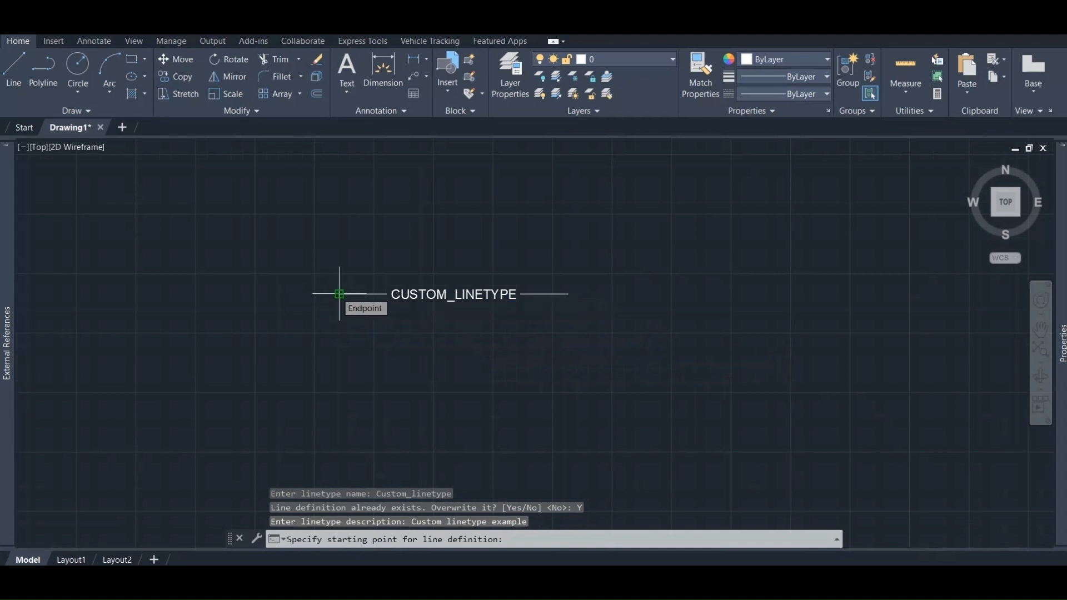
Pick the pattern start point and select the line-and-text sample objects
click(339, 294)
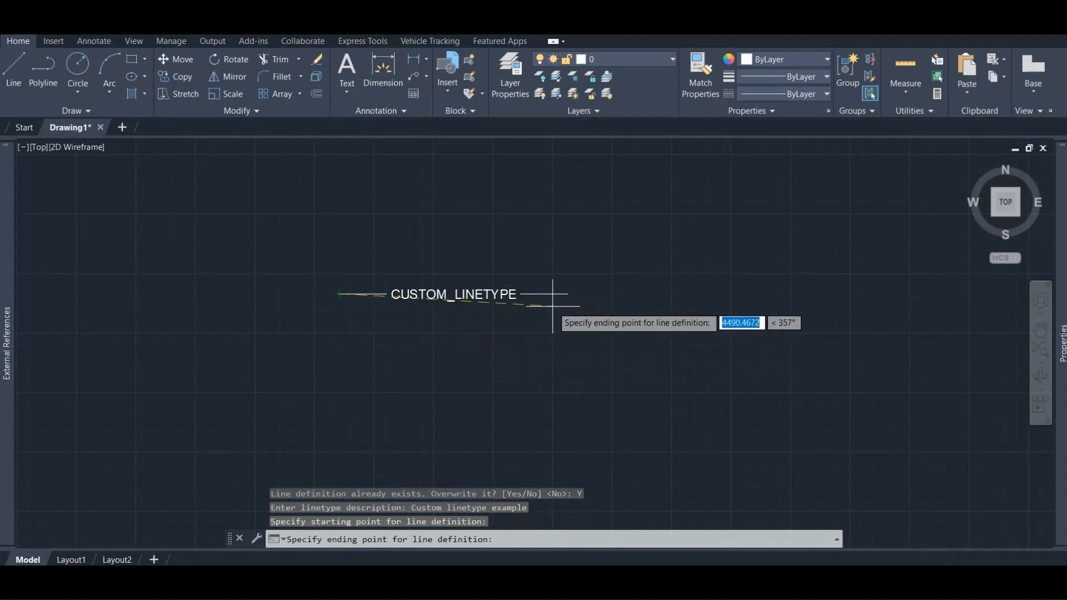
mouse_move(568, 294)
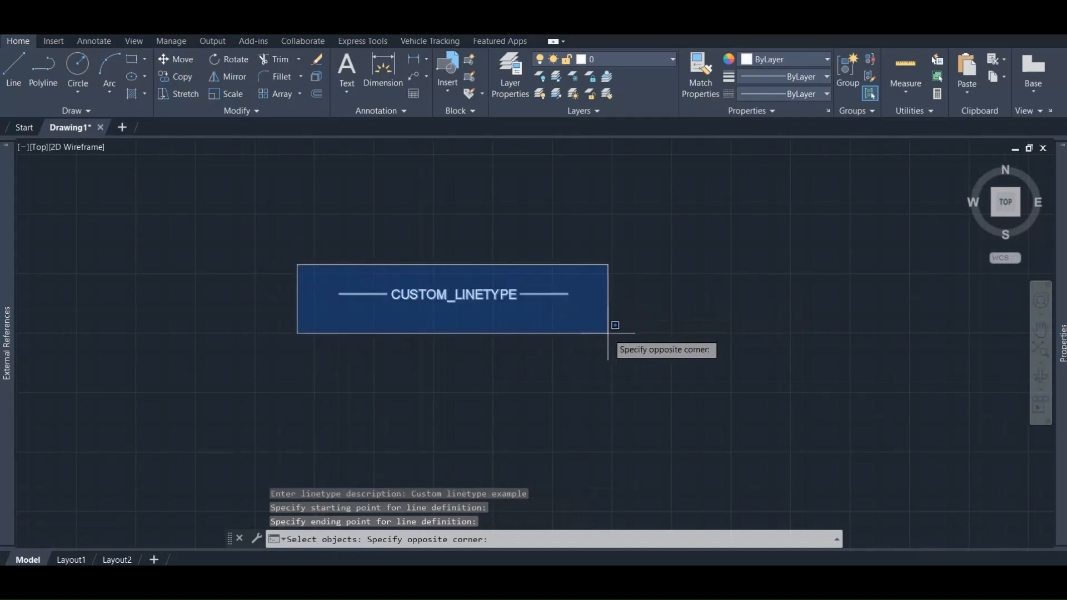
click(615, 325)
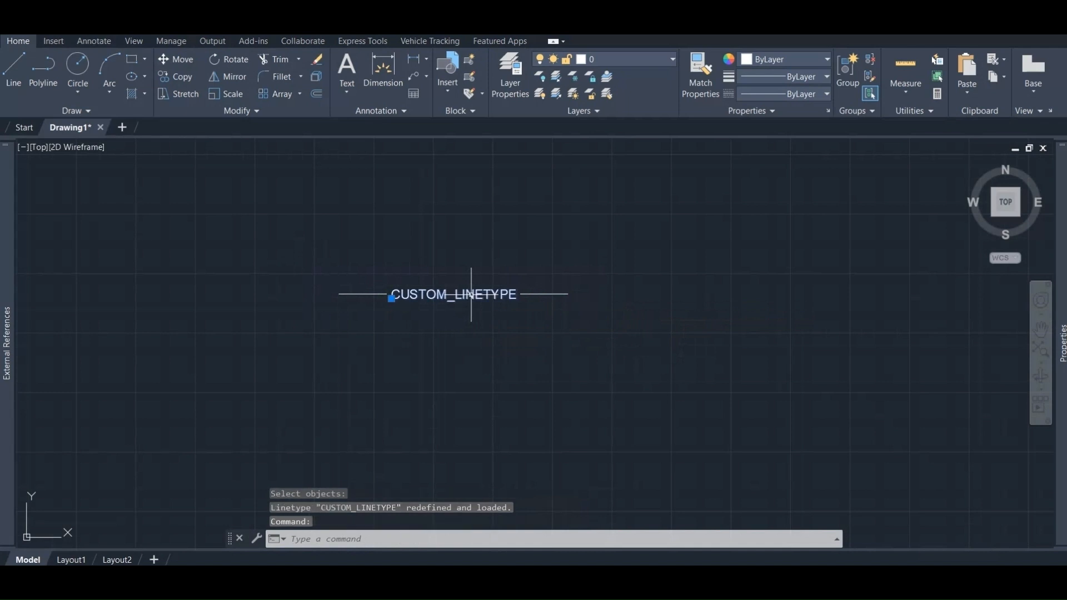
Assign CUSTOM_LINETYPE to both closed polylines via the Properties Linetype list
key(Escape)
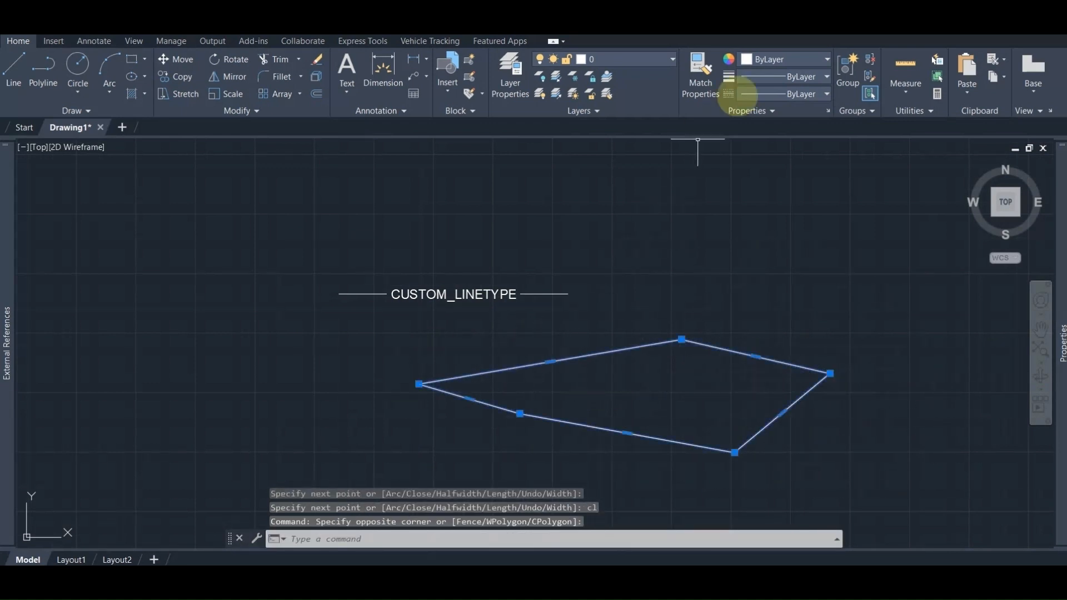
click(825, 94)
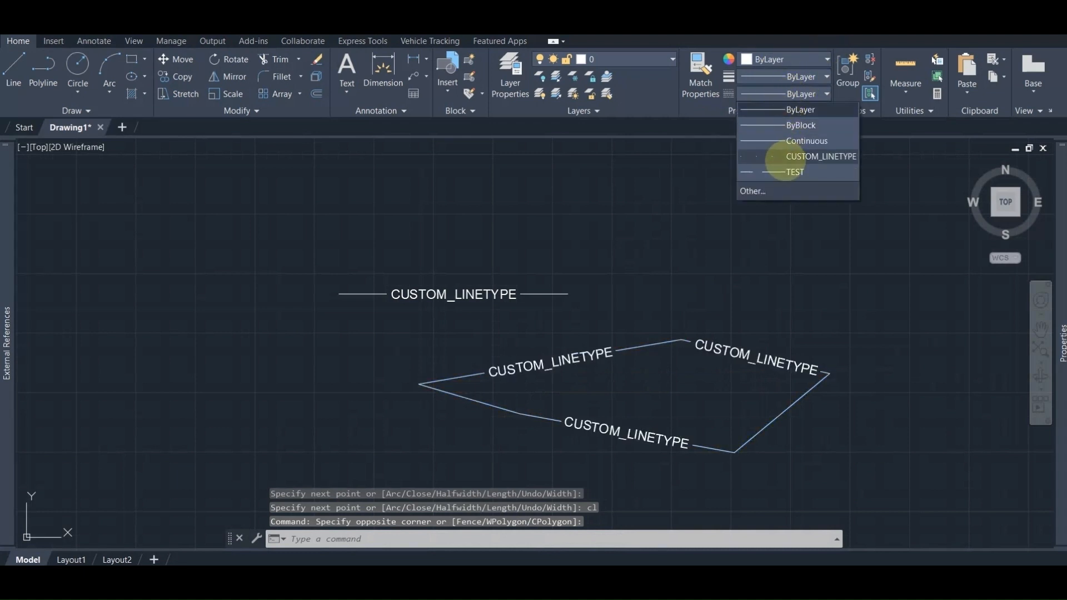
click(821, 156)
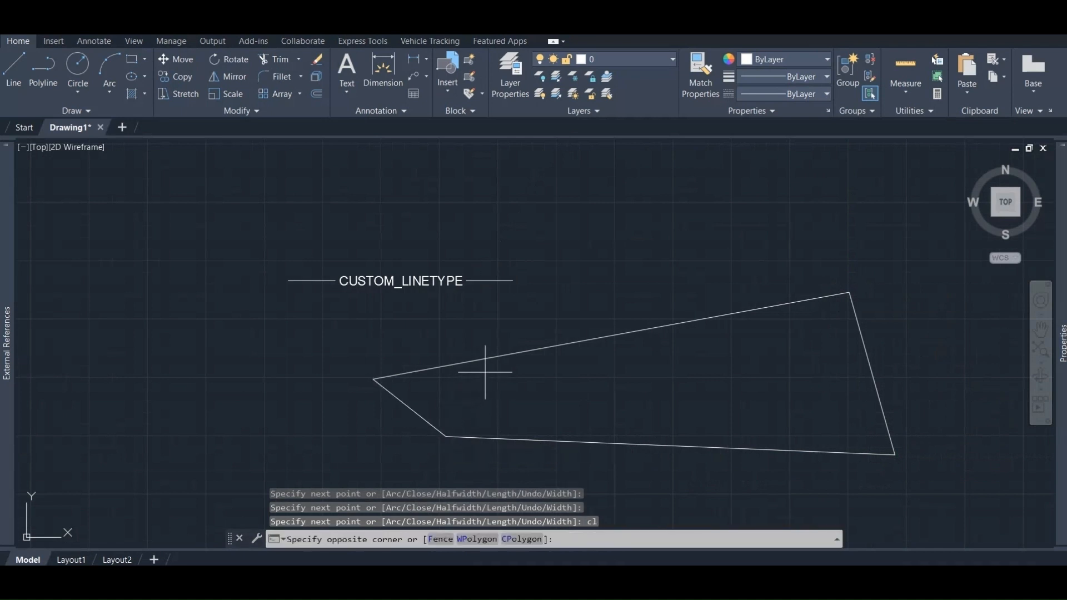
click(825, 94)
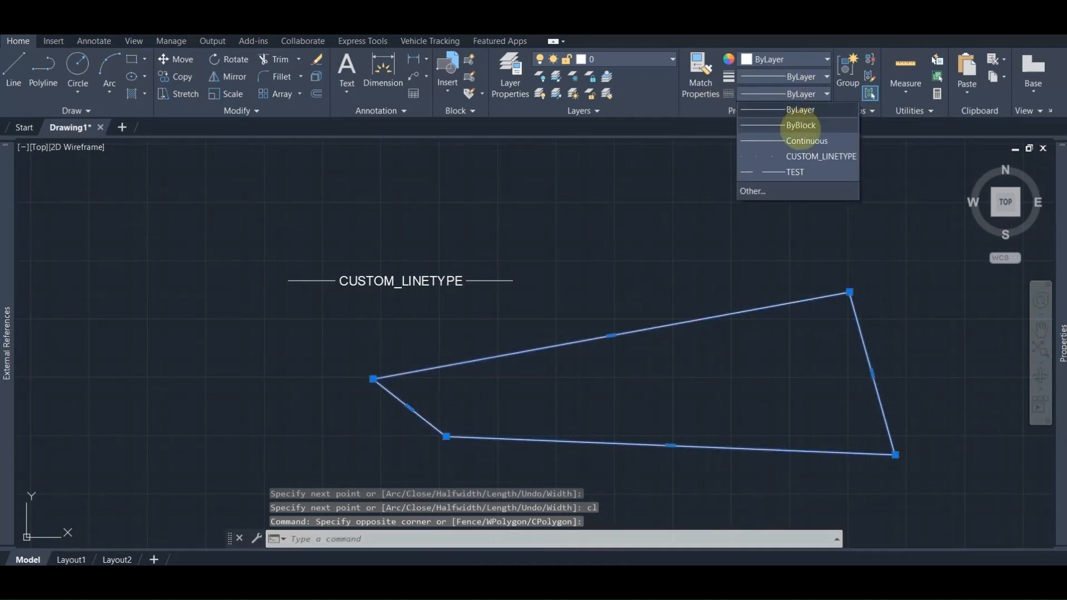
click(821, 156)
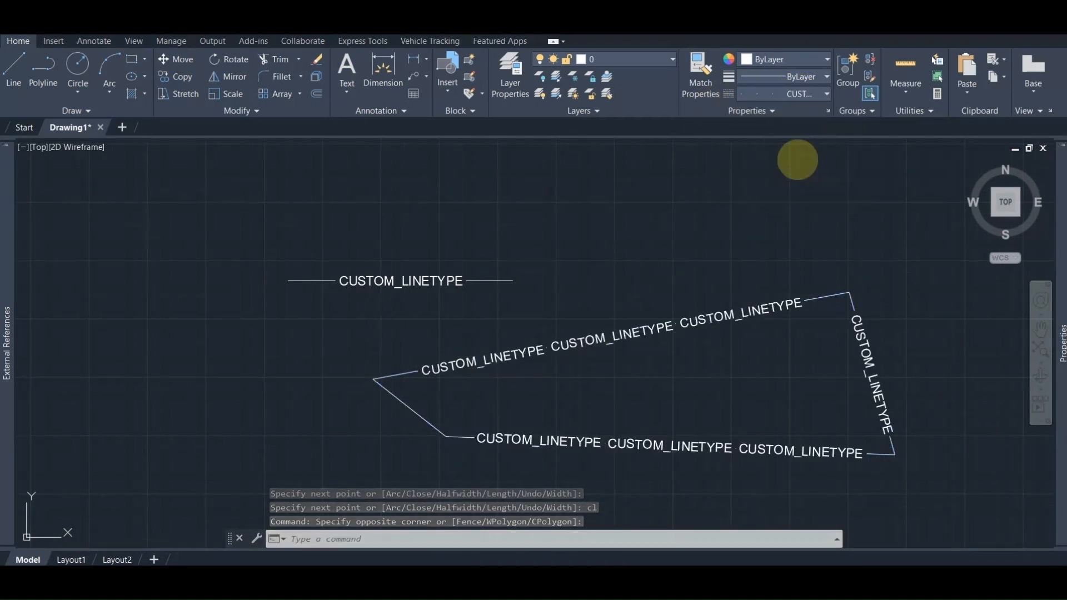
click(409, 407)
text(c)
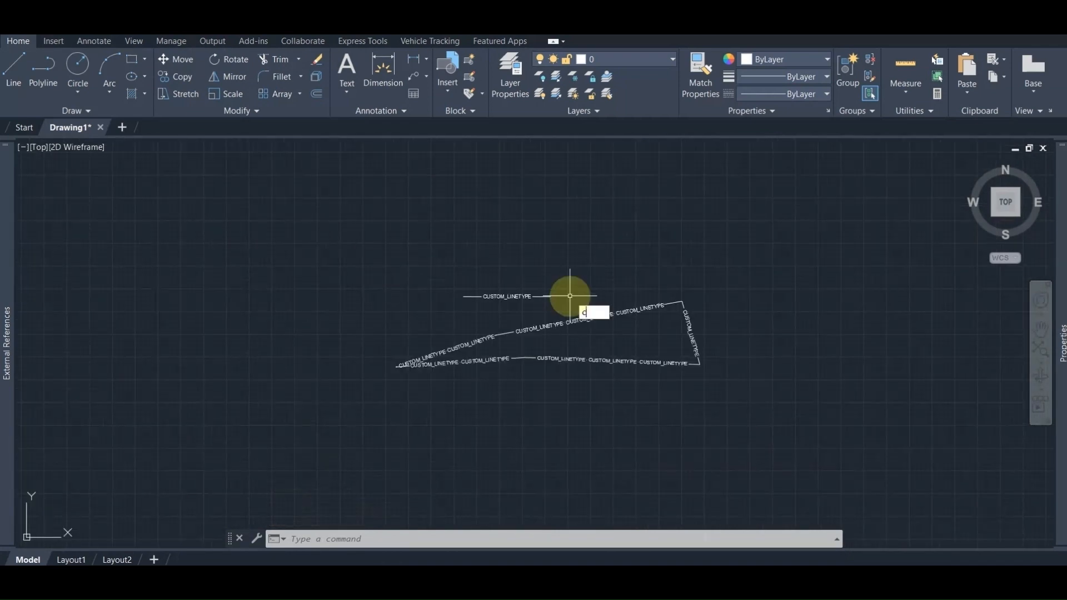
Draw a circle, match the polyline's custom linetype onto it and resize it by its grip
click(571, 297)
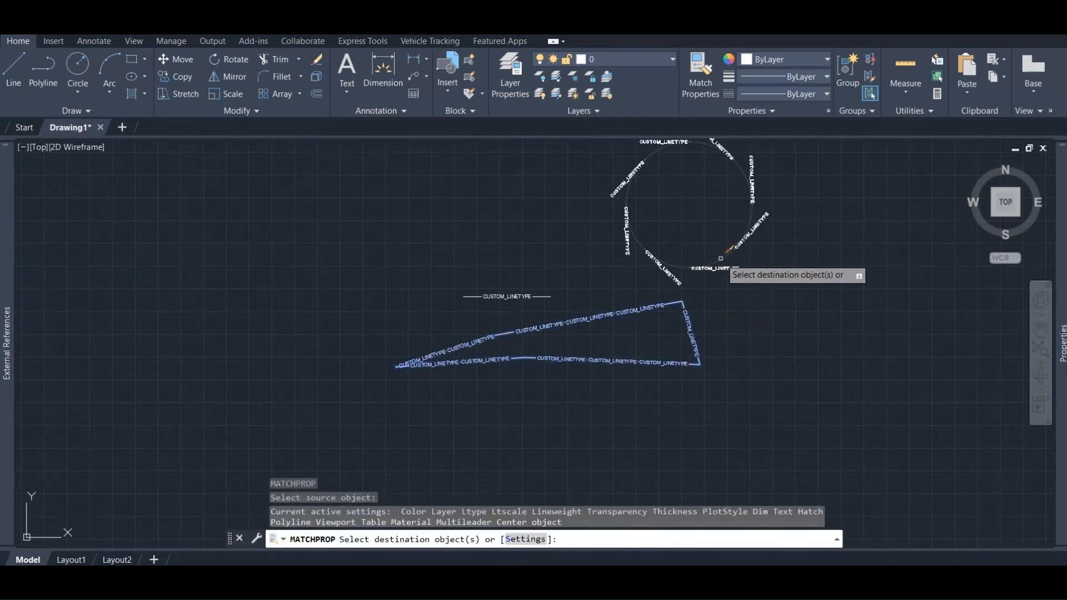
key(Escape)
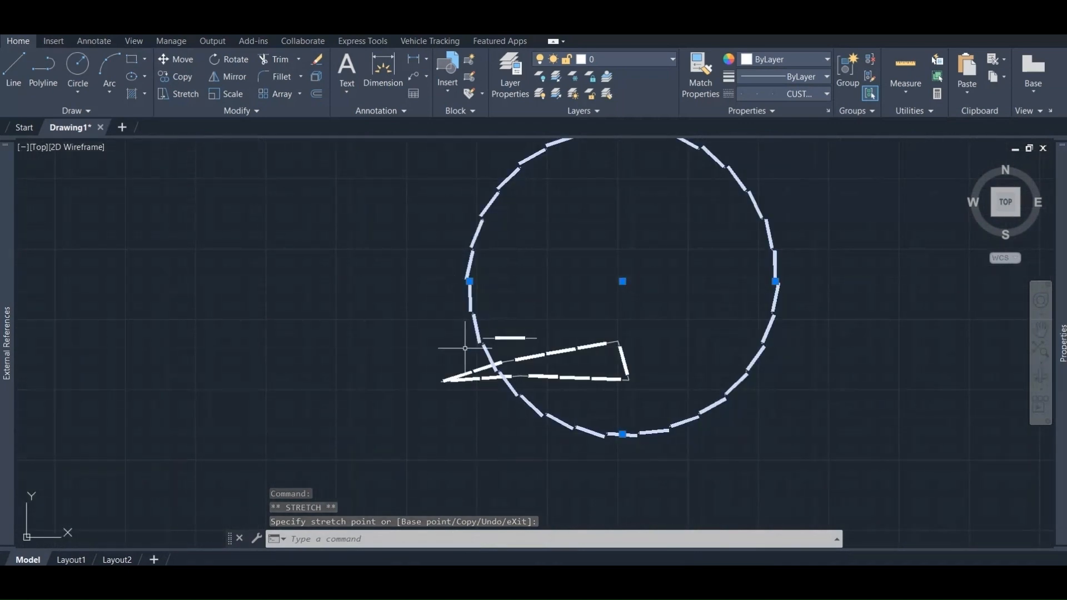
key(Escape)
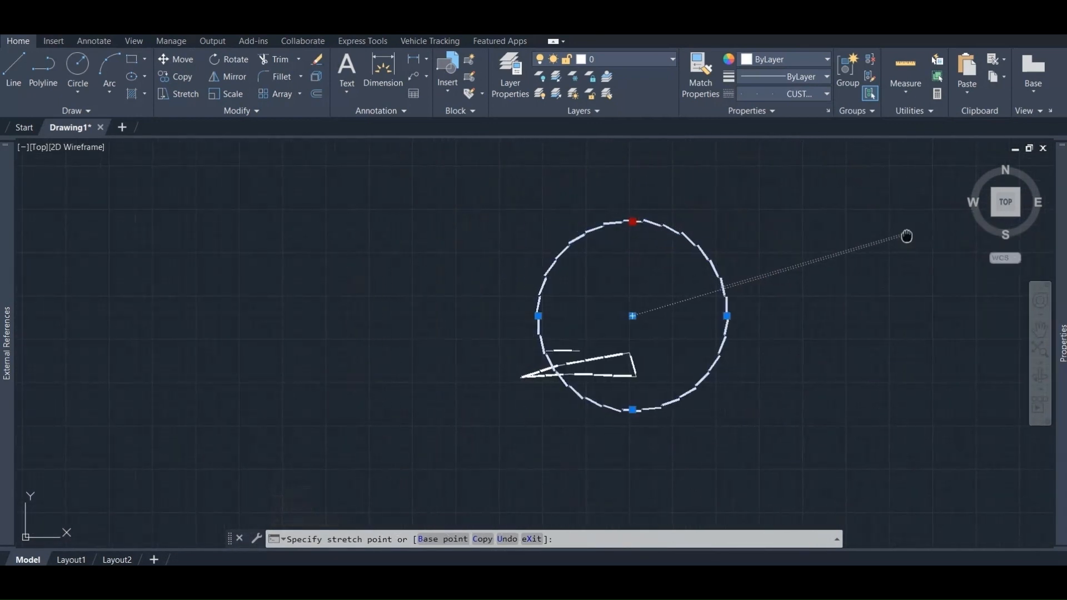
click(719, 260)
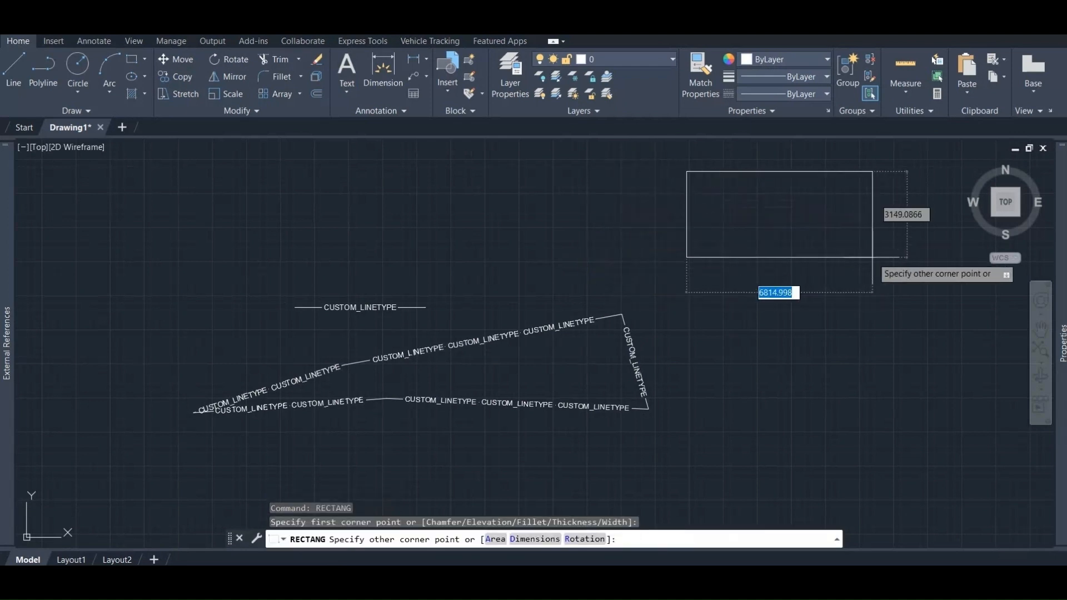
Draw a rectangle and pick the custom-linetype polyline as the MATCHPROP source
key(Escape)
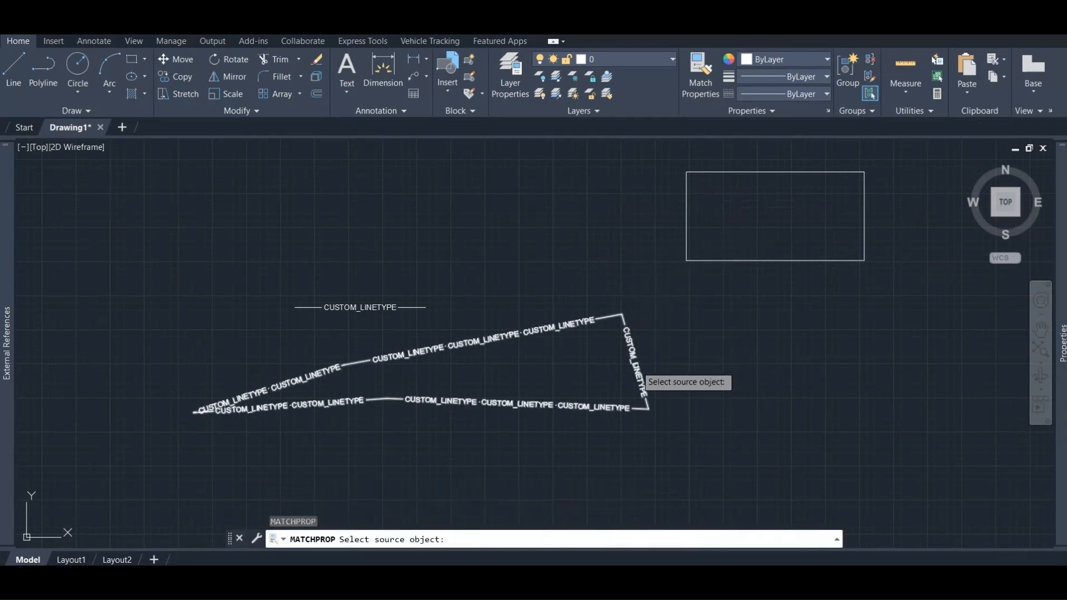
click(774, 216)
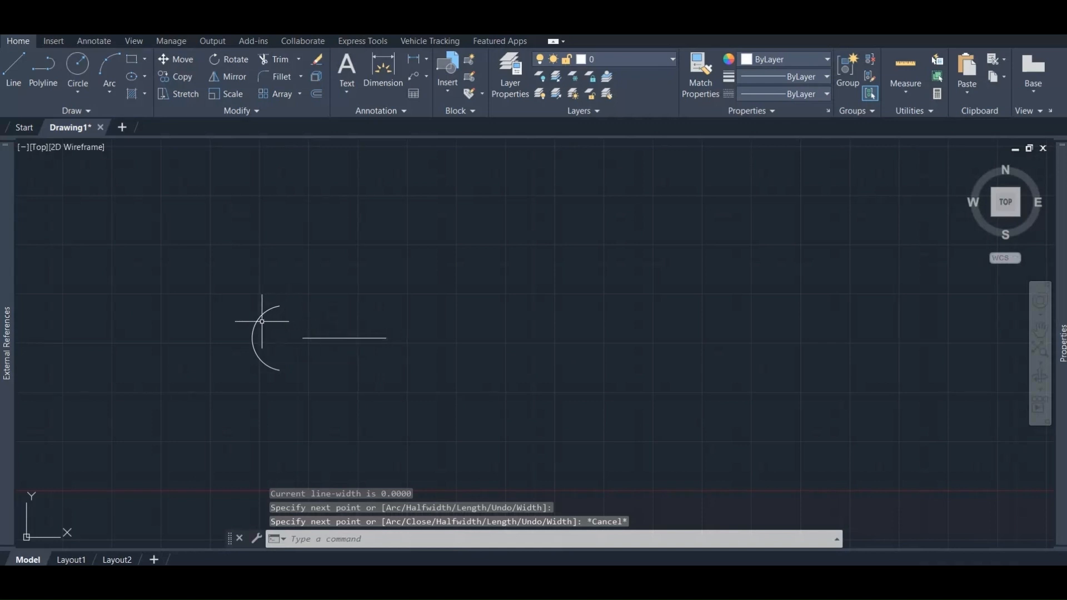
Draw a central square and mirror the arc-and-line pieces, keeping the source objects
text(MI)
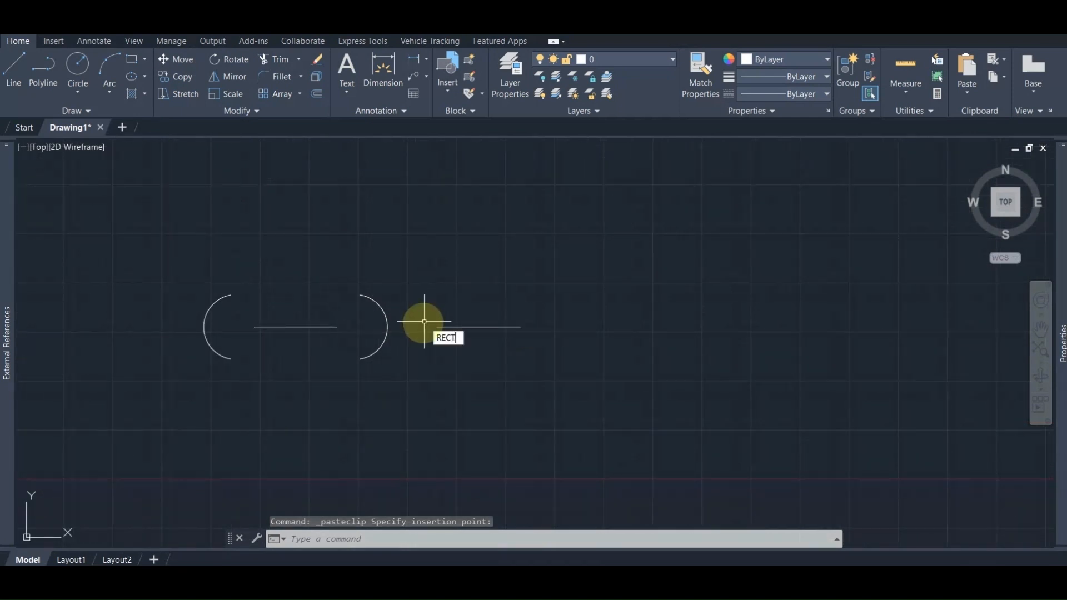
key(Return)
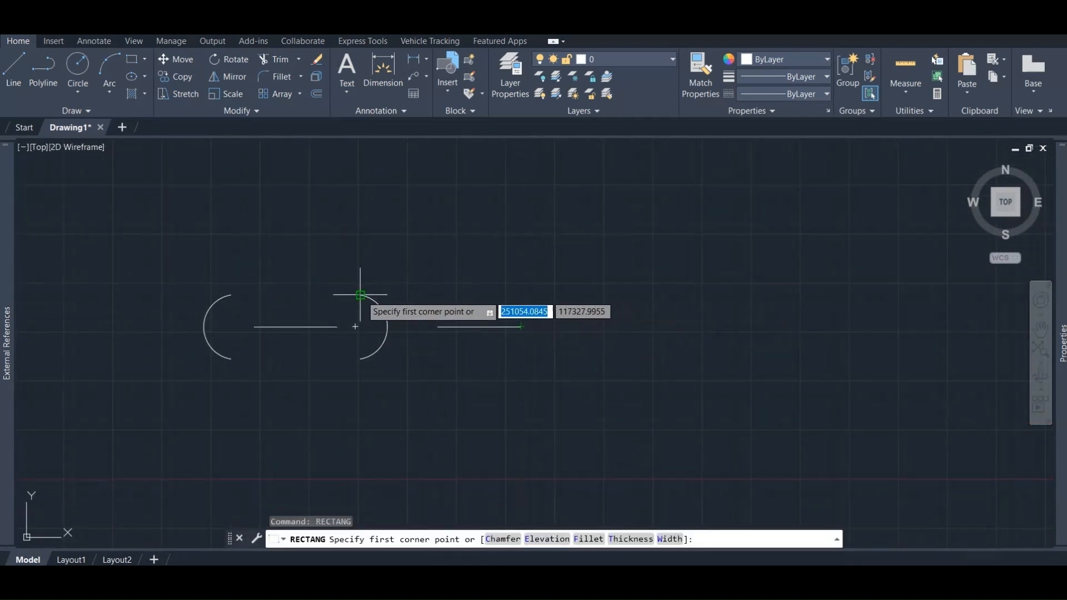
click(360, 295)
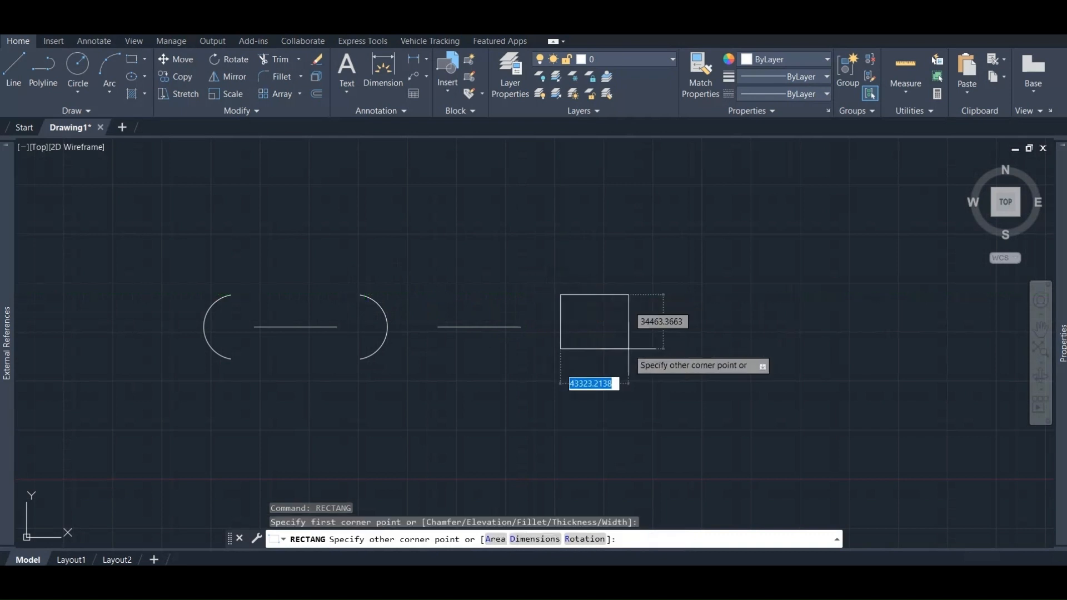
key(Escape)
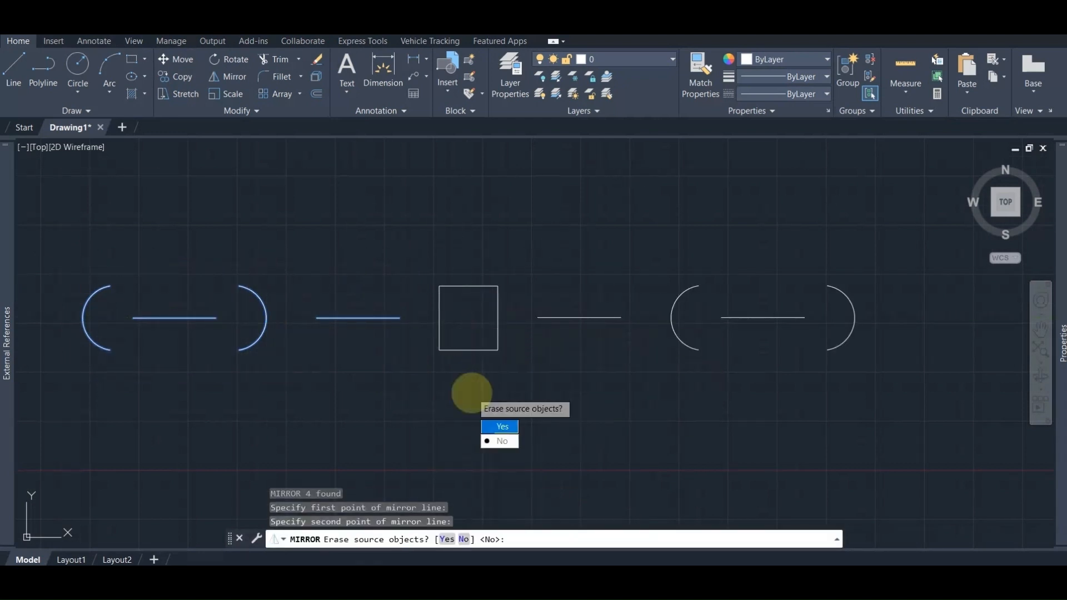
click(502, 441)
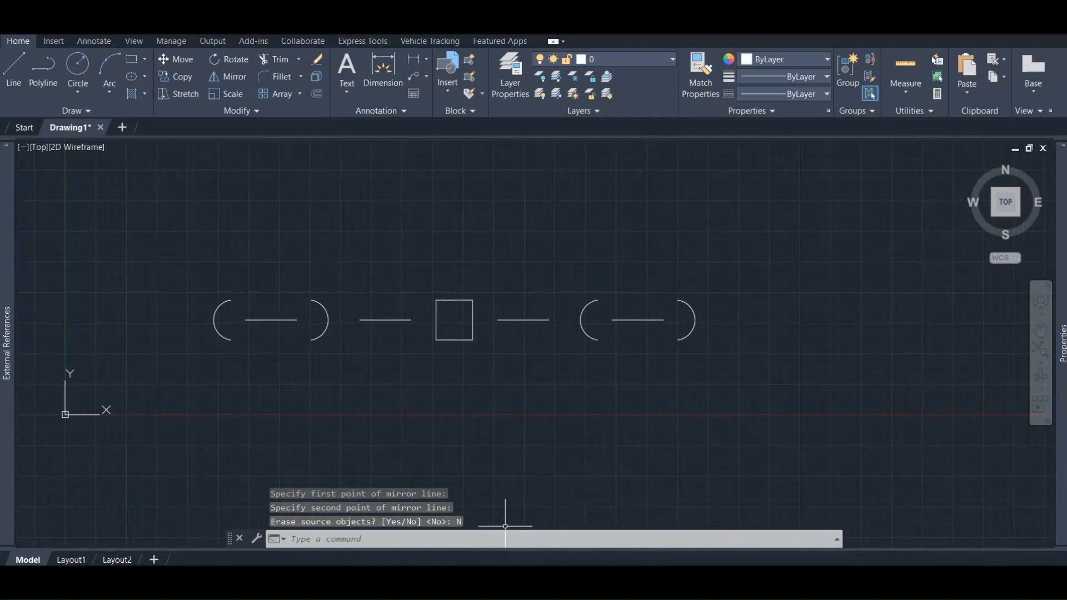
mouse_move(224, 284)
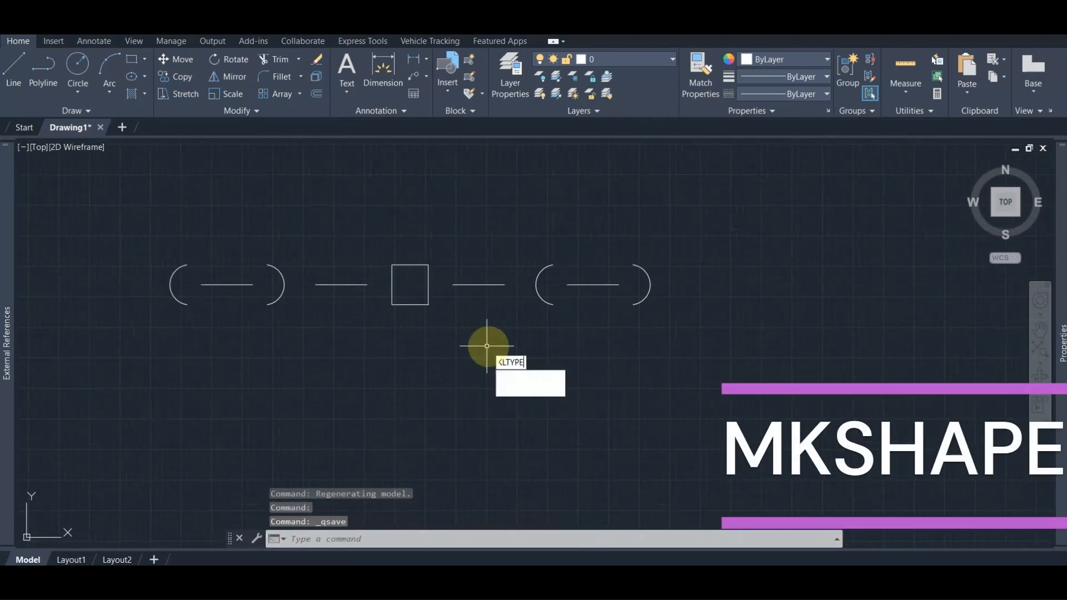
Run MKSHAPE, save Custom_shape.shp, name the shape Custom_shape with resolution 256
text(MK)
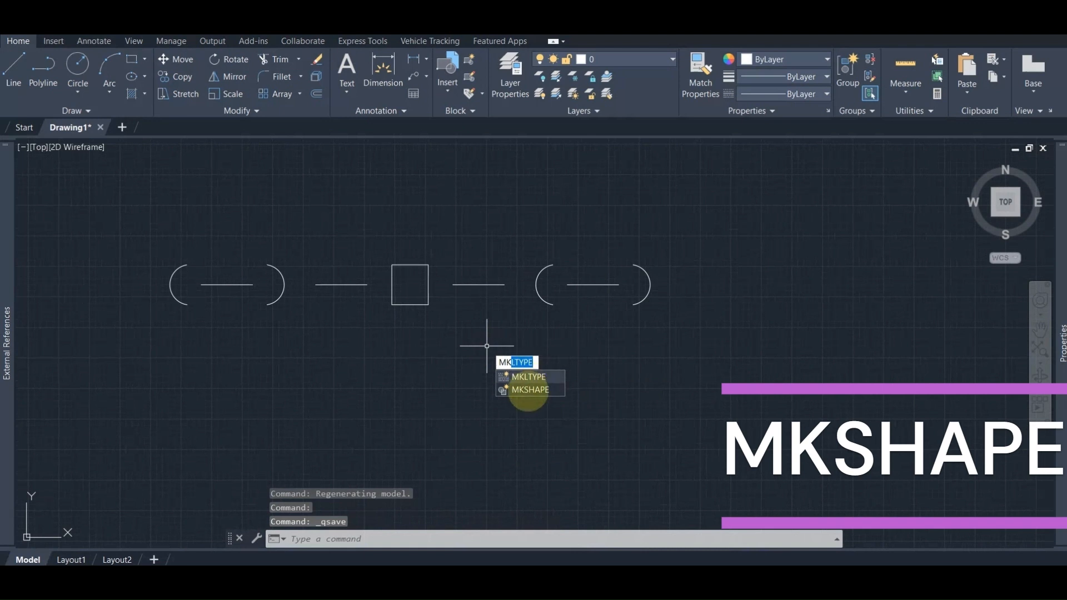
click(530, 390)
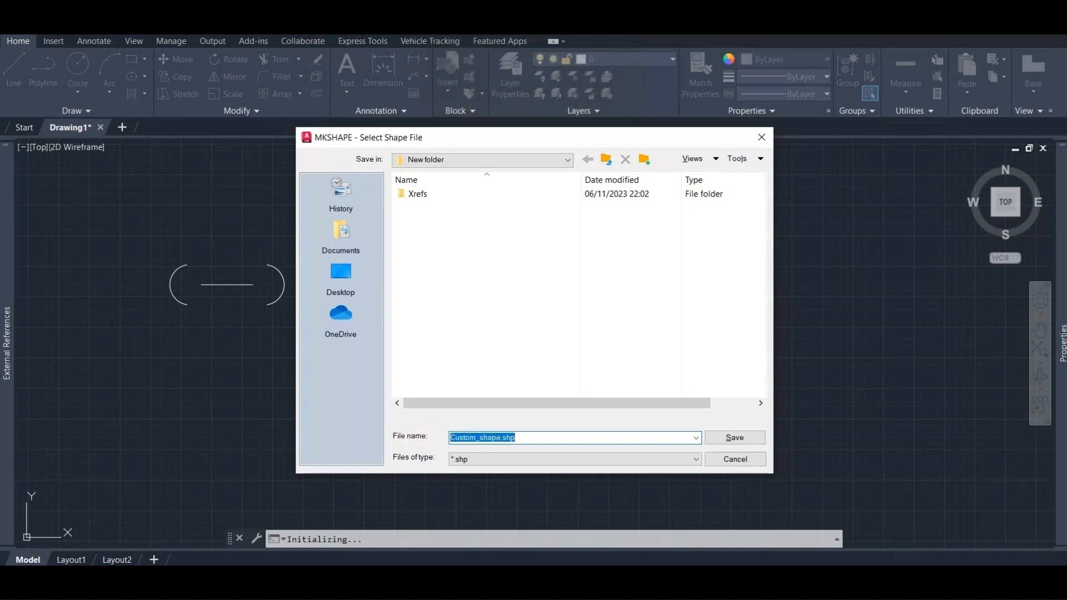
click(733, 437)
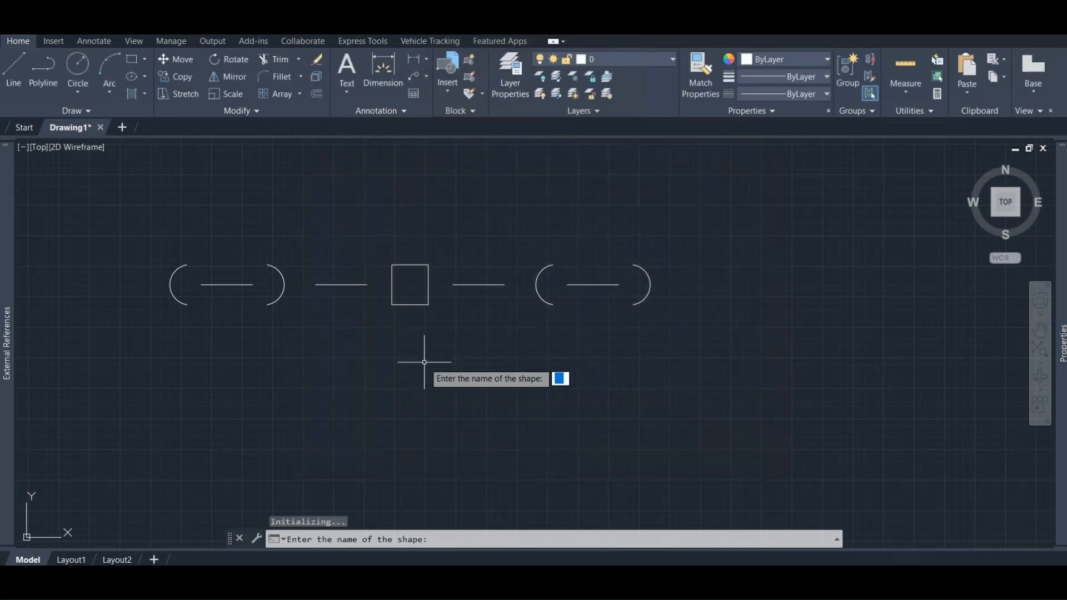
text(Custom)
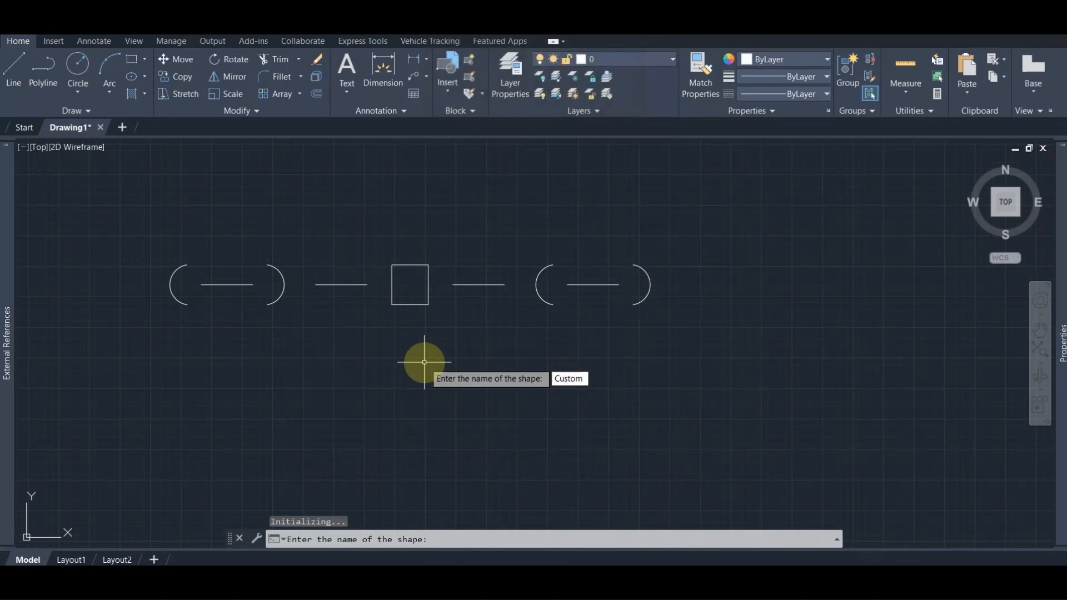
text(_shape)
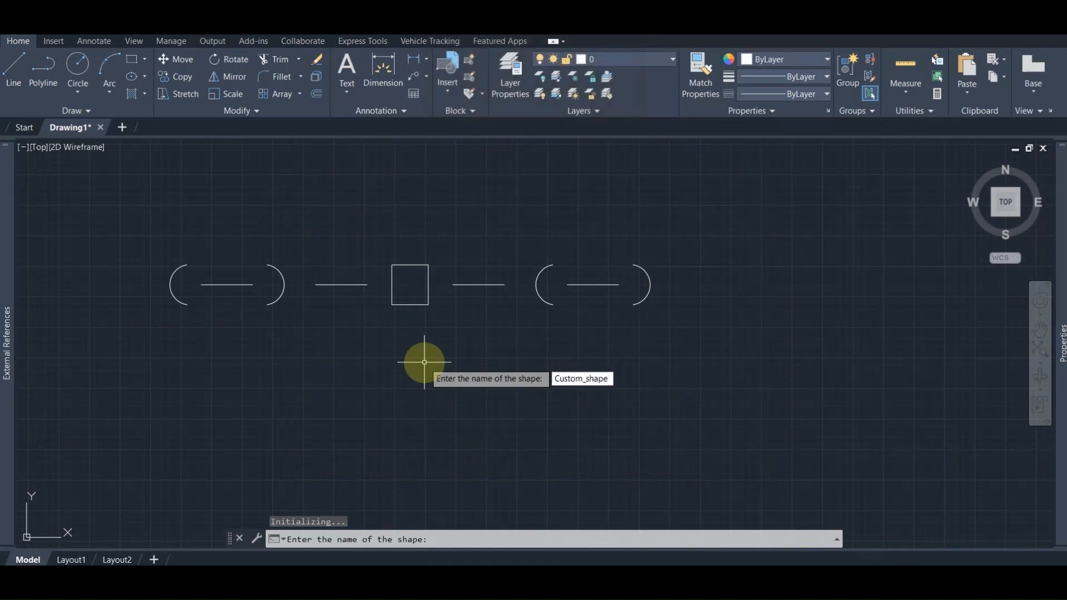
key(Return)
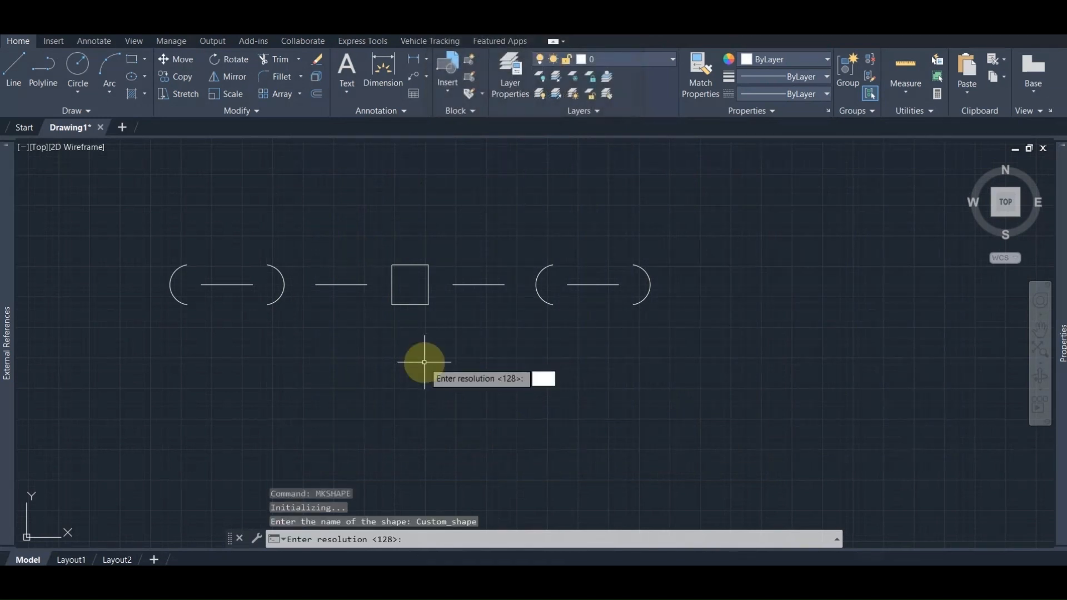
text(256)
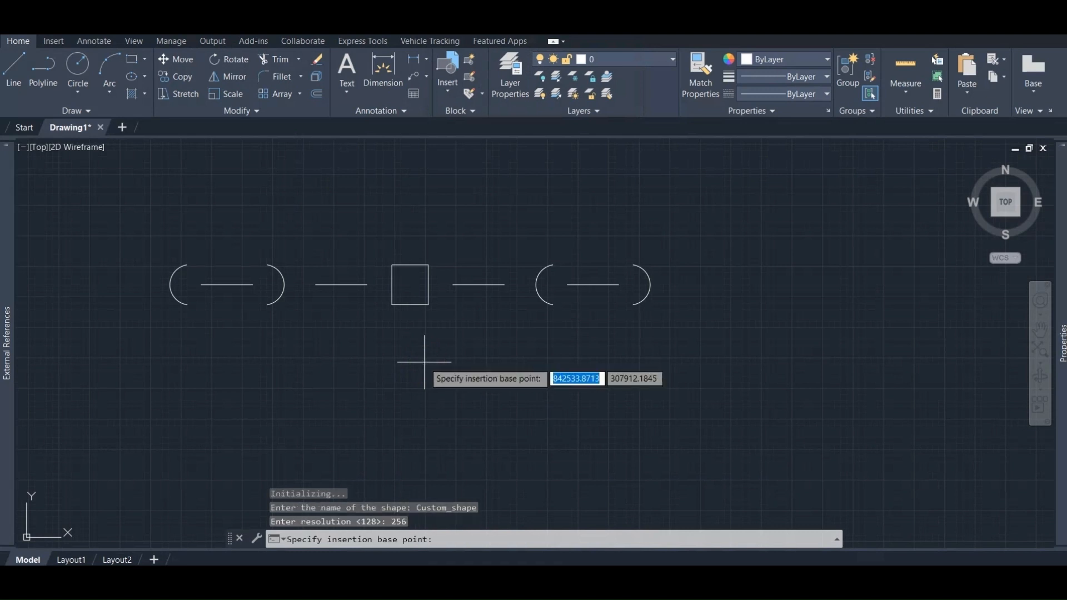
mouse_move(136, 312)
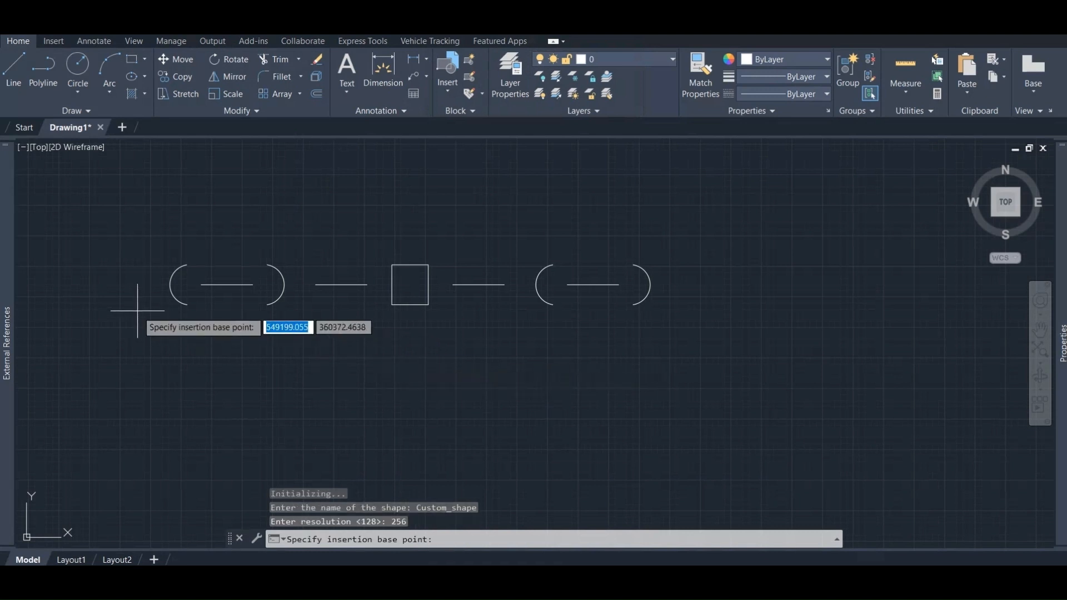
mouse_move(170, 284)
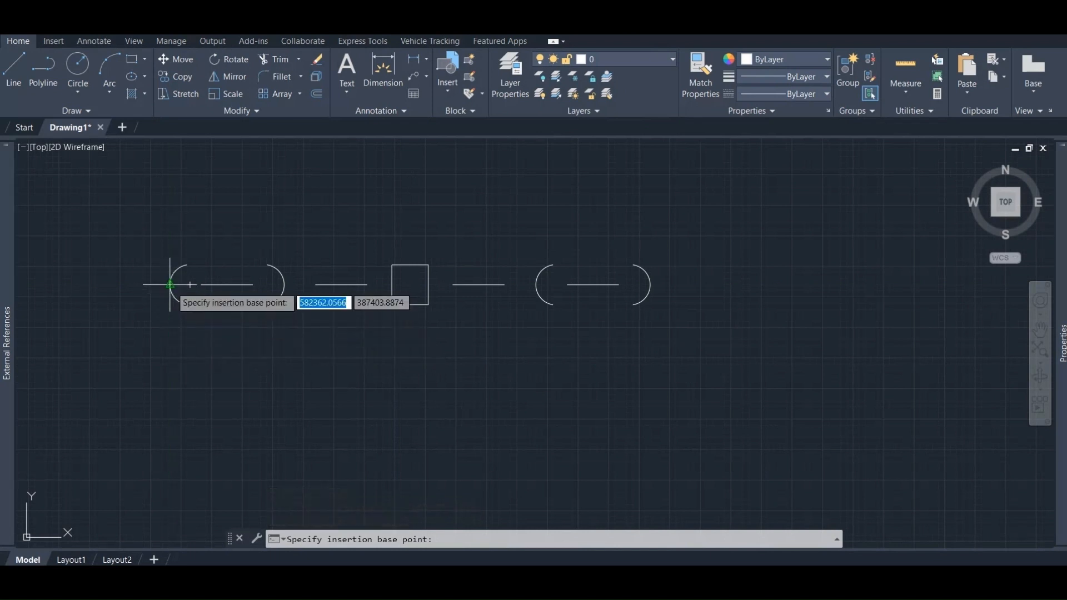
mouse_move(411, 303)
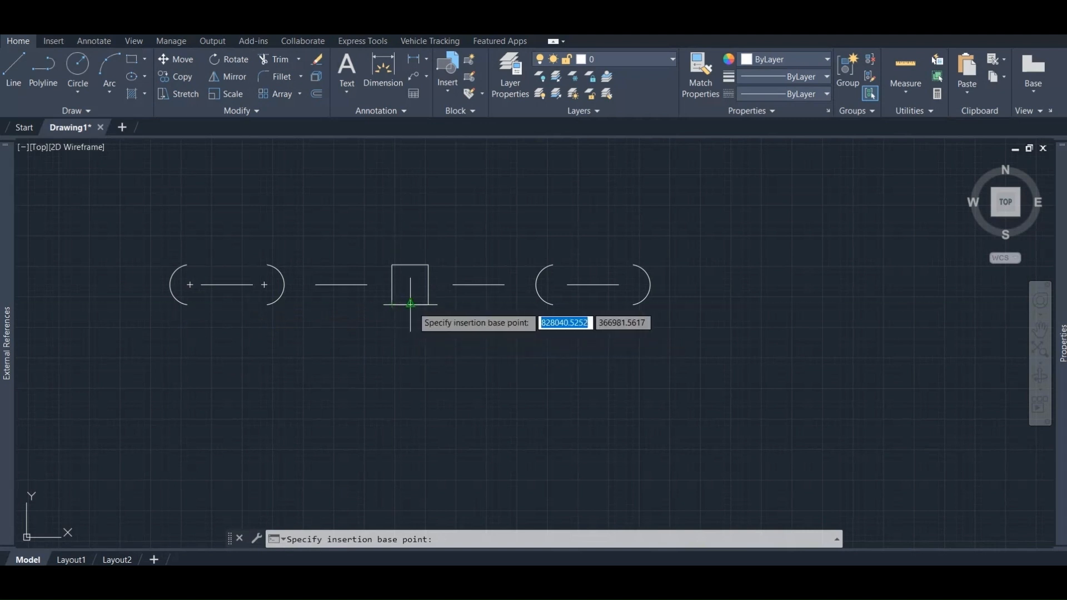
Set the shape's base point below the square and select the pattern objects
click(411, 303)
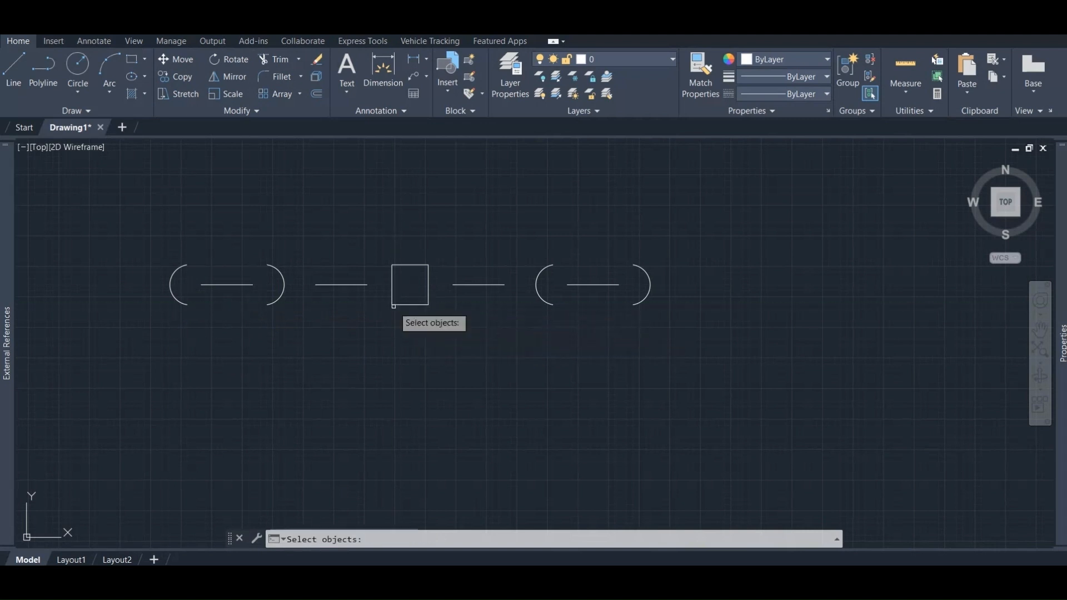
click(169, 239)
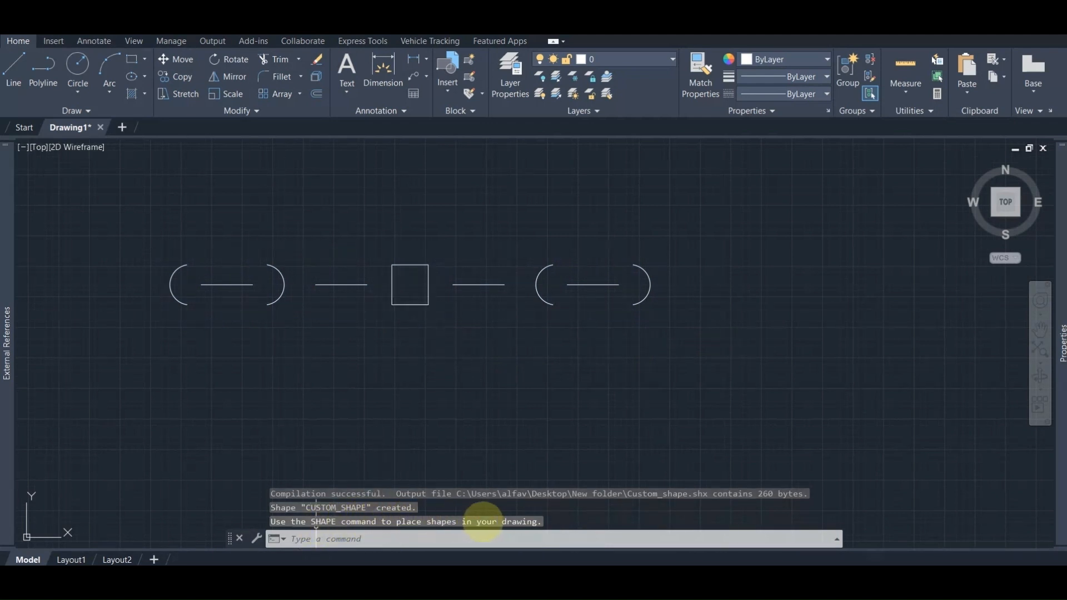
Save the drawing and insert CUSTOM_SHAPE at the square's lower-left corner, height 1, rotation 0
key(ctrl+s)
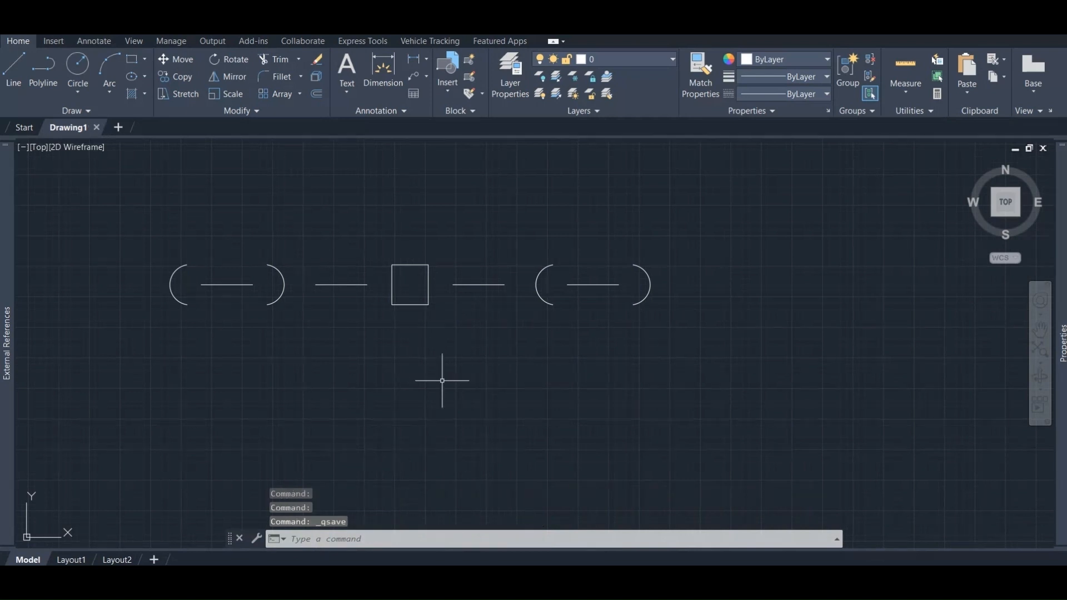
mouse_move(446, 385)
text(Custom_shape)
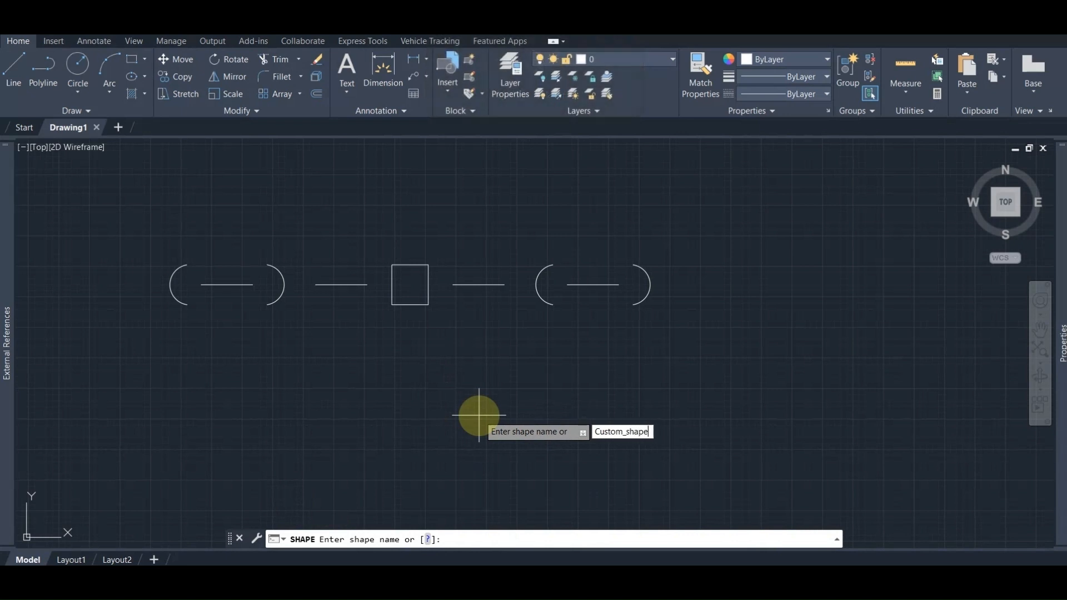
key(Return)
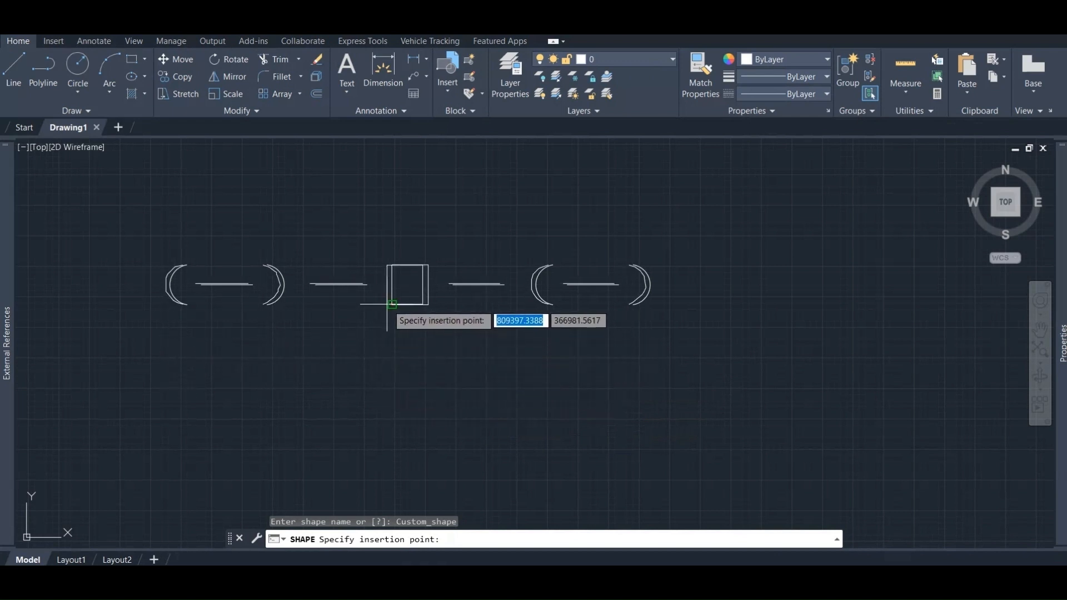
click(386, 343)
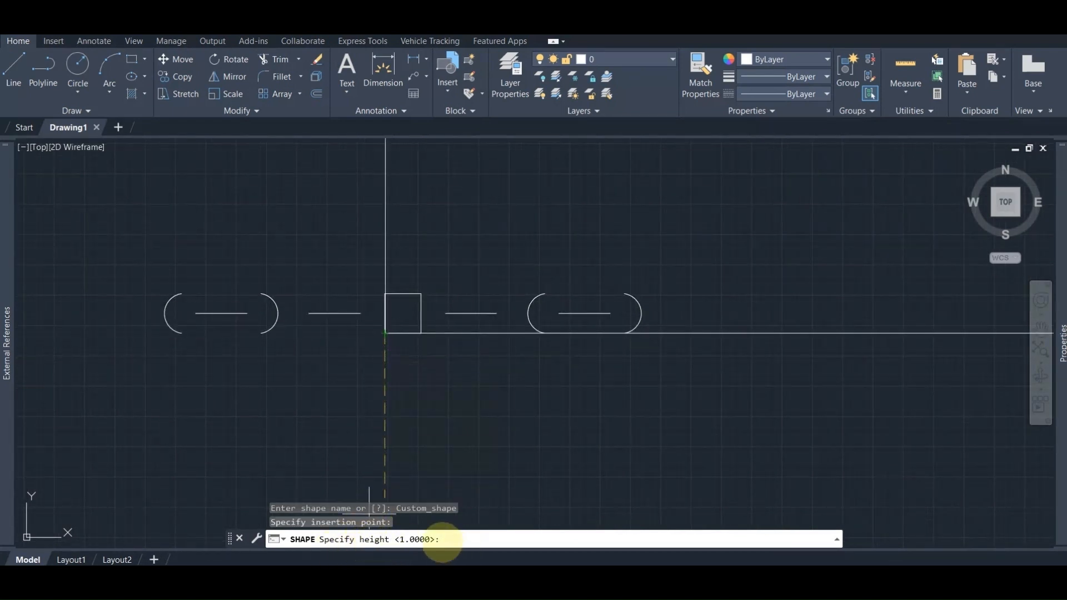
text(1)
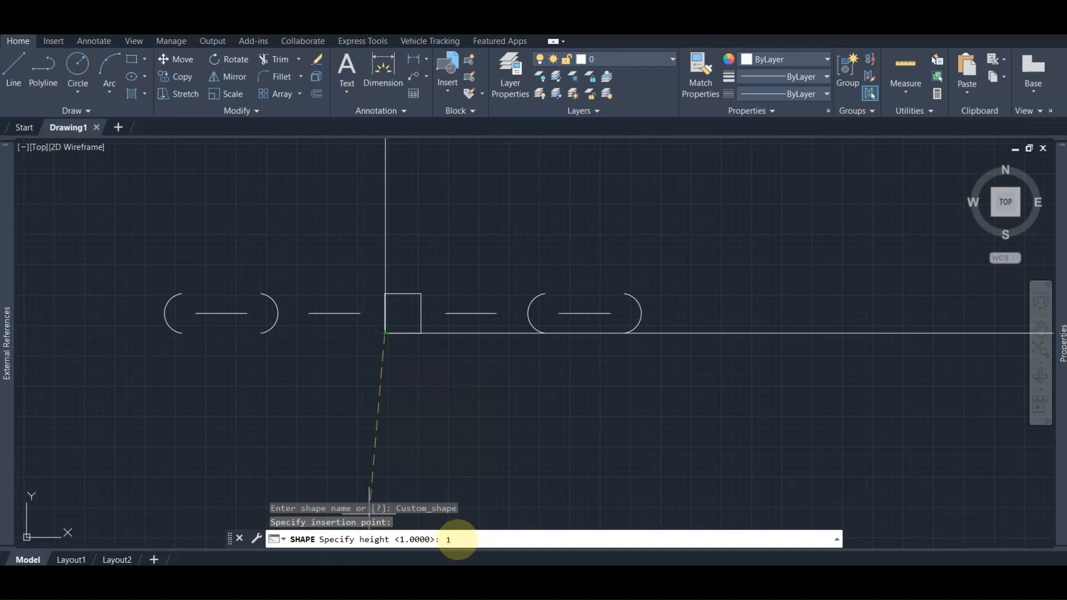
key(Return)
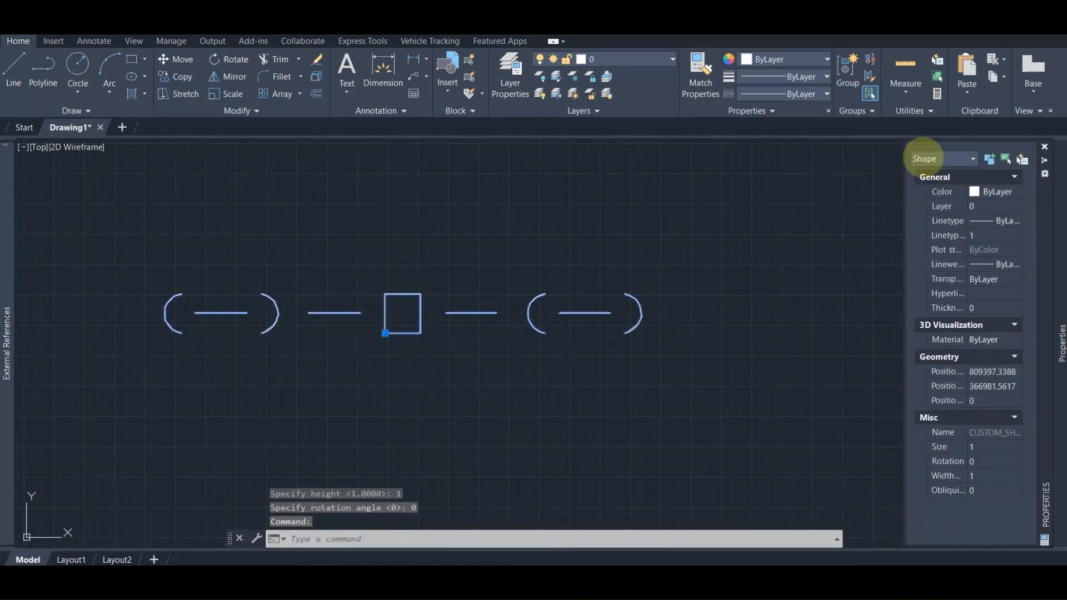
key(Escape)
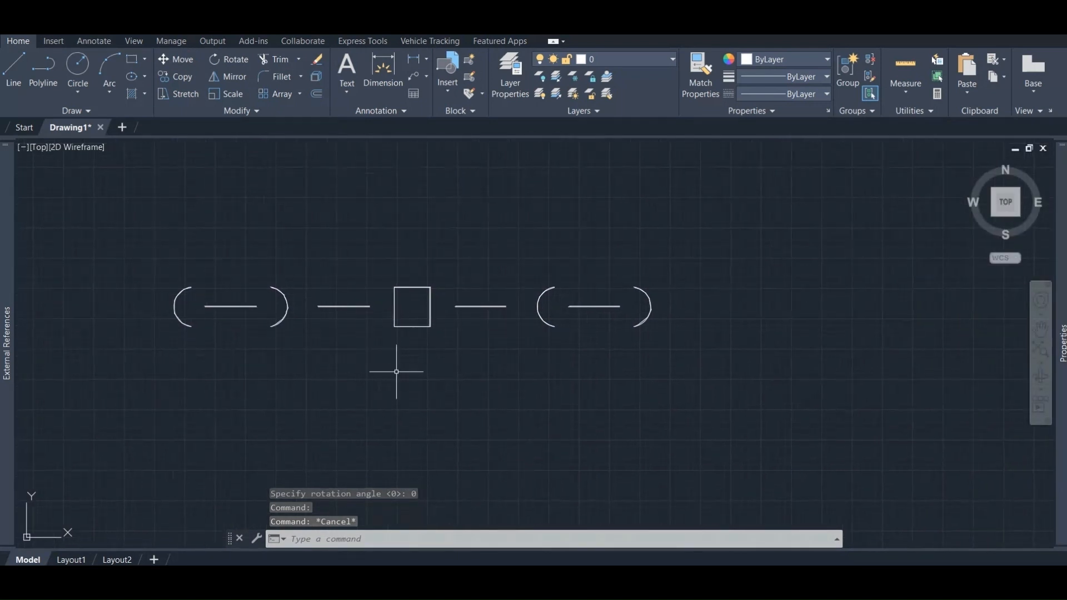
text(mk)
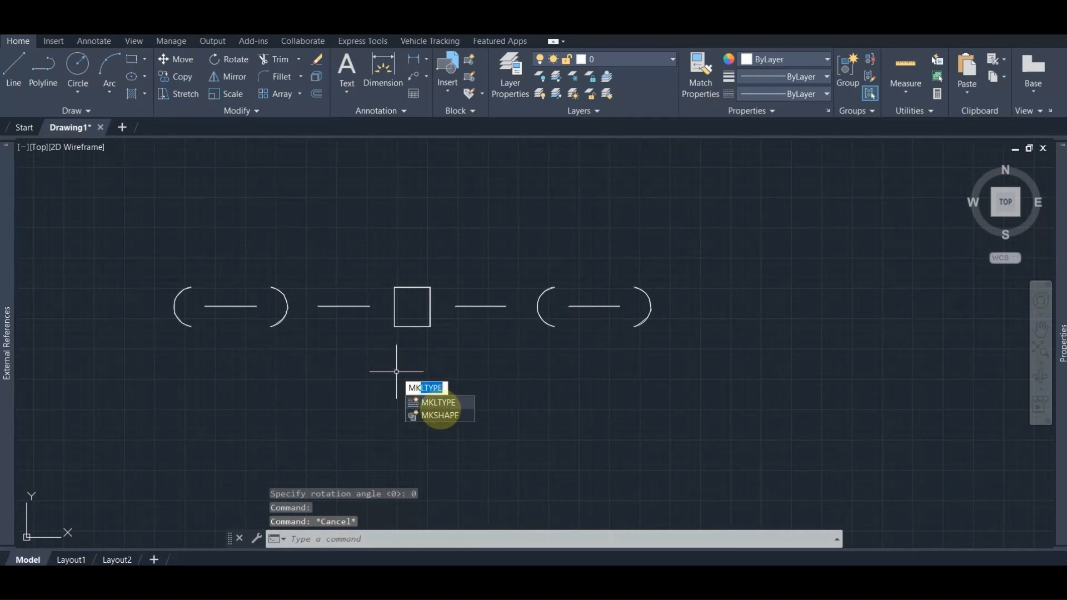
Start MKLTYPE and save the new linetype to the Custom_Shape_Linetype.lin file
click(437, 403)
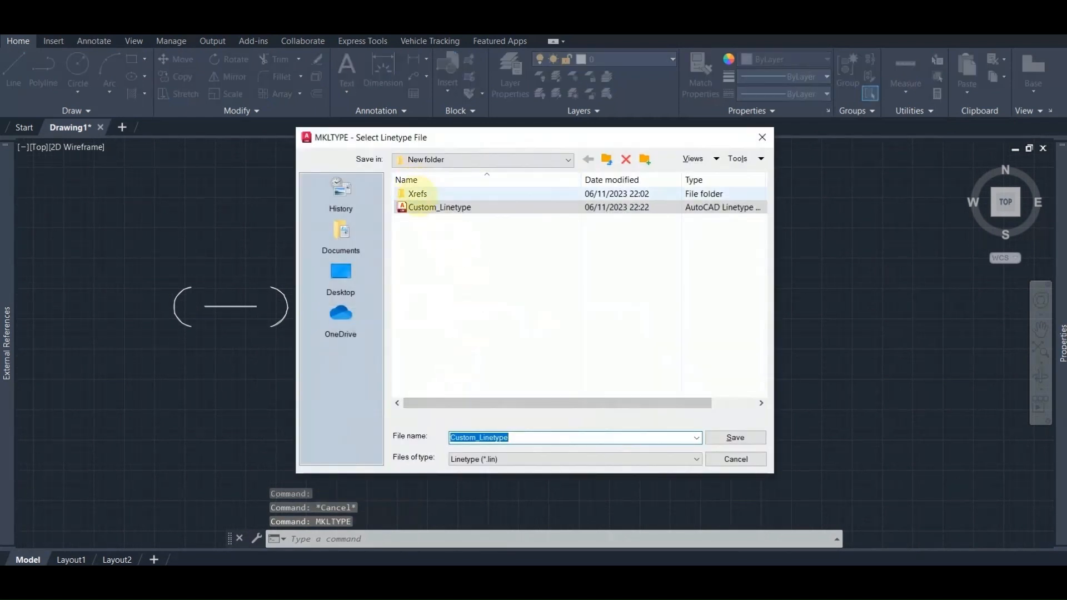
click(483, 437)
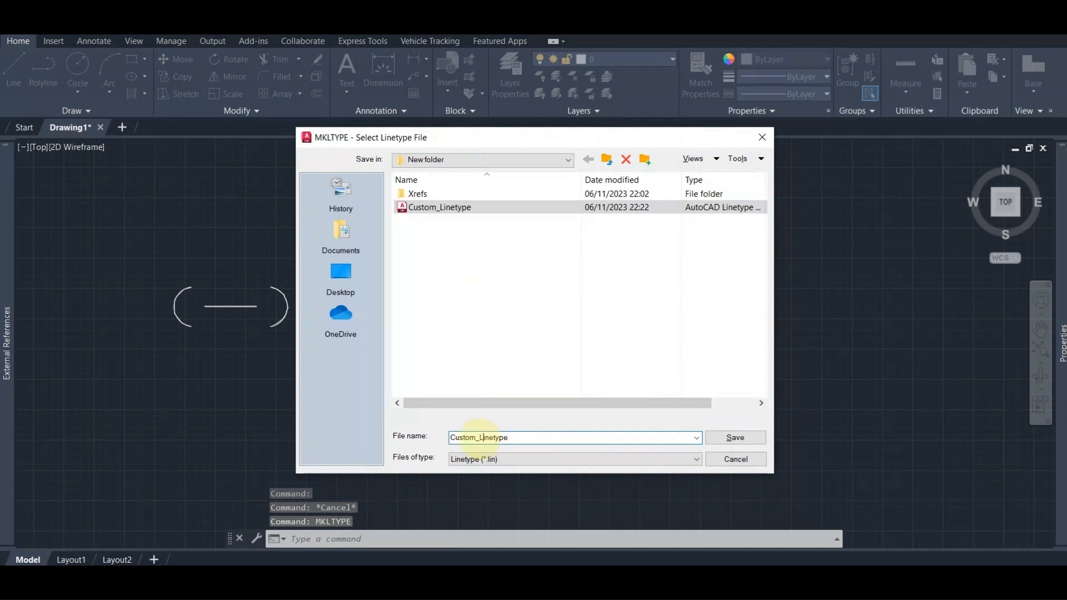
text(Shape)
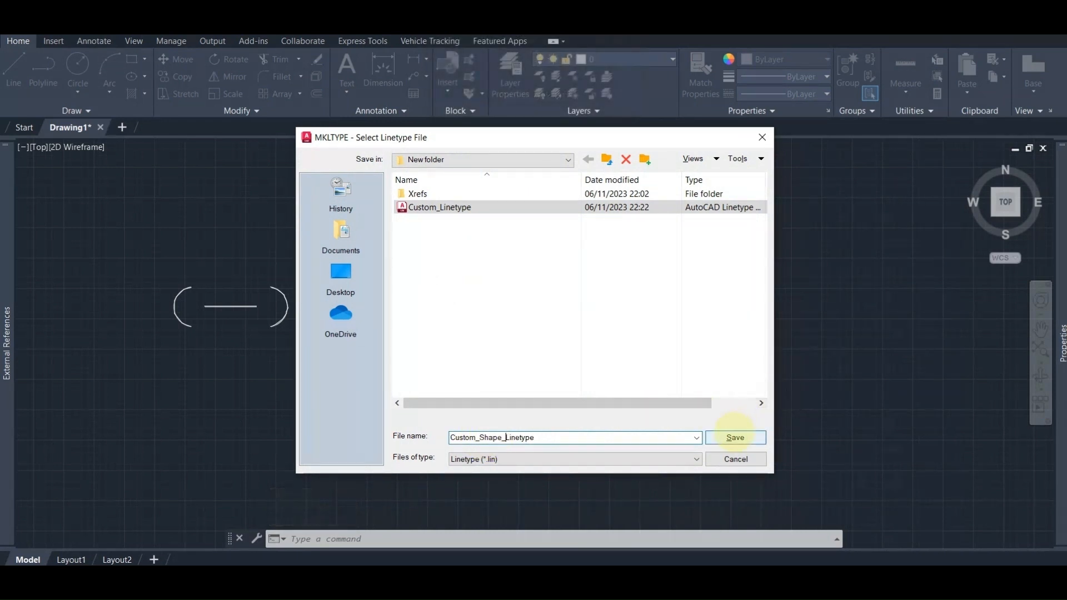
click(734, 437)
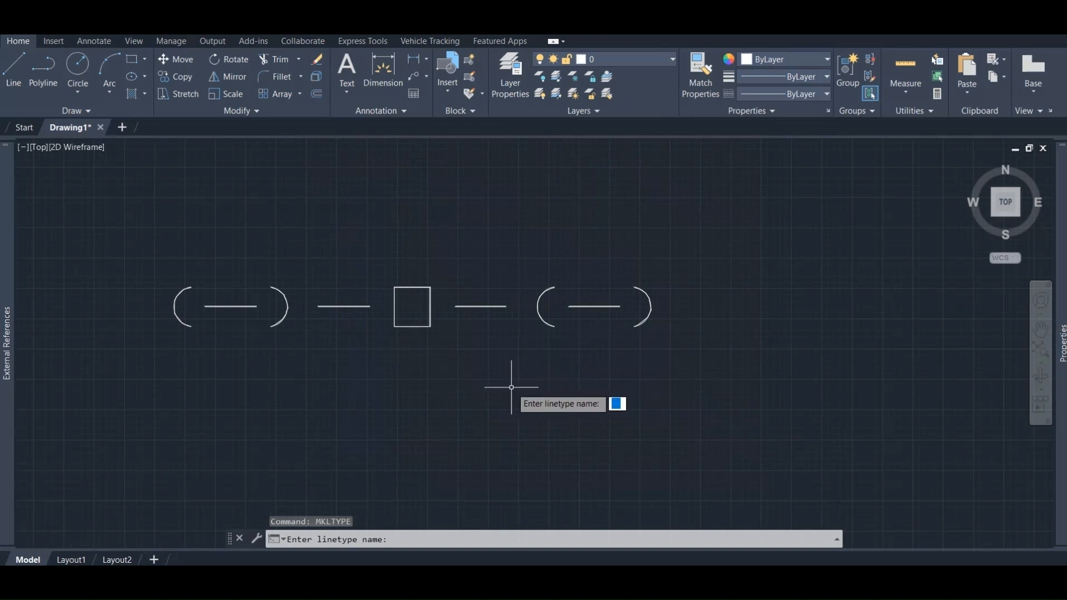
Name the linetype Custom_shape_linetype and give it its description
text(Custom_)
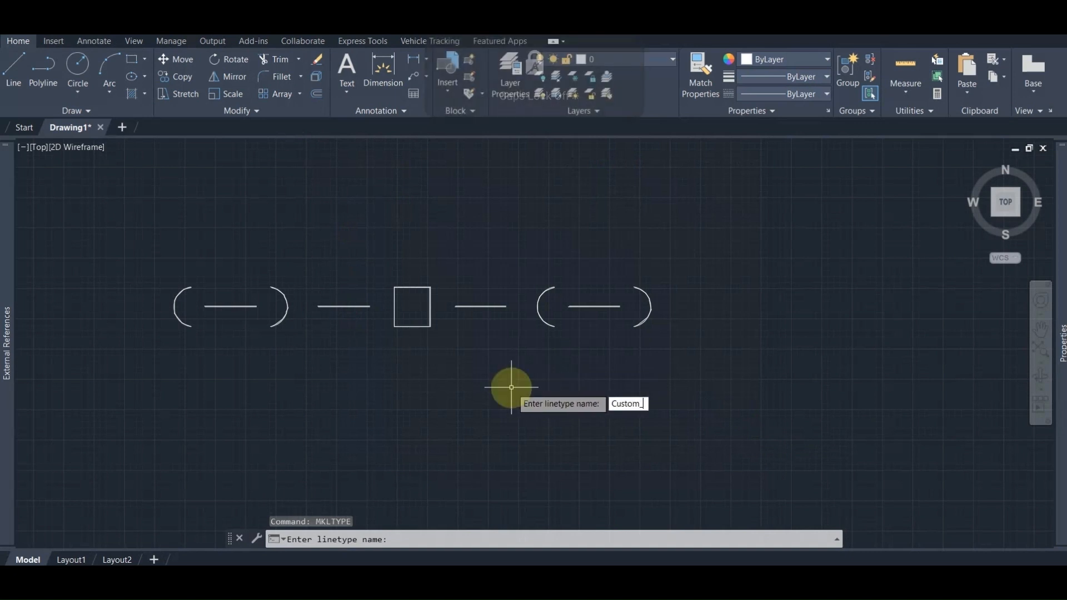
text(shape_line)
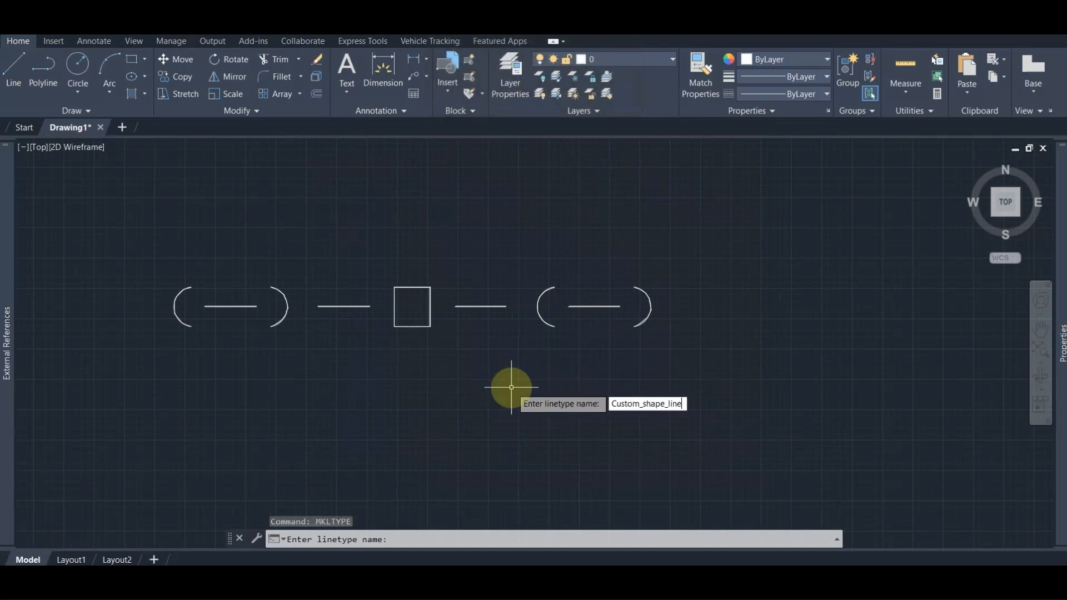
key(Return)
text(Custom )
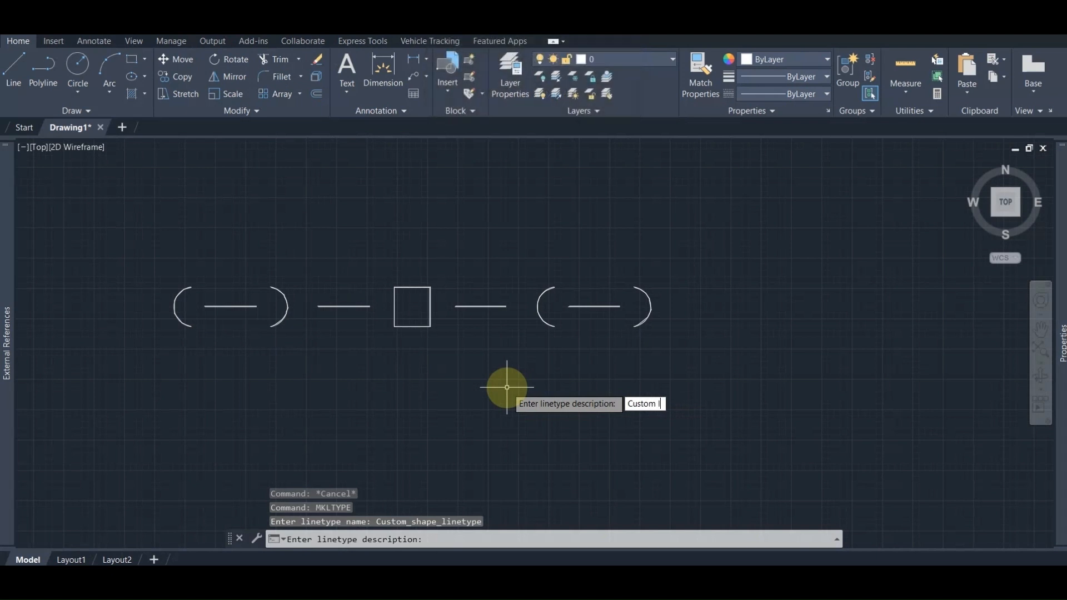
text(linetype wi)
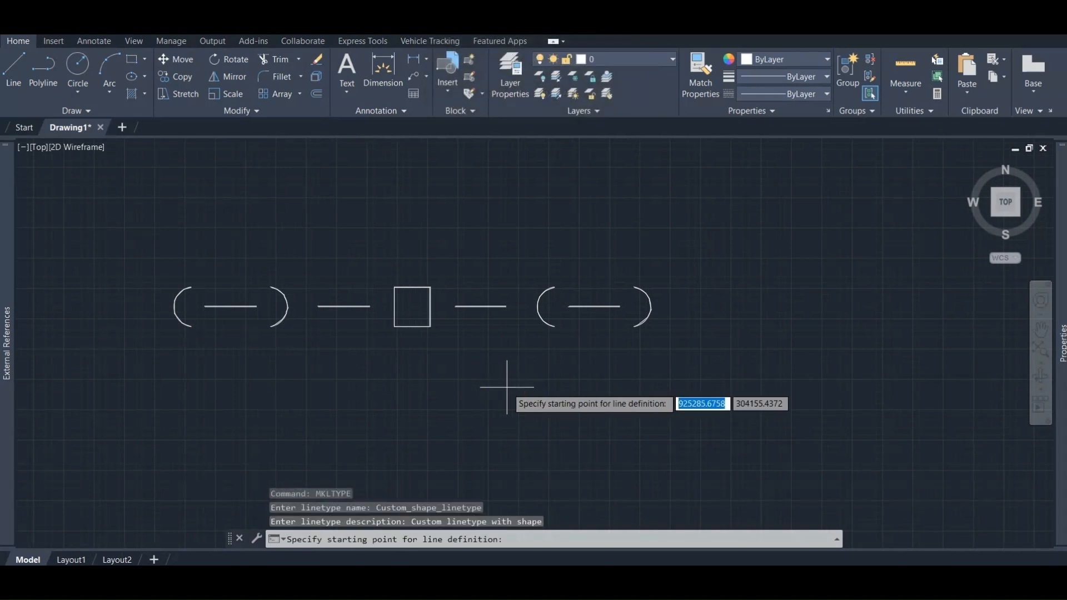
mouse_move(177, 306)
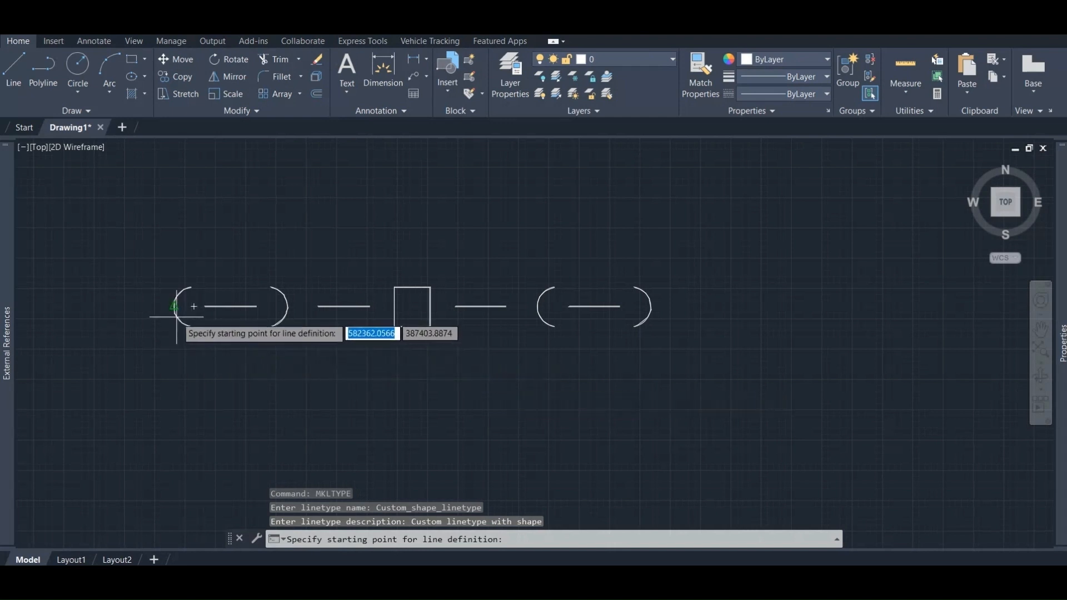
Define the pattern from the left arc's midpoint to its end and select the arc, line and square objects
click(175, 306)
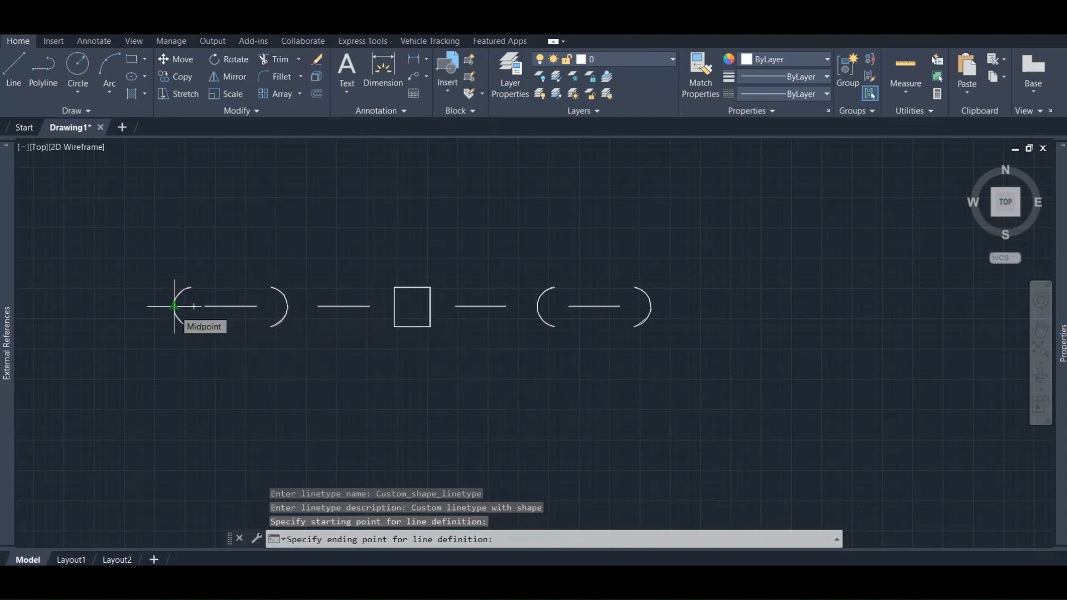
click(175, 306)
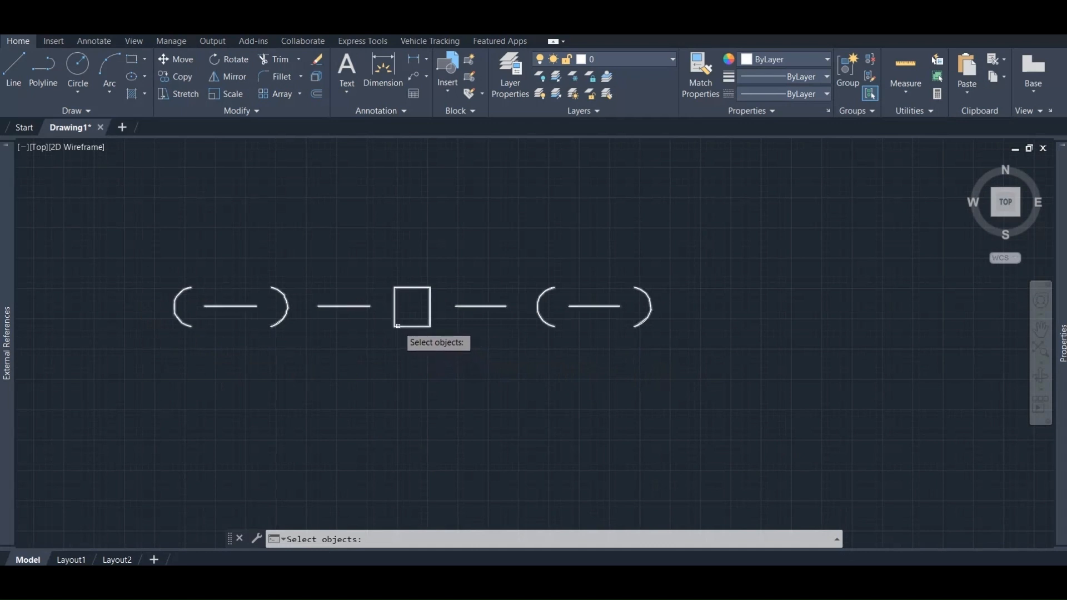
click(412, 306)
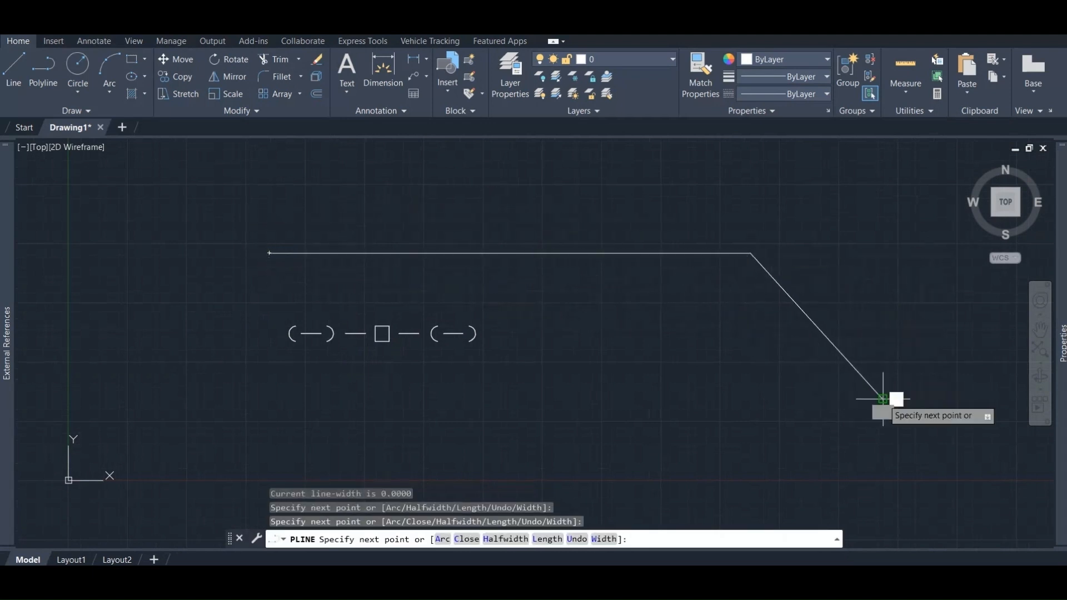
Finish the bent polyline and assign it the CUSTOM_SHAPE_LINETYPE
key(Escape)
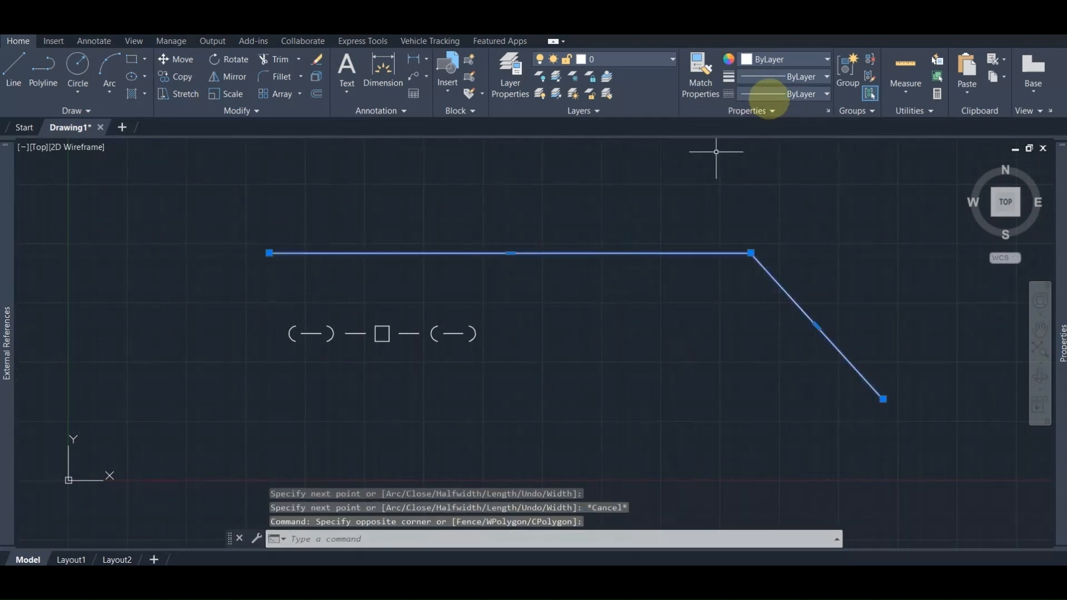
click(825, 94)
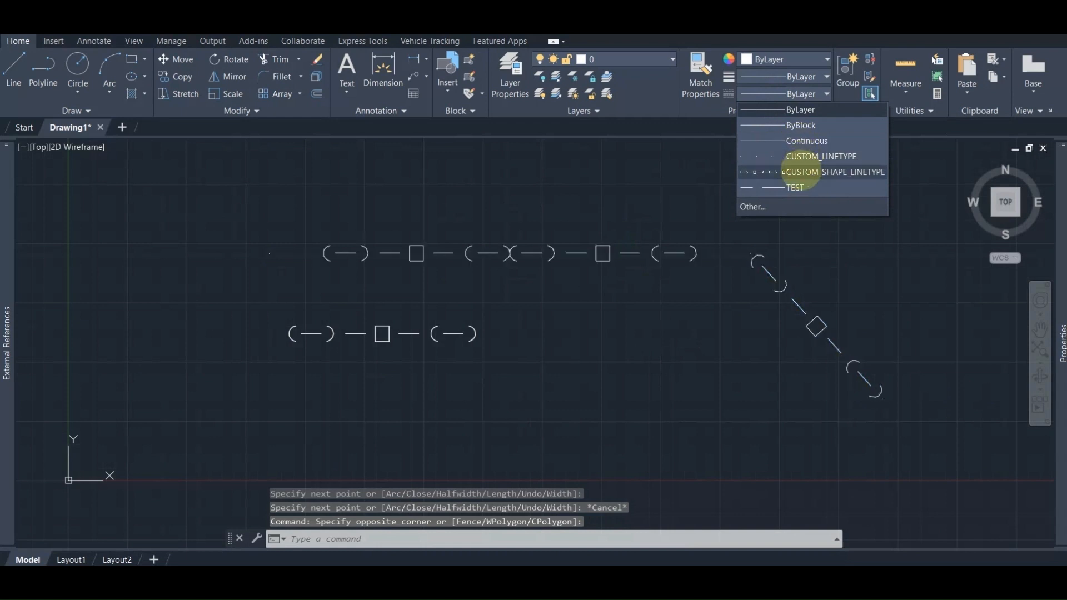
click(833, 172)
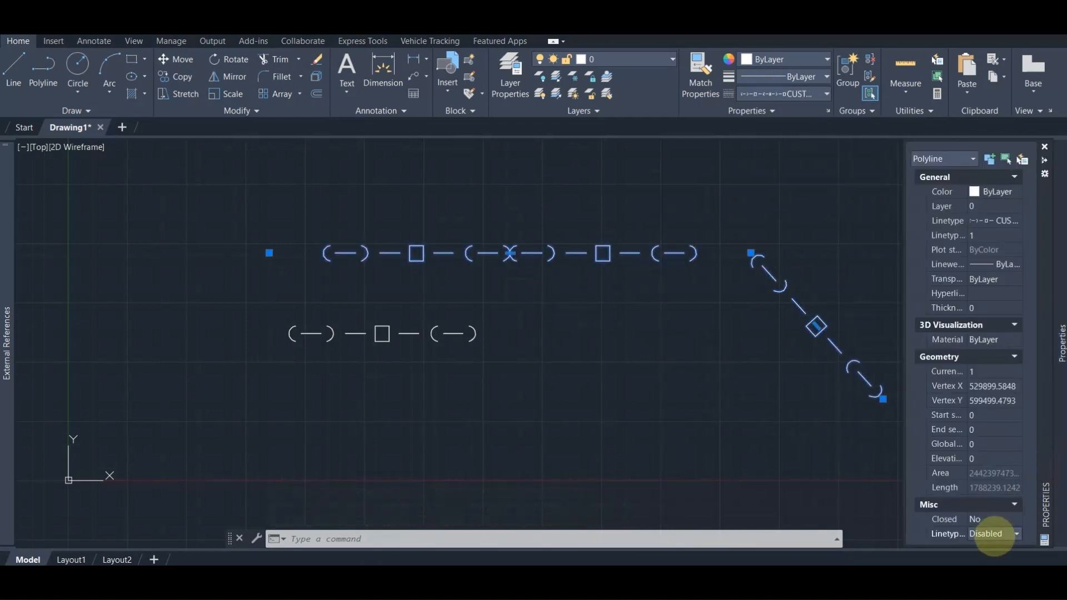
Set Linetype generation to Enabled in Properties so the pattern runs continuously across vertices
click(986, 534)
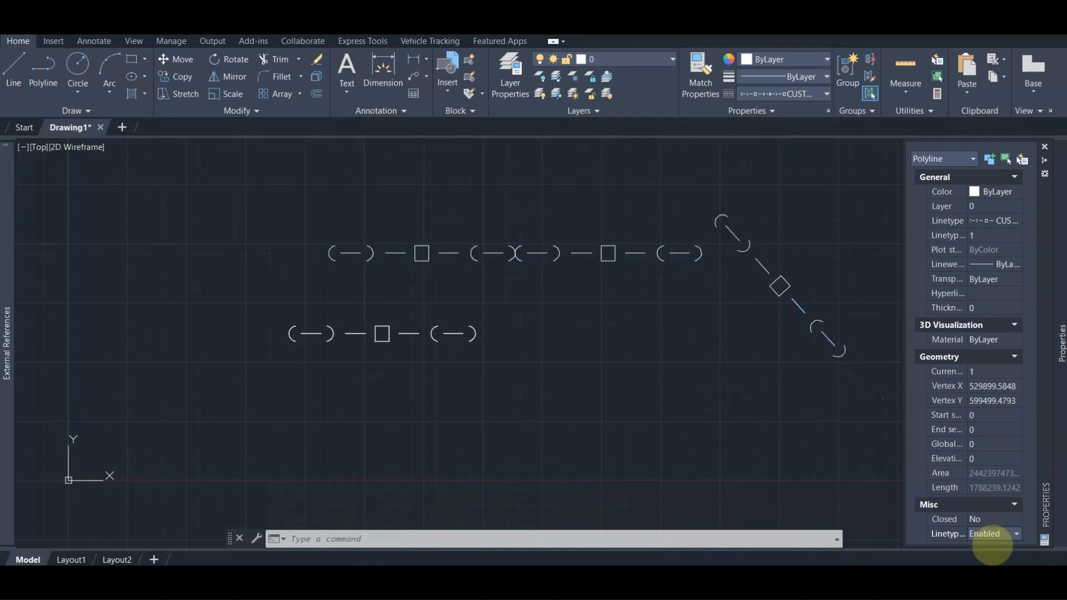
click(1044, 146)
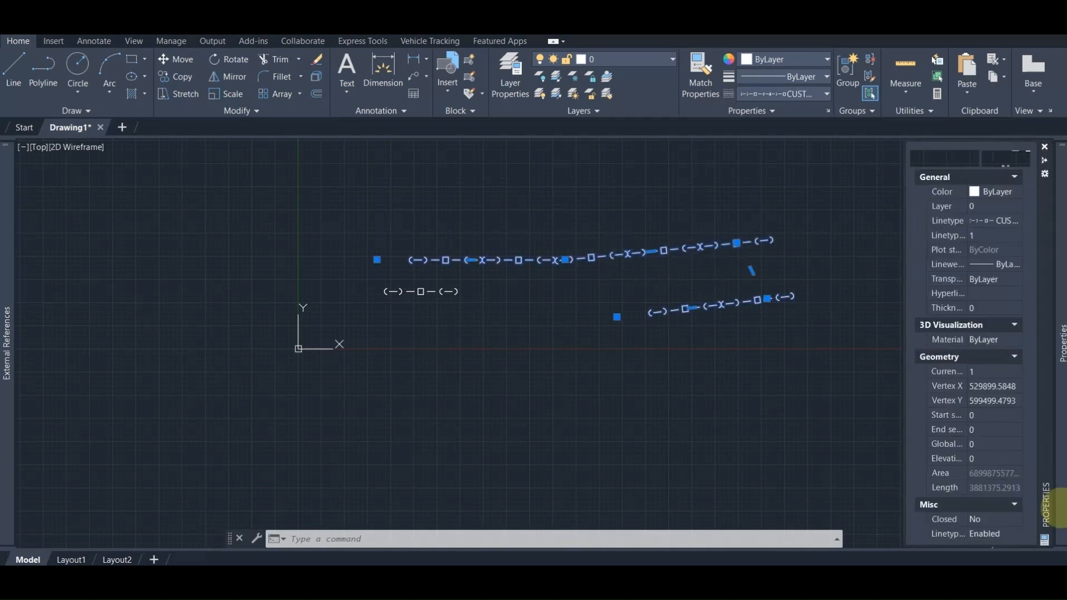
click(1014, 533)
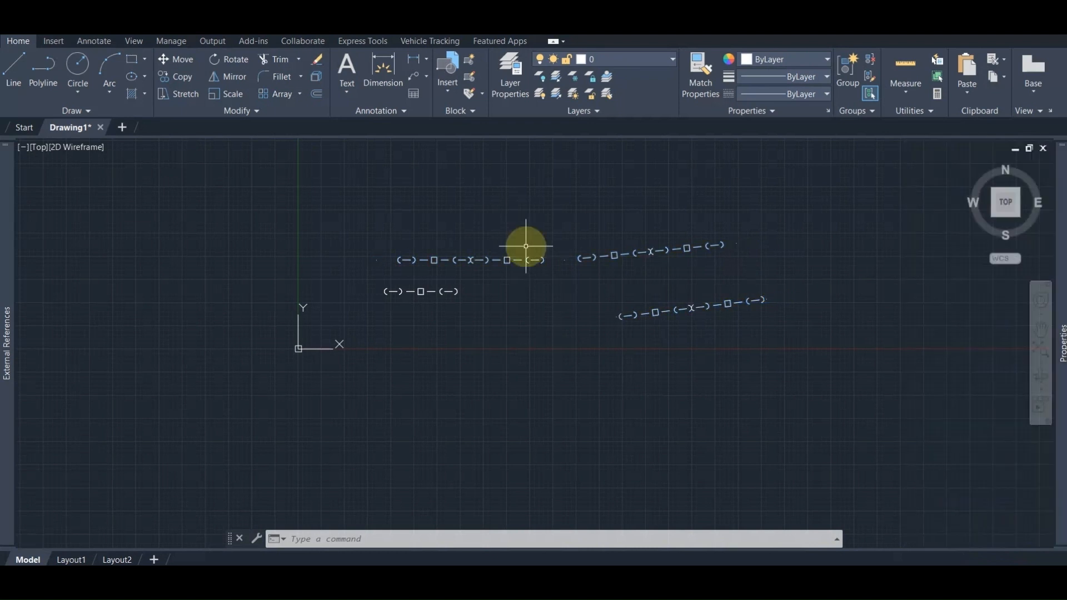
Draw a circle above the patterned lines, give it CUSTOM_SHAPE_LINETYPE, and begin another circle
click(77, 64)
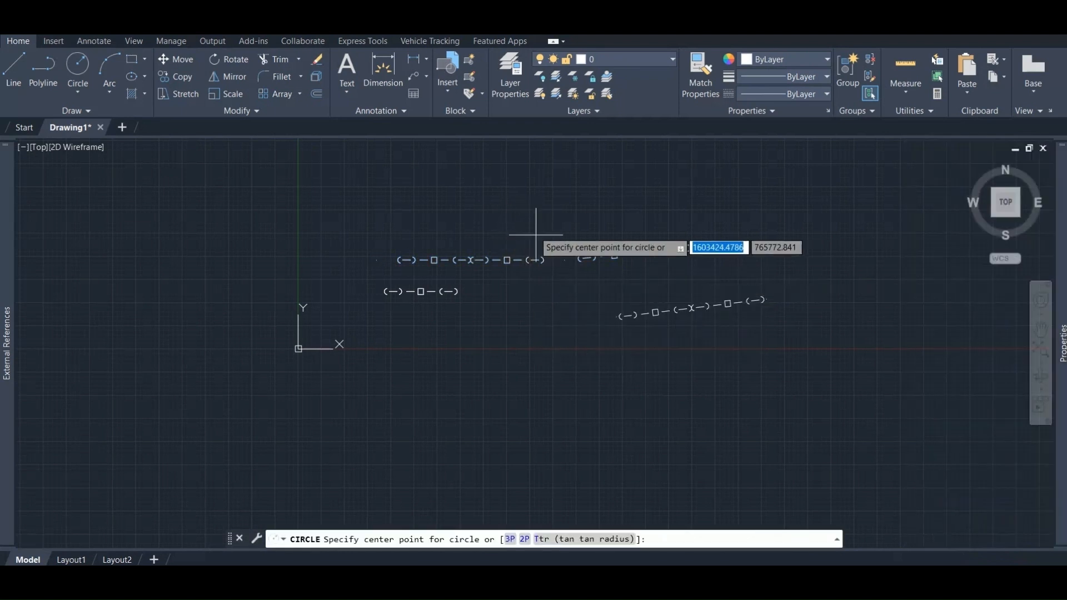
click(535, 225)
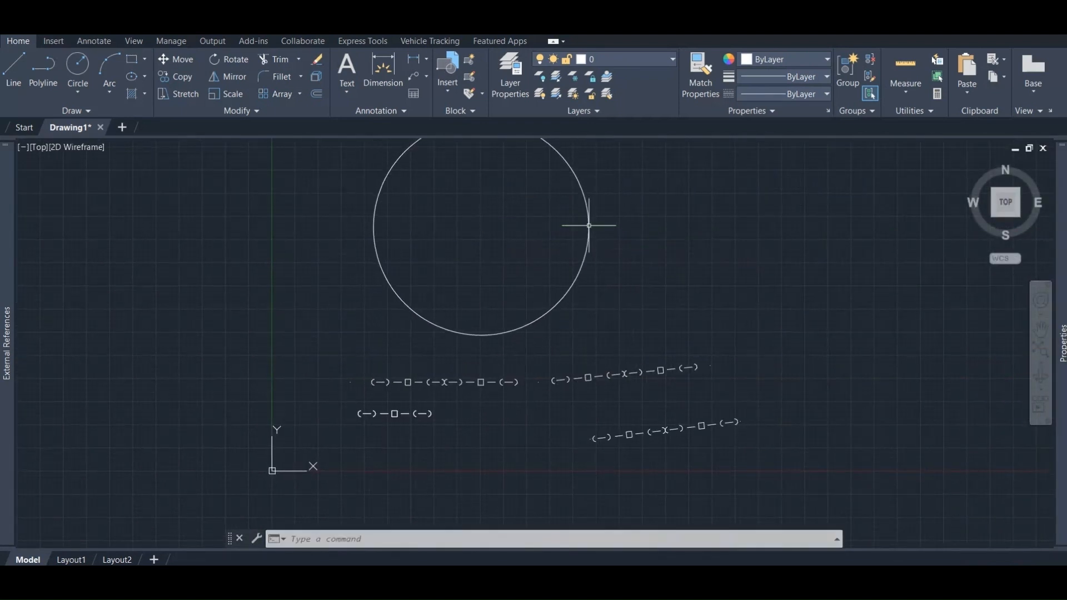
click(826, 94)
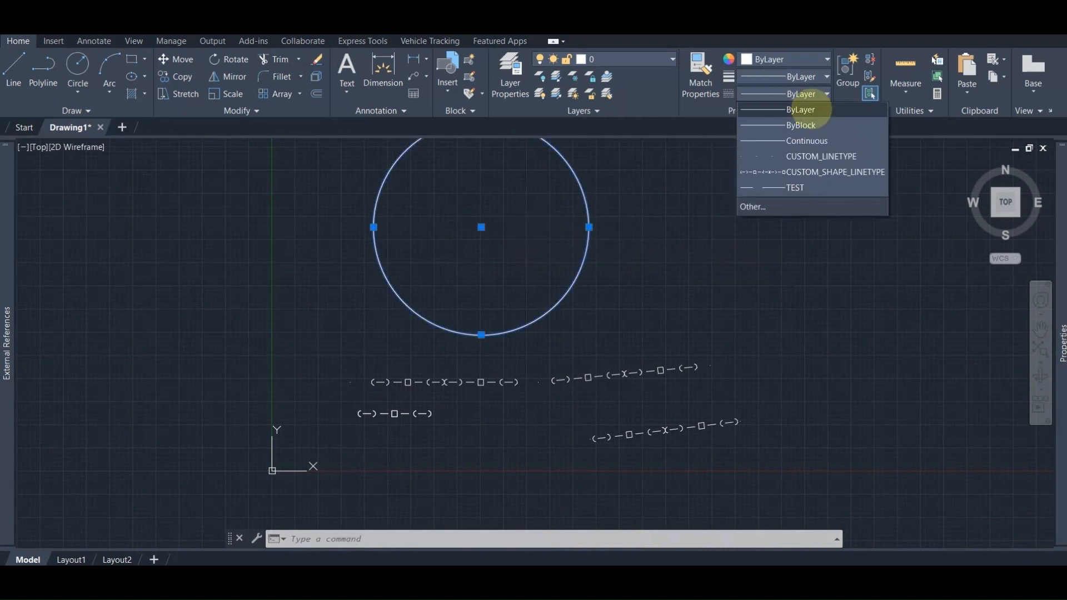
click(834, 172)
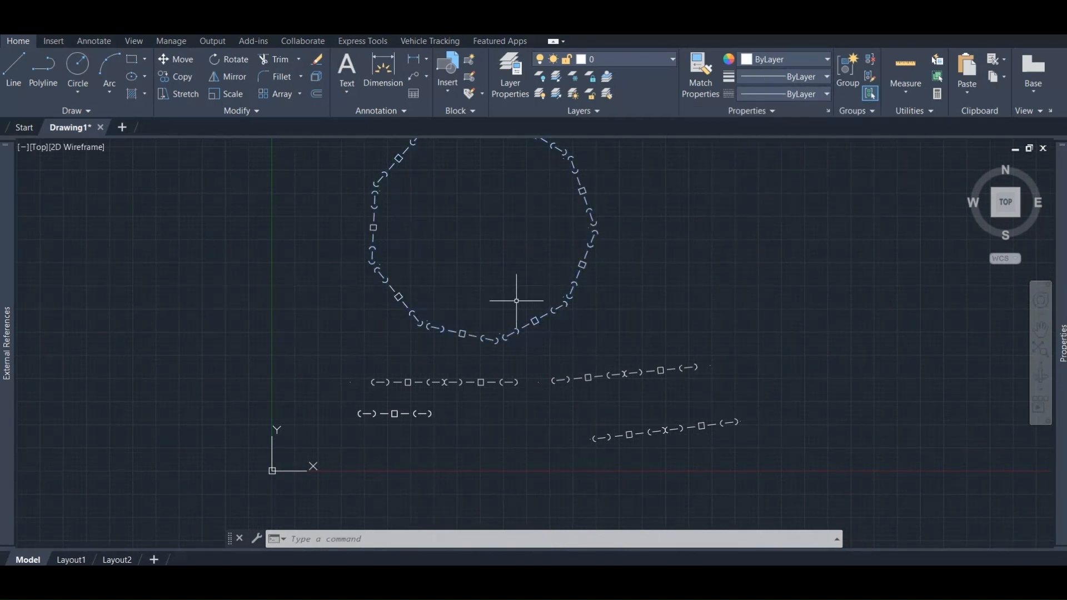
scroll(up, 3)
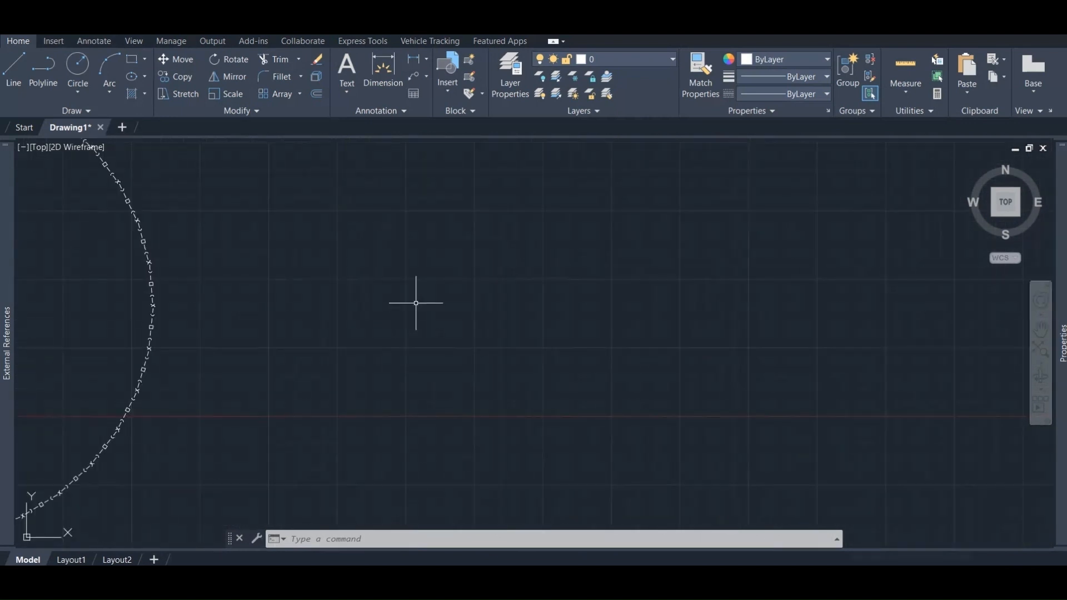
text(CIRCLE)
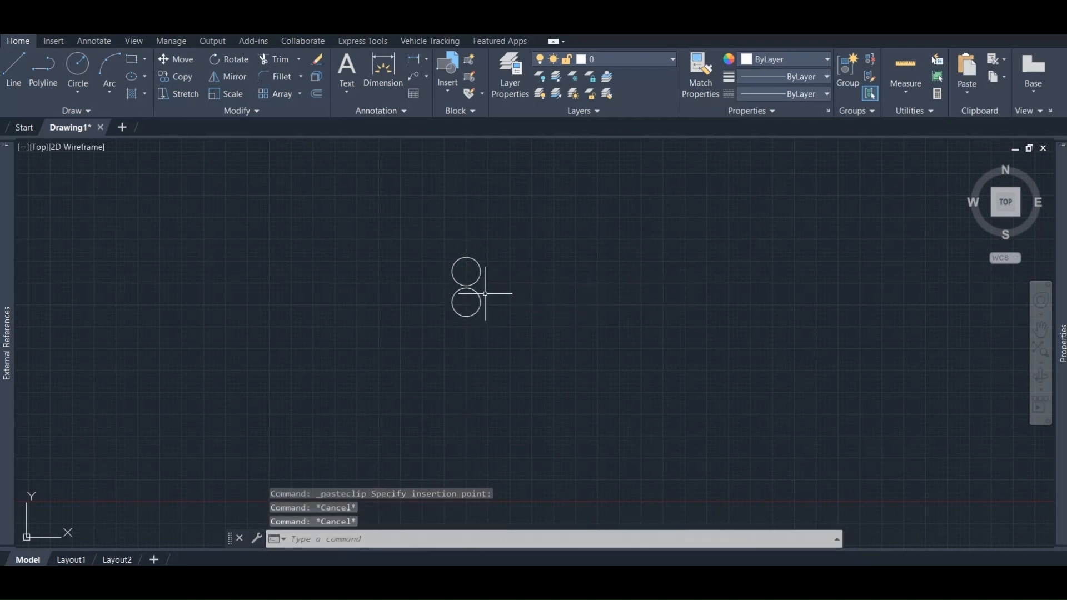
Run MKSHAPE into Custom_shape.shp, naming the shape cs with the lower circle's centre as base point
key(Escape)
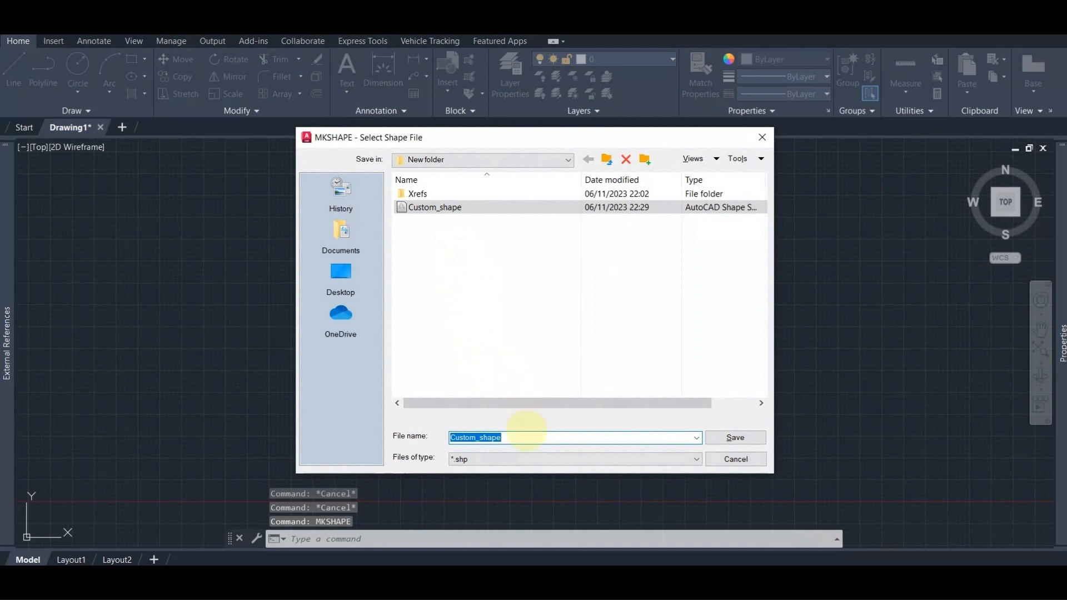
click(735, 437)
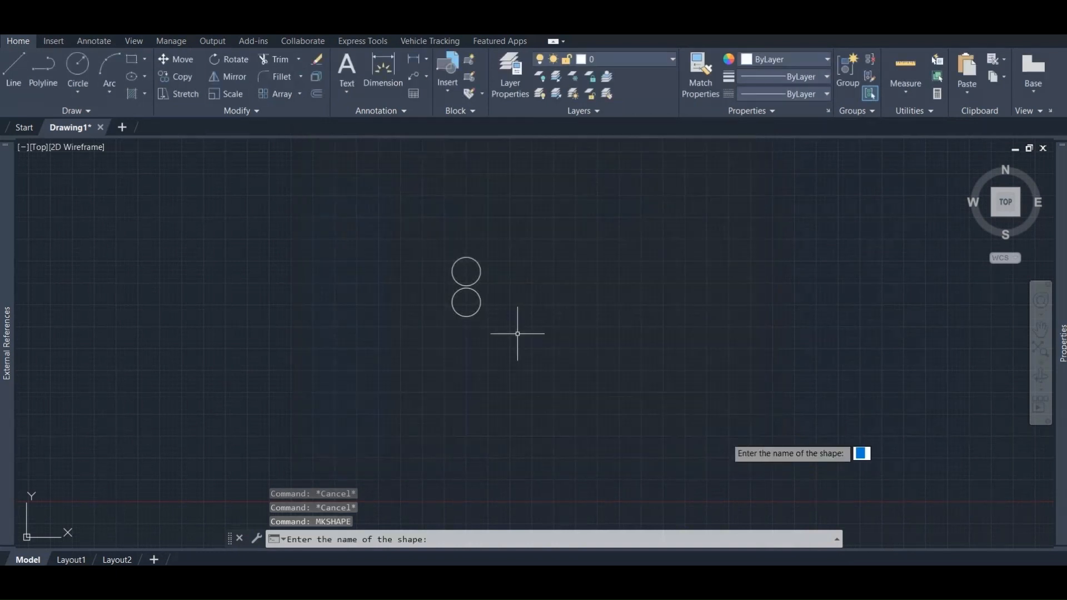
mouse_move(434, 264)
text(cs)
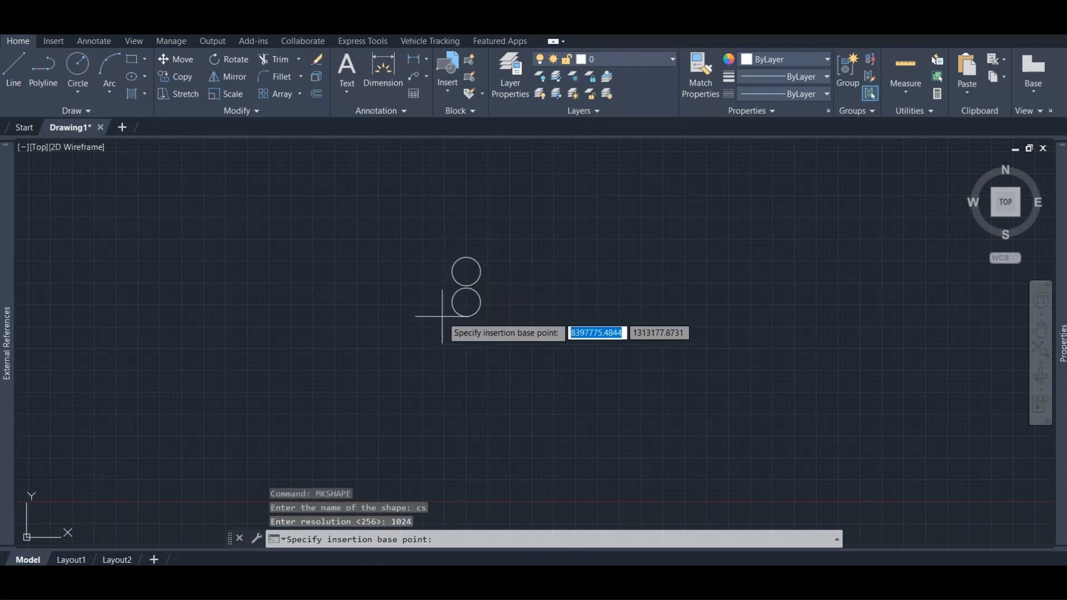
mouse_move(466, 301)
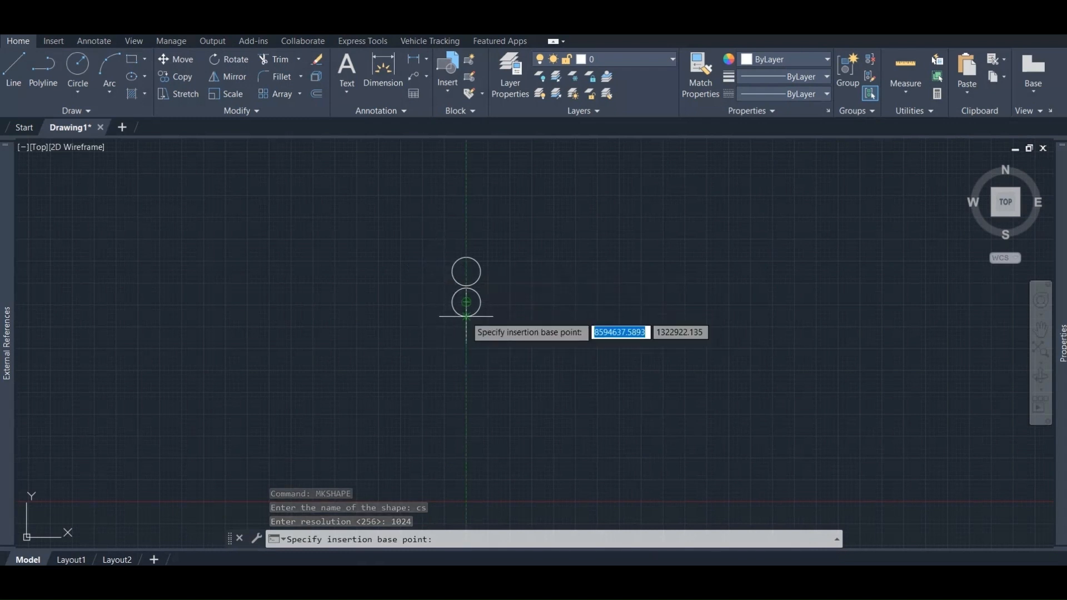
click(467, 301)
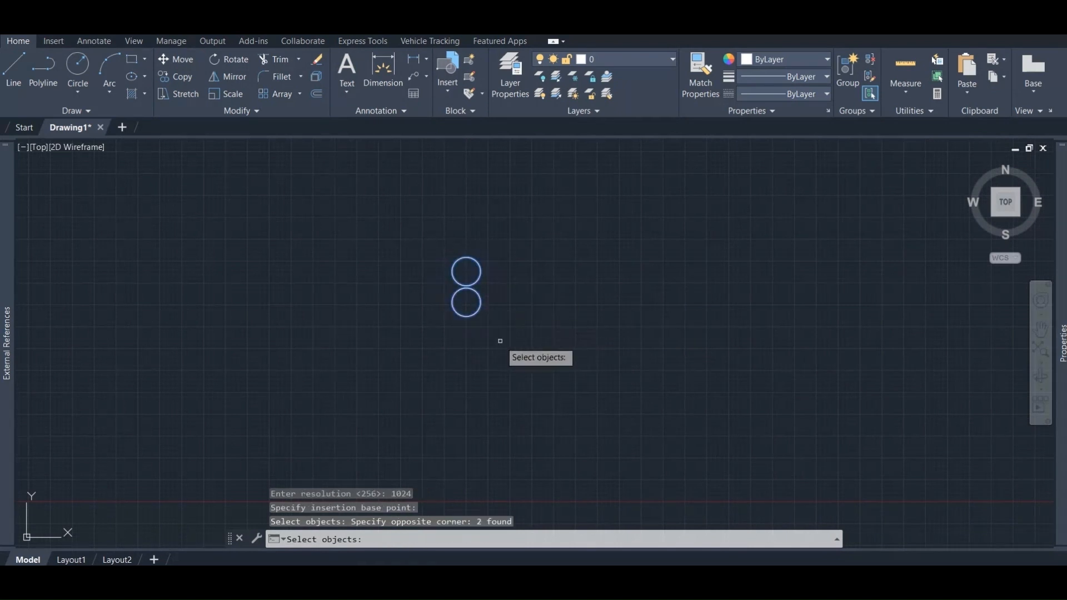
text(sha)
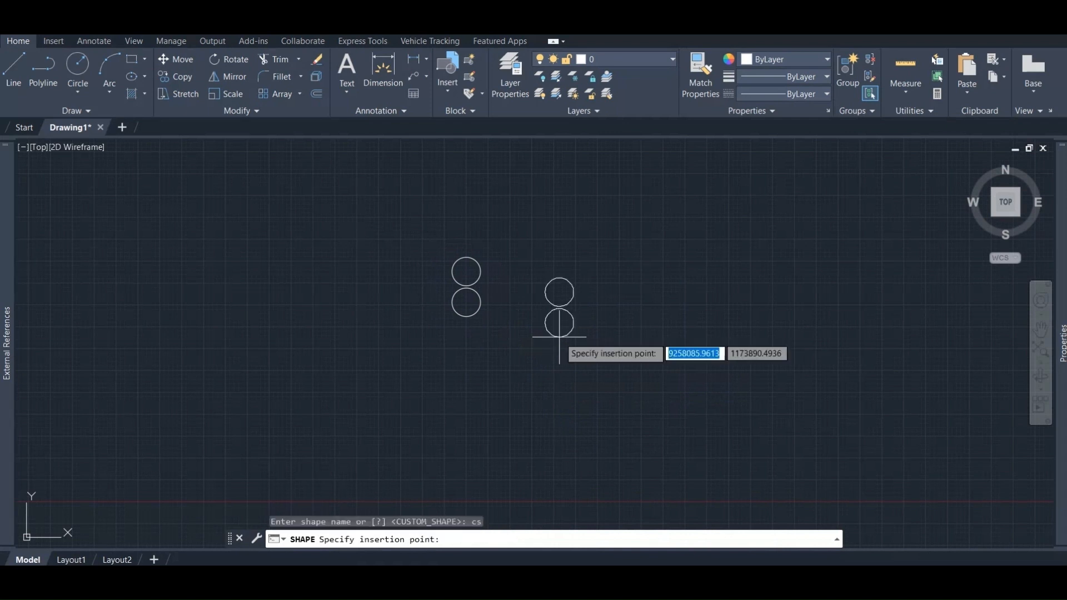
mouse_move(466, 301)
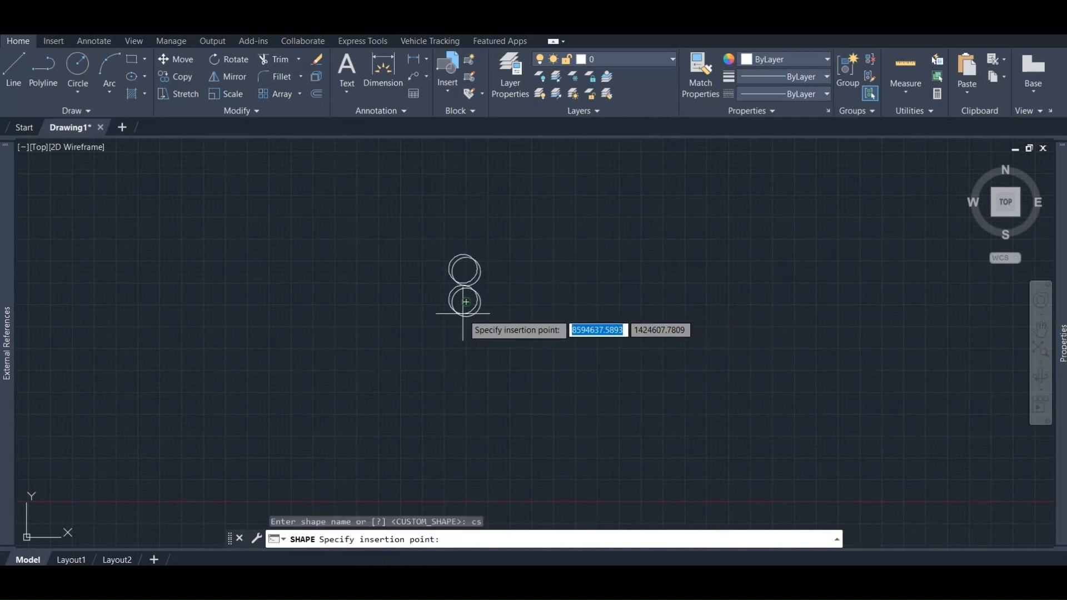
Insert the cs shape at the lower circle's centre with height 1 and rotation 0
click(466, 301)
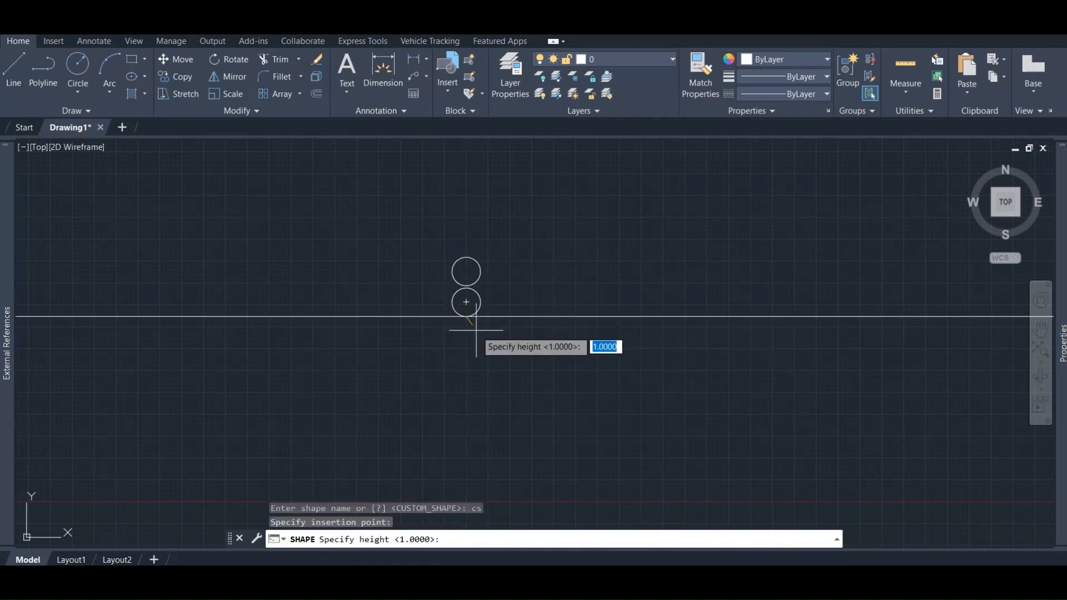
key(Return)
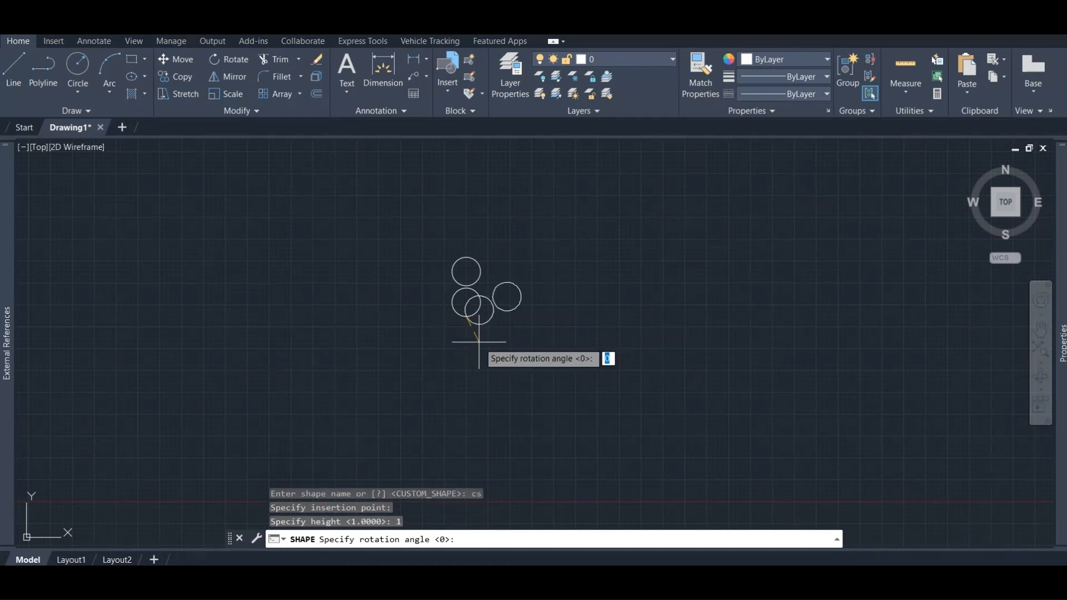
key(Return)
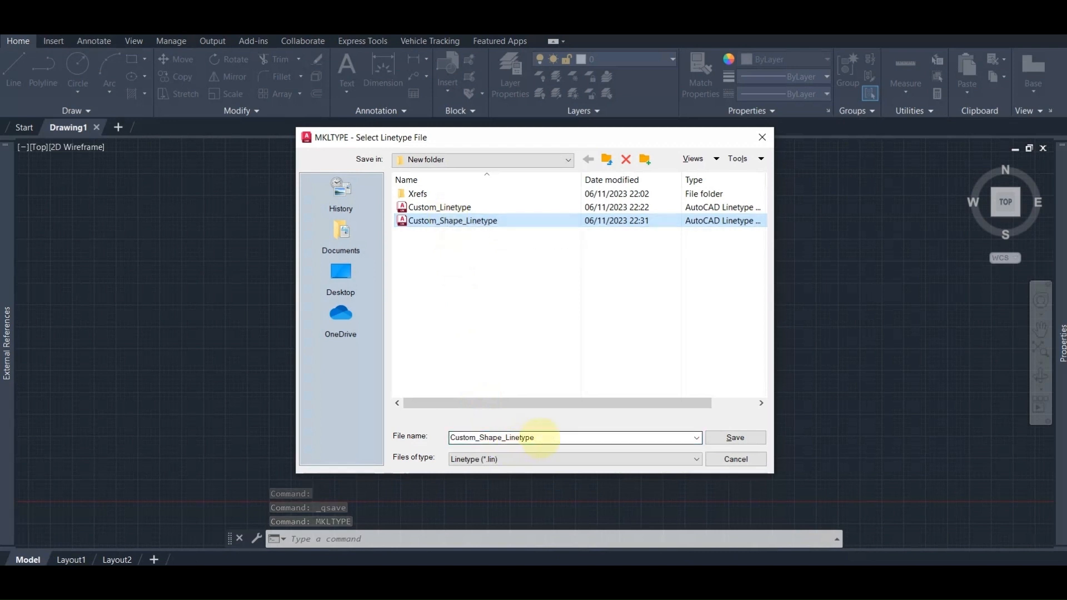
Save to Custom_Shape_Linetype.lin with linetype name csl and description cs
click(735, 437)
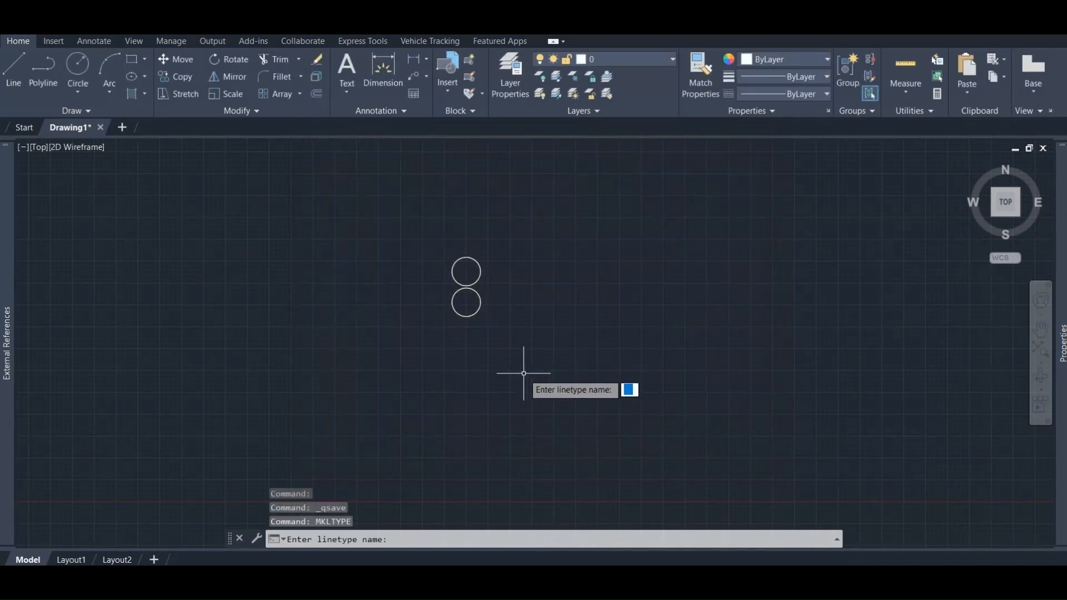
text(cs)
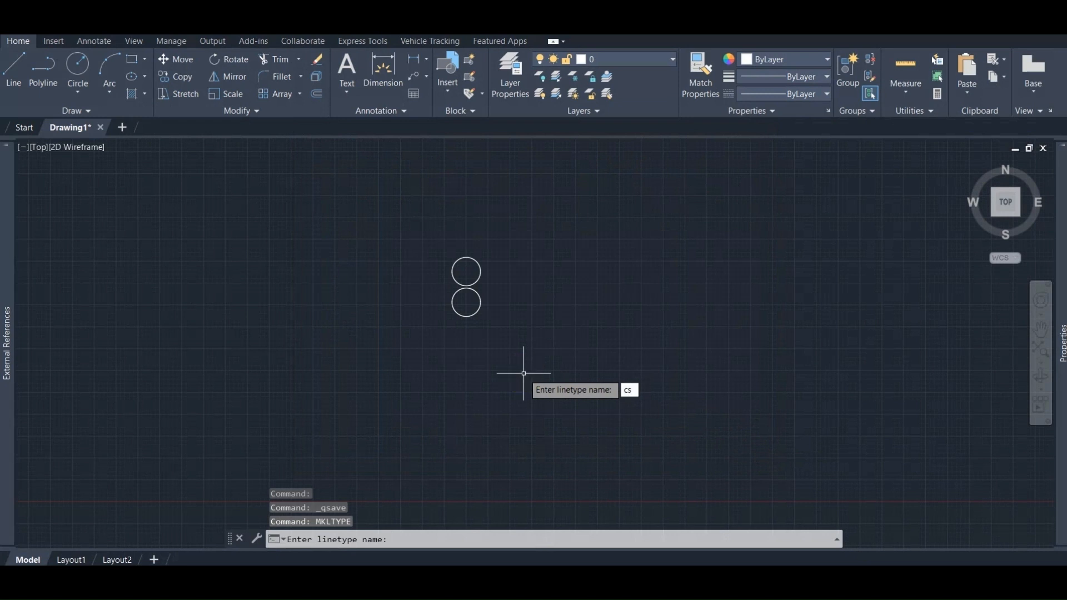
key(Return)
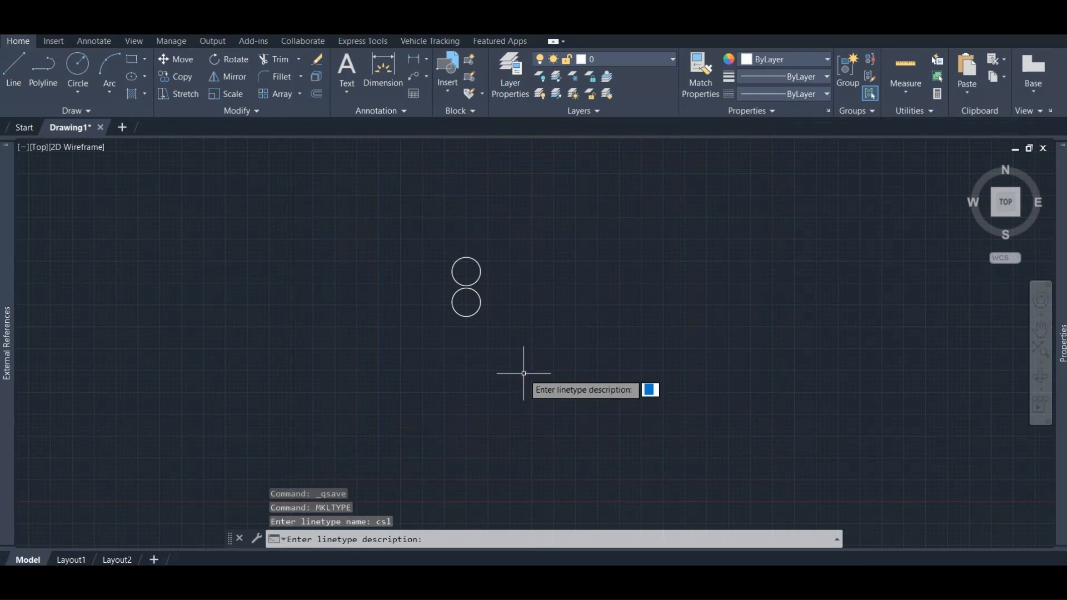
text(cs)
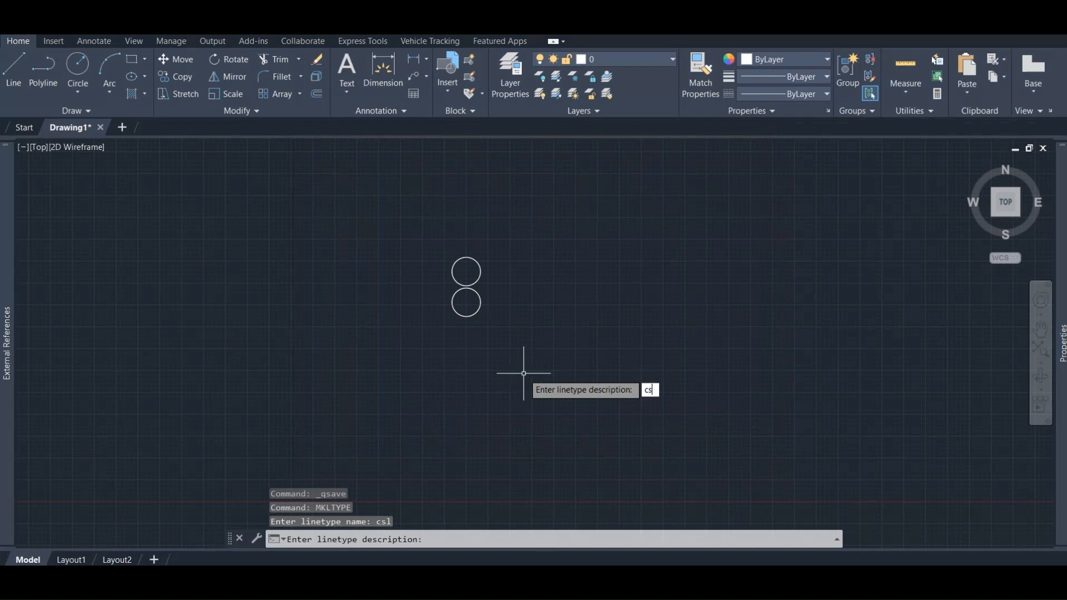
key(Return)
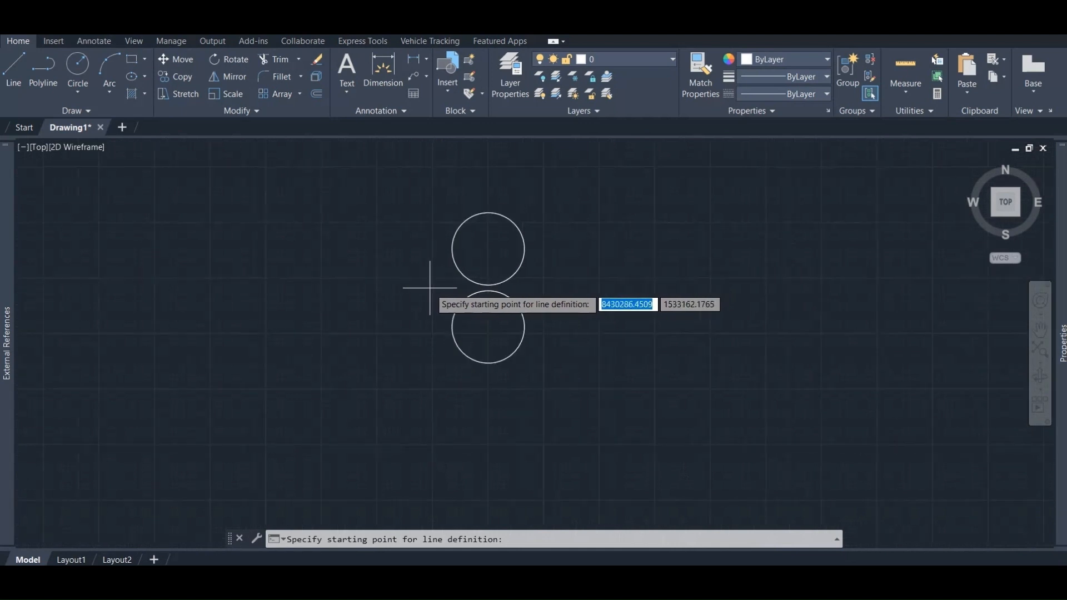
Pick the start and end points of csl's repeat length along the stacked circles
click(521, 285)
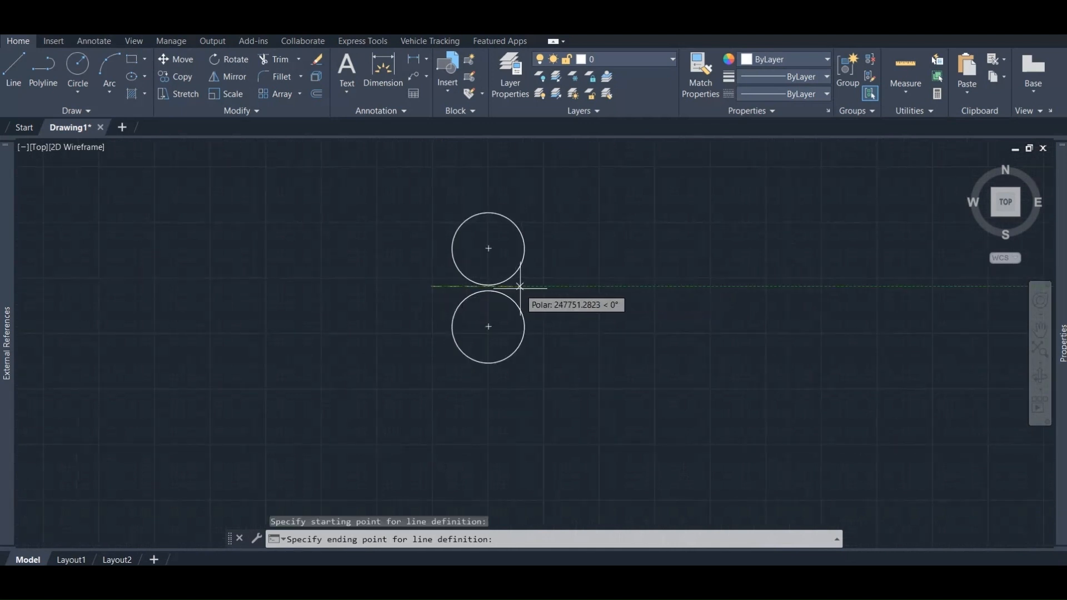
click(521, 285)
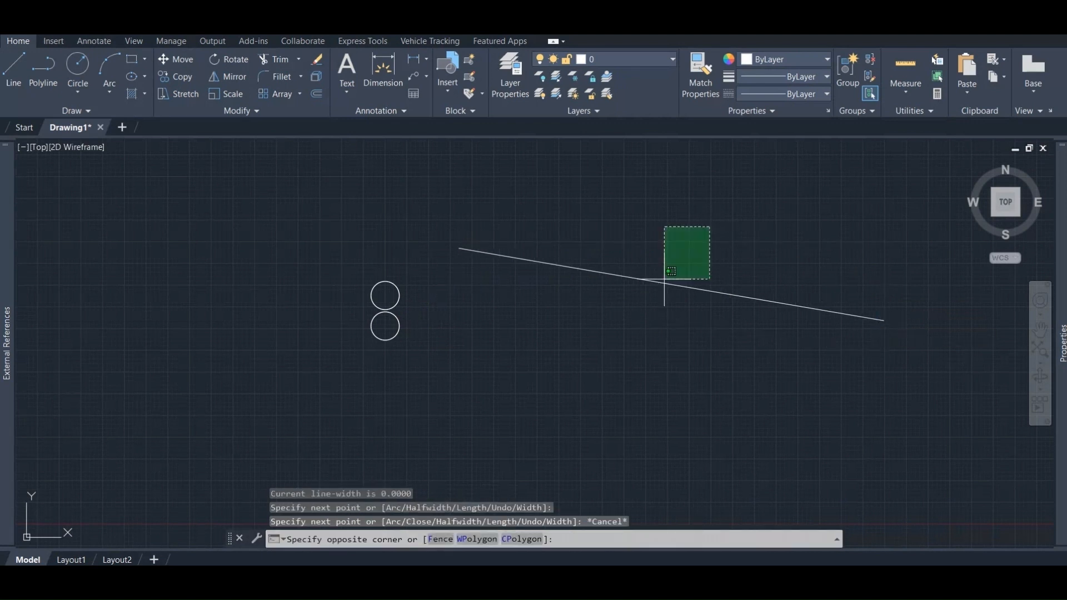
Draw a new circle and assign it the CSL linetype, making a ring of small stacked circles
click(826, 94)
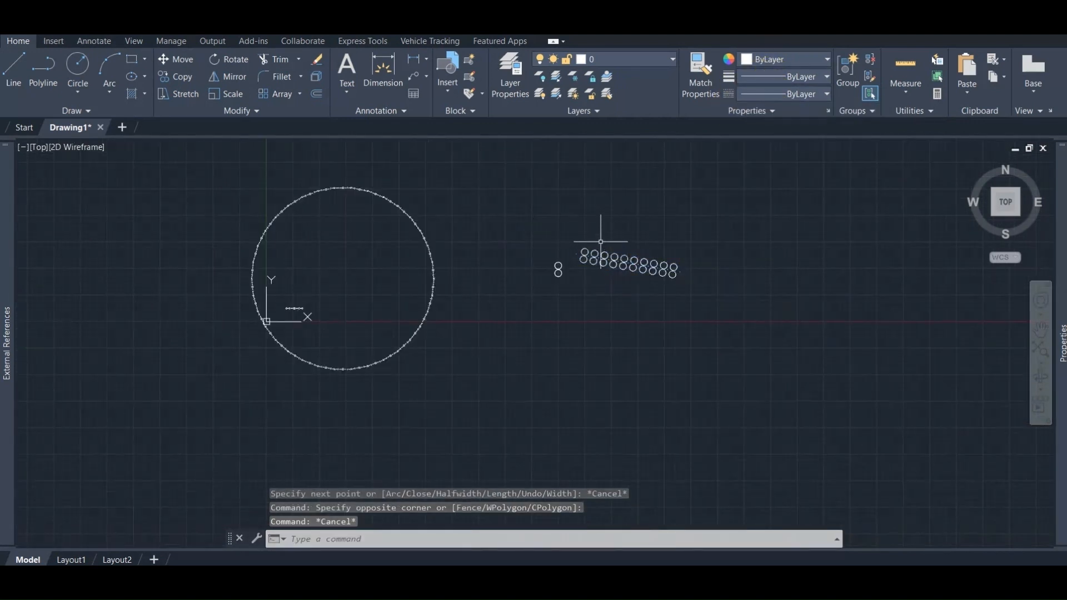
click(77, 65)
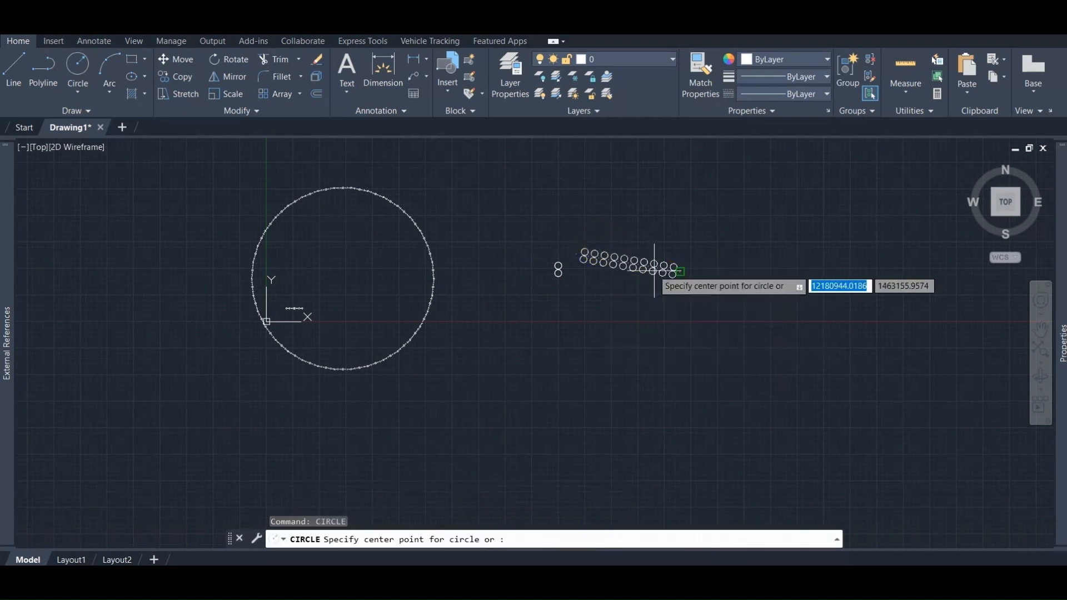
key(Escape)
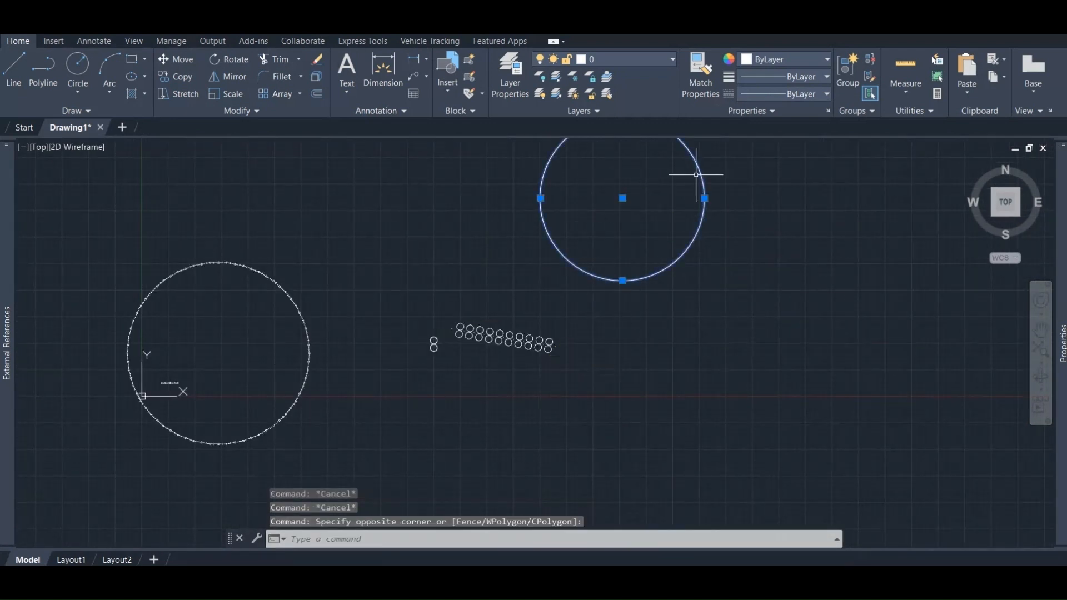
click(826, 94)
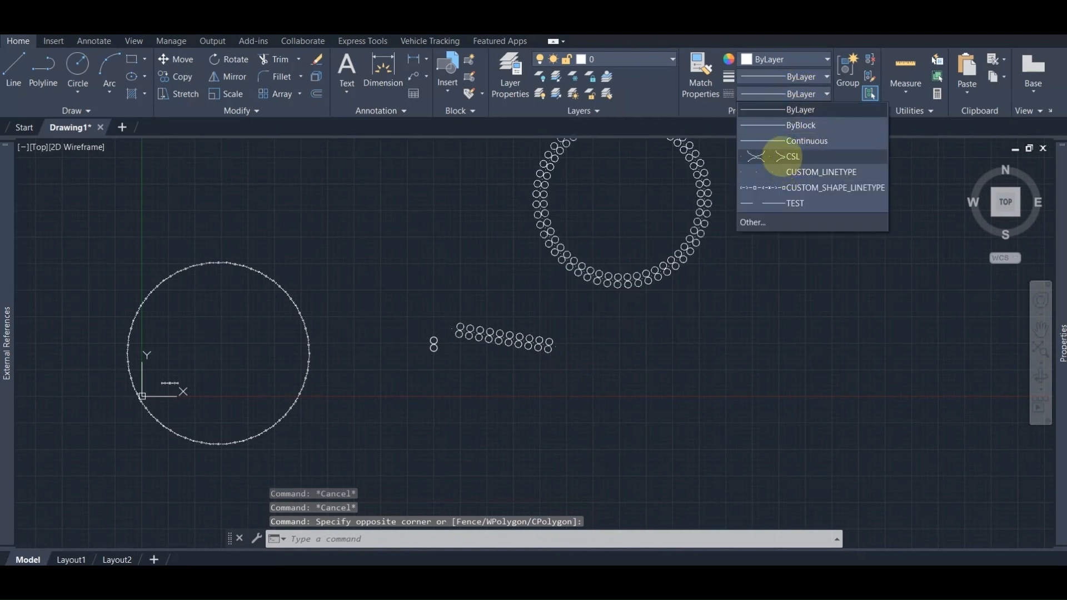
click(791, 157)
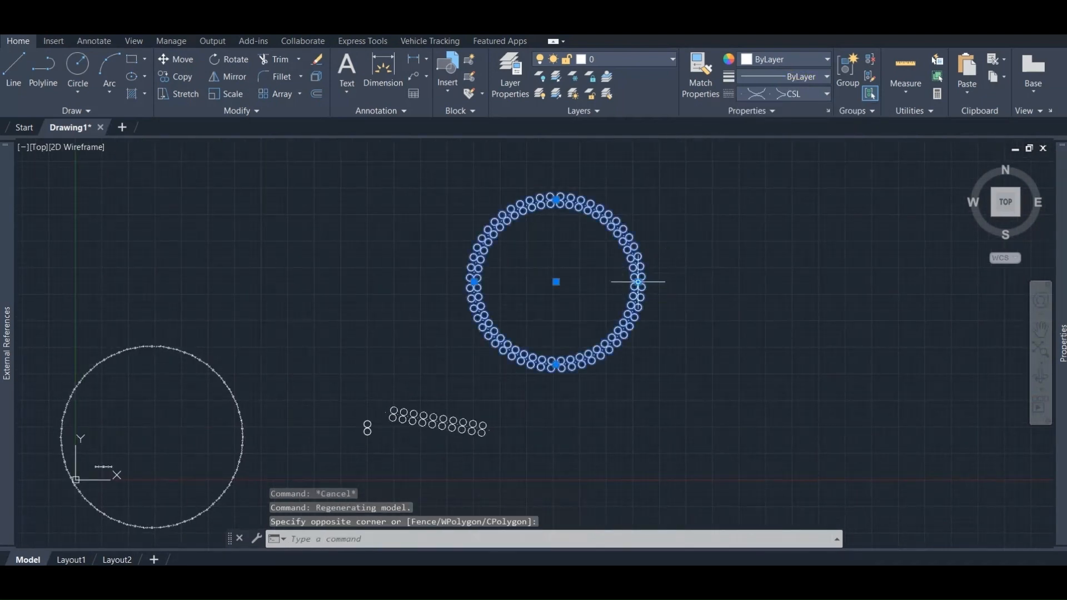